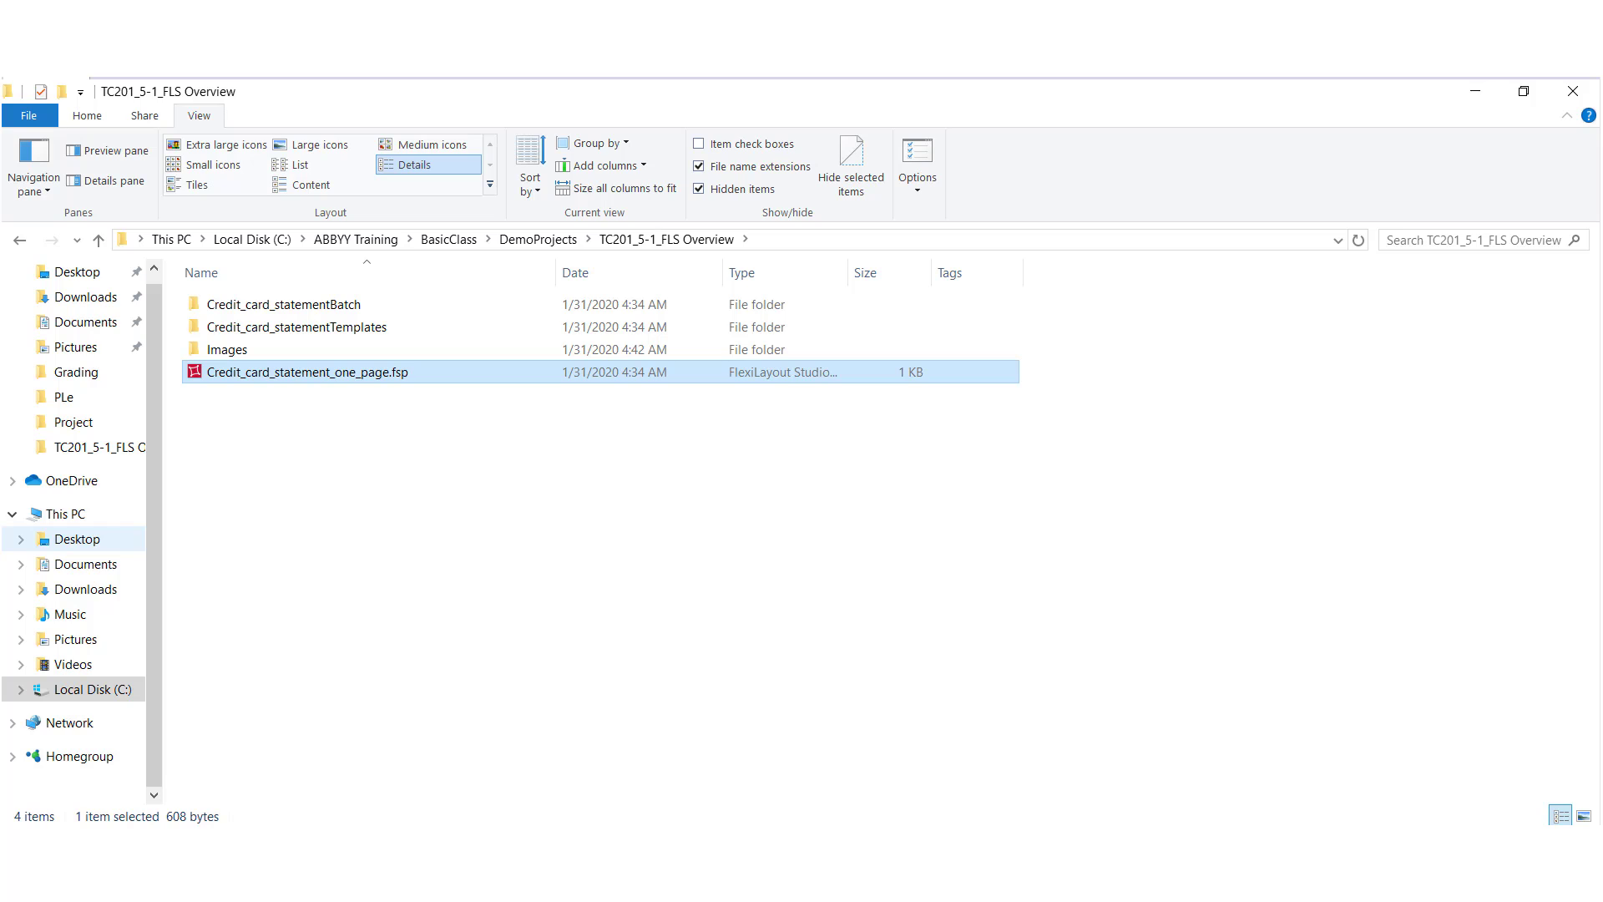
pyautogui.moveTo(484, 586)
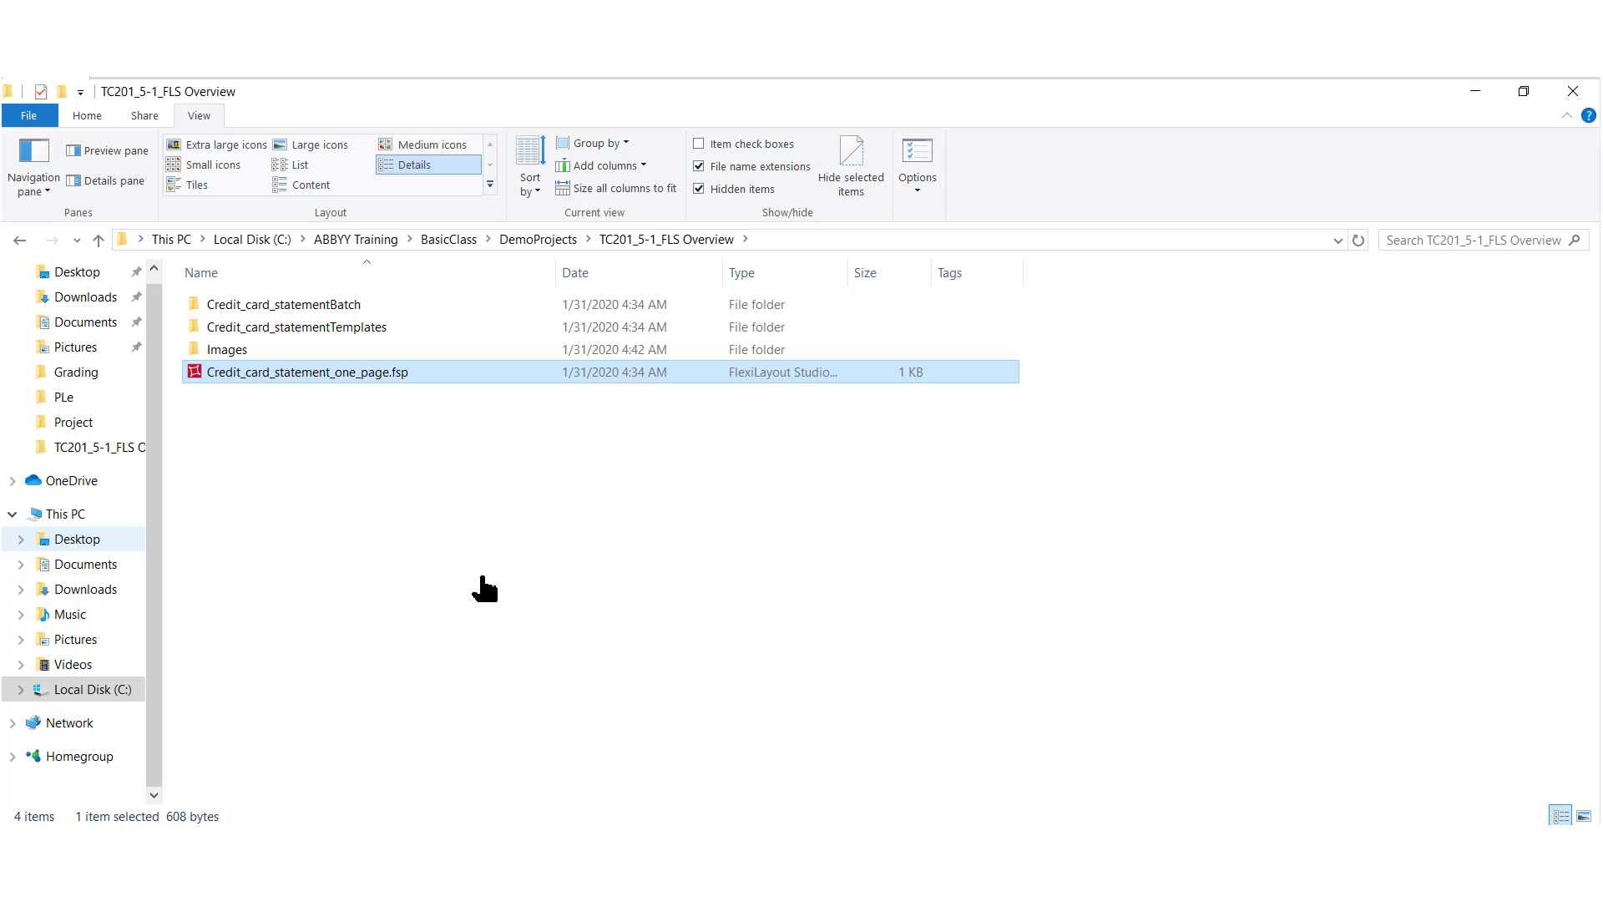
pyautogui.moveTo(387, 528)
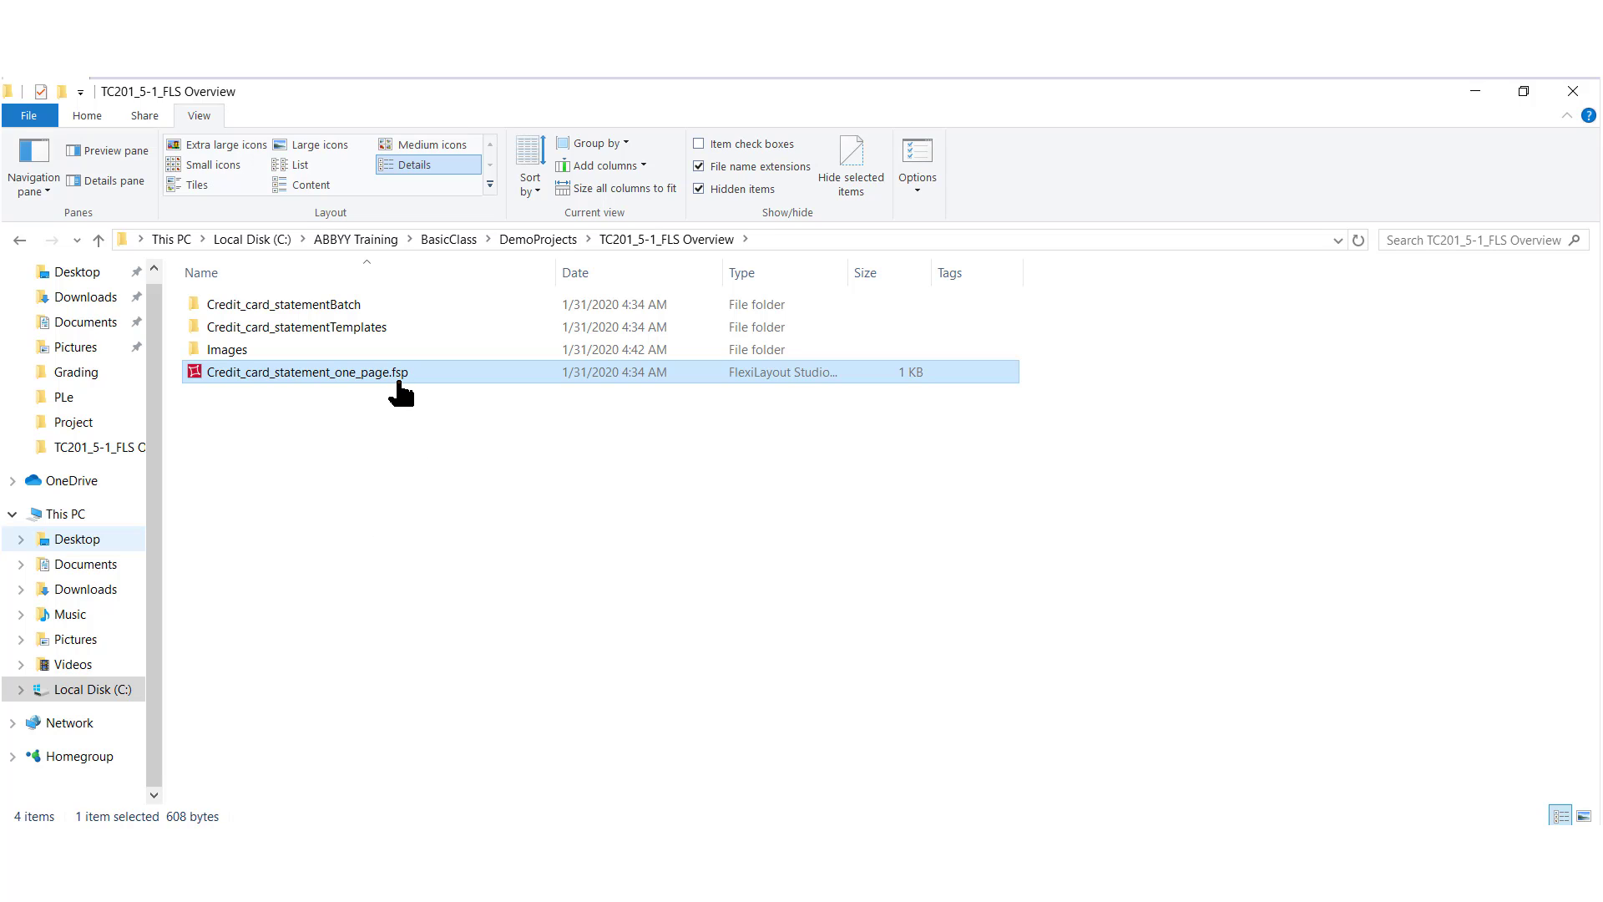
pyautogui.moveTo(294, 390)
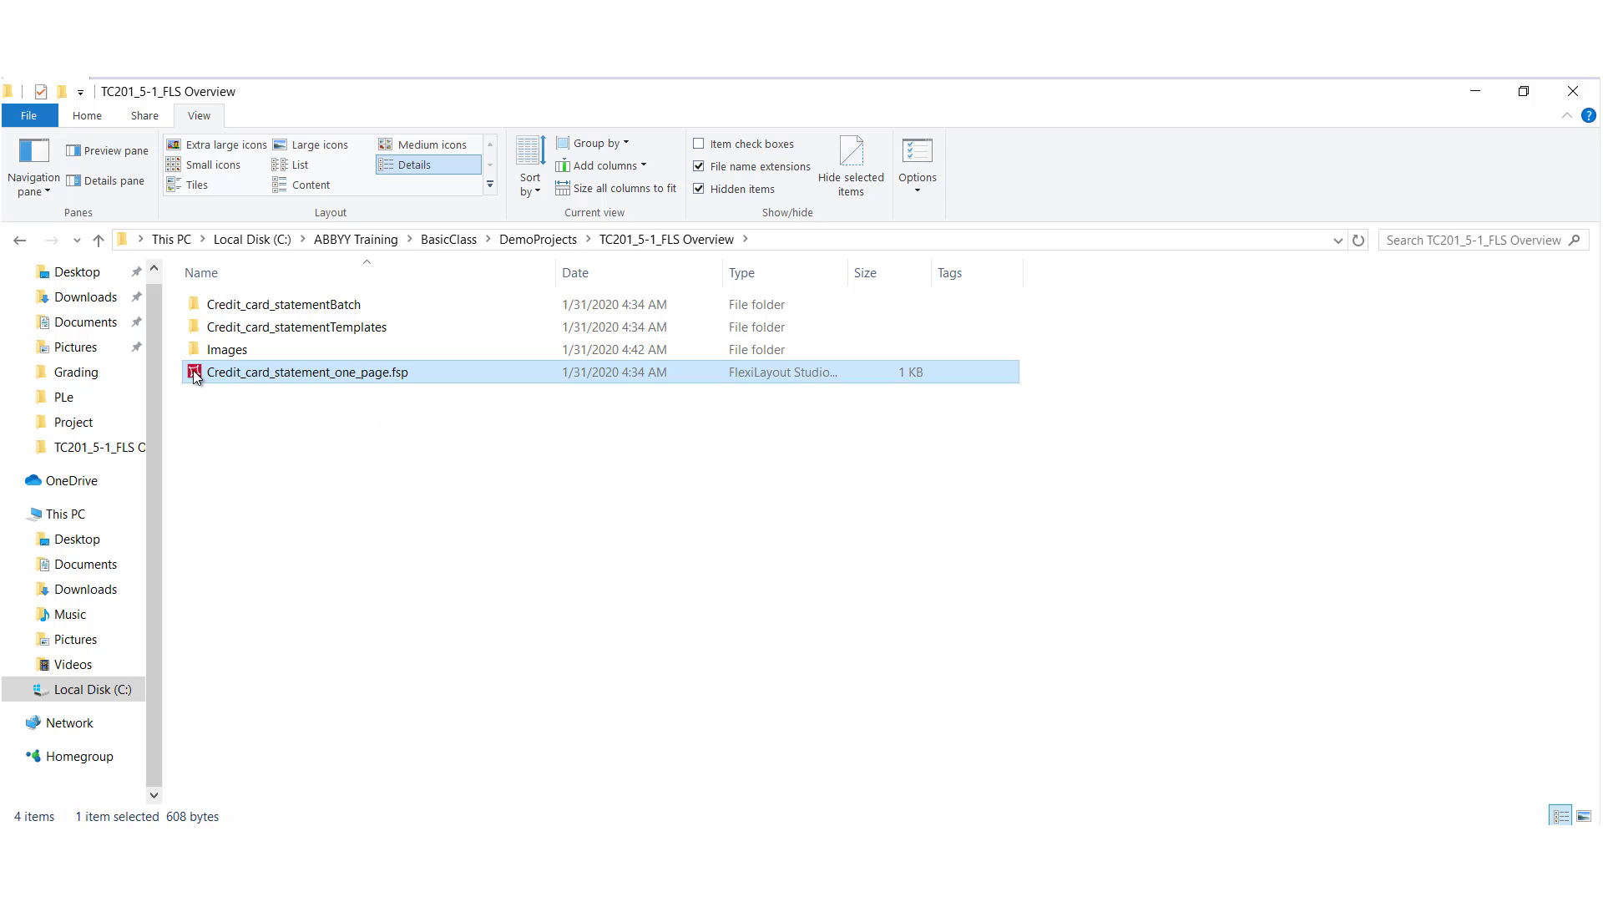
# Step: Launch the Credit_card_statement .fsp project and display batch page 1
pyautogui.doubleClick(307, 371)
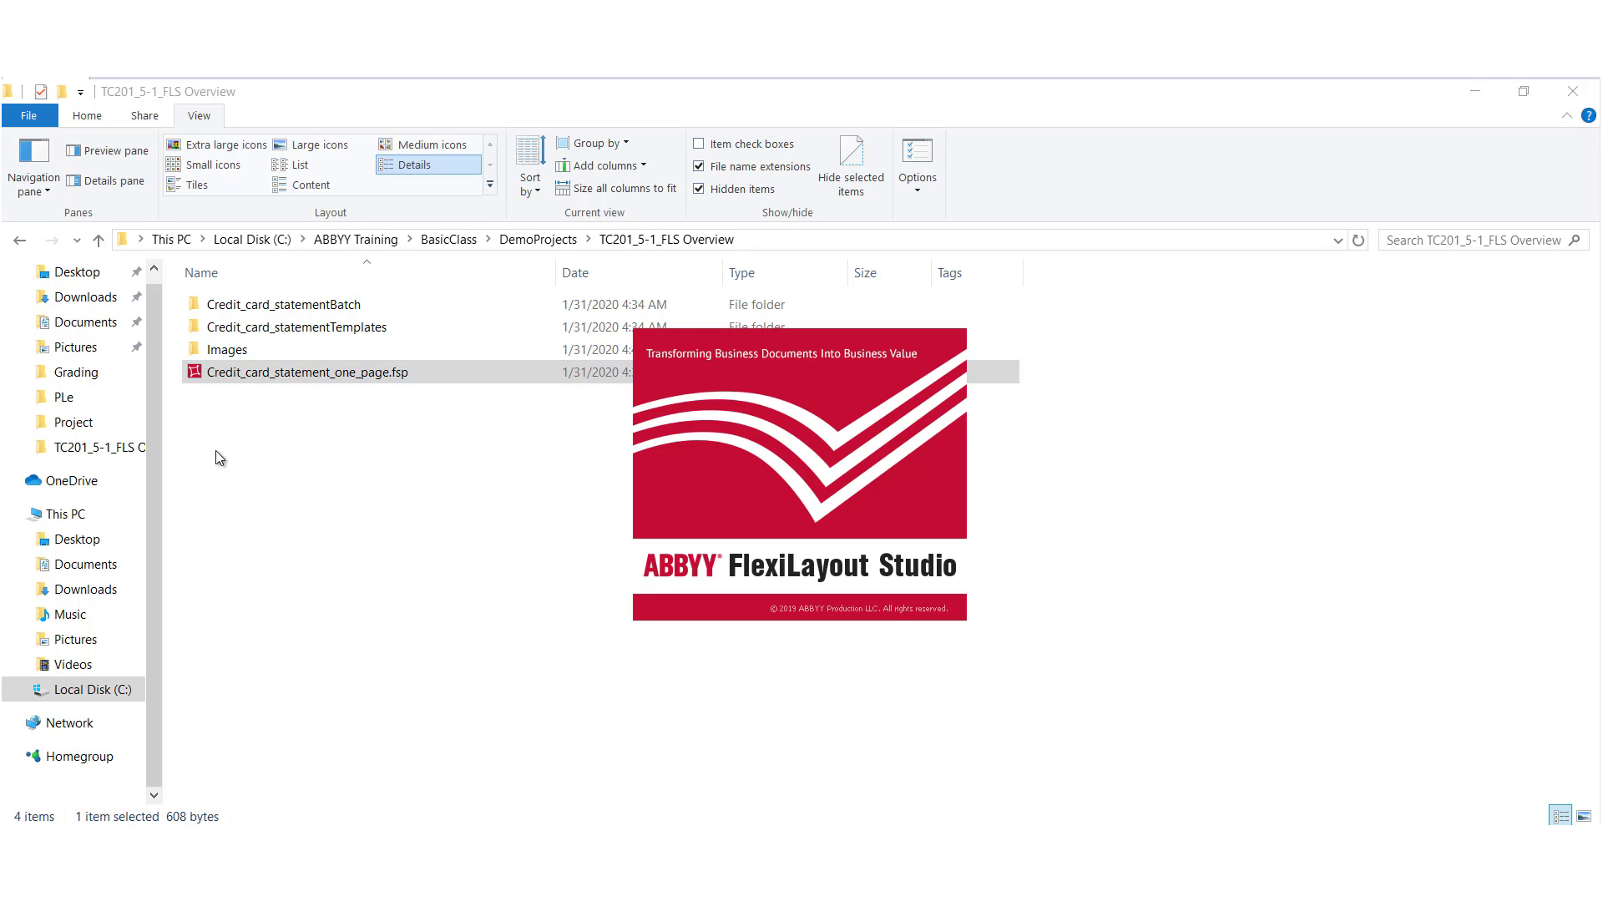
pyautogui.doubleClick(308, 373)
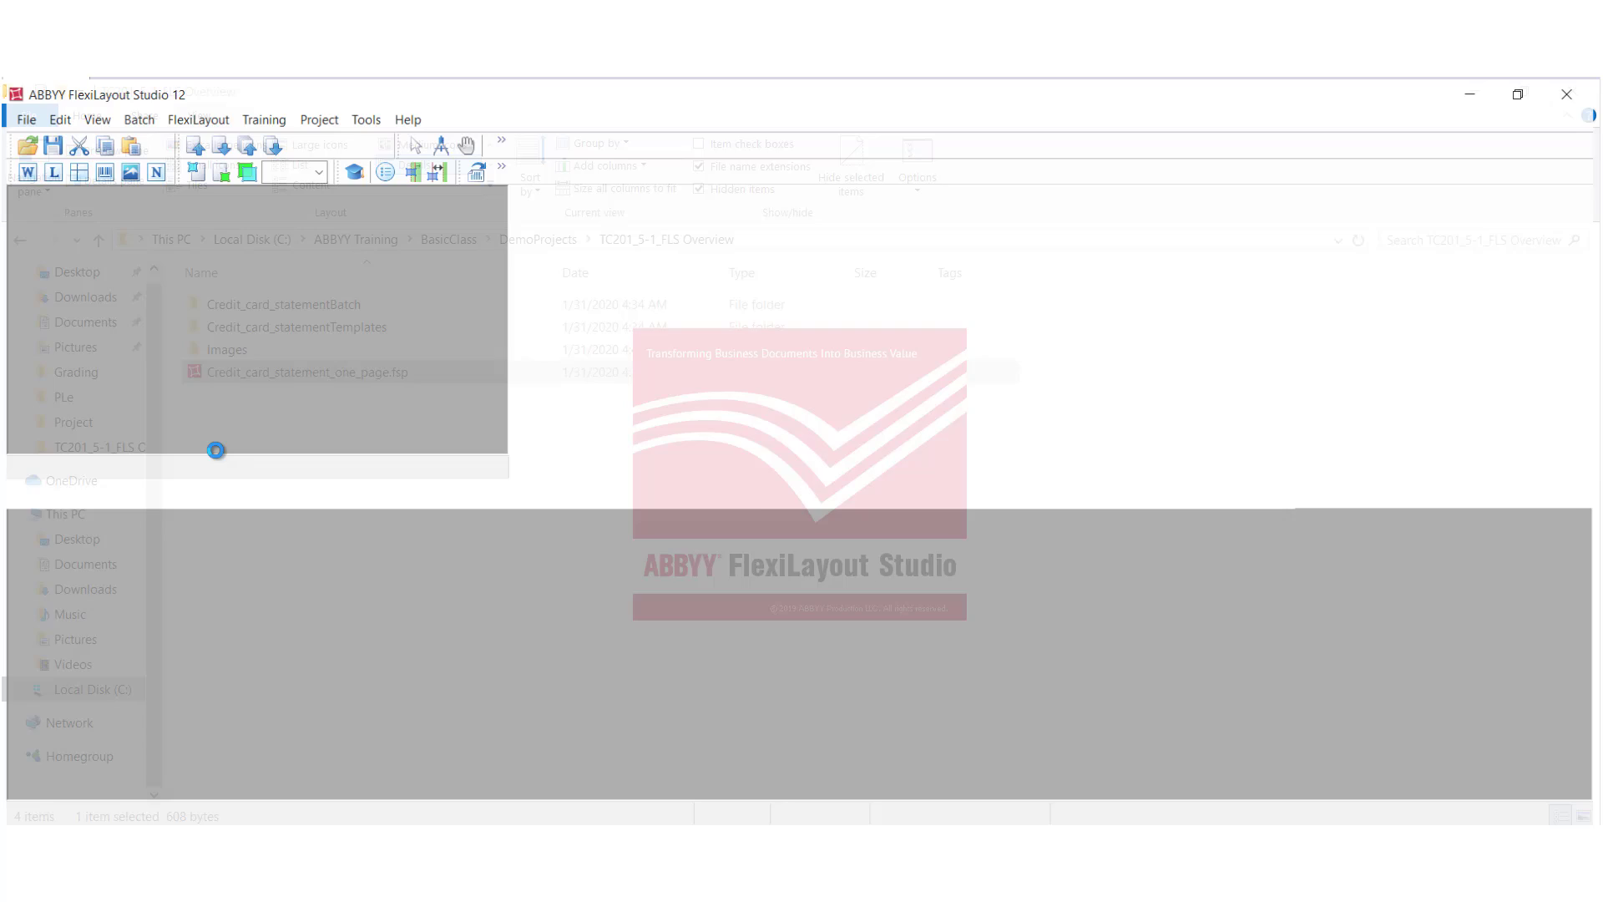
pyautogui.doubleClick(307, 371)
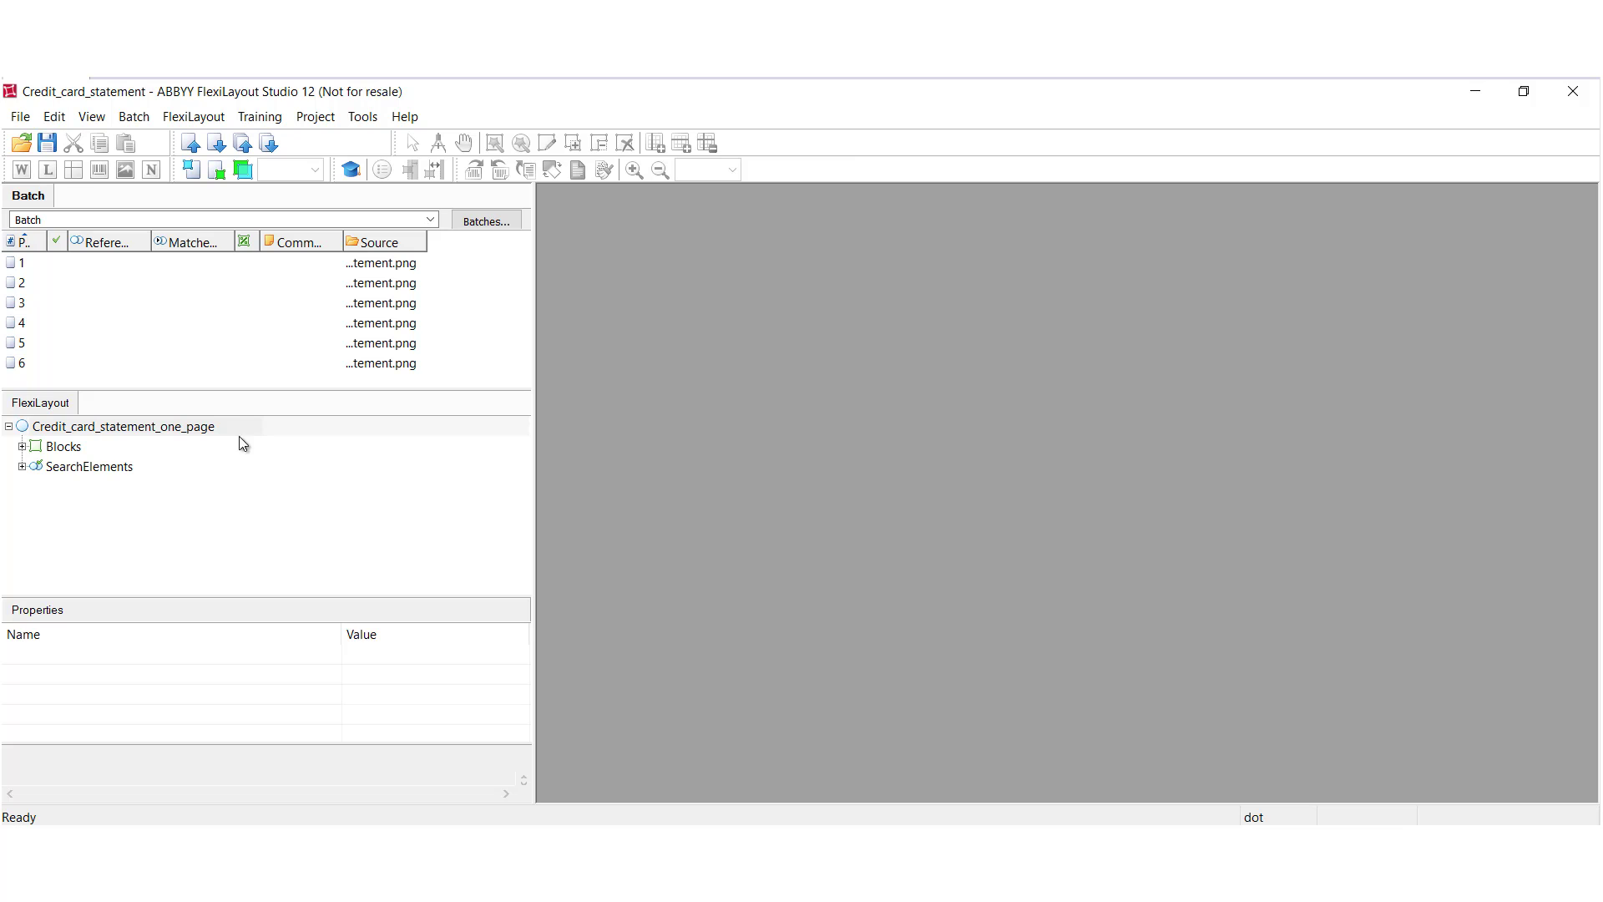
pyautogui.click(83, 262)
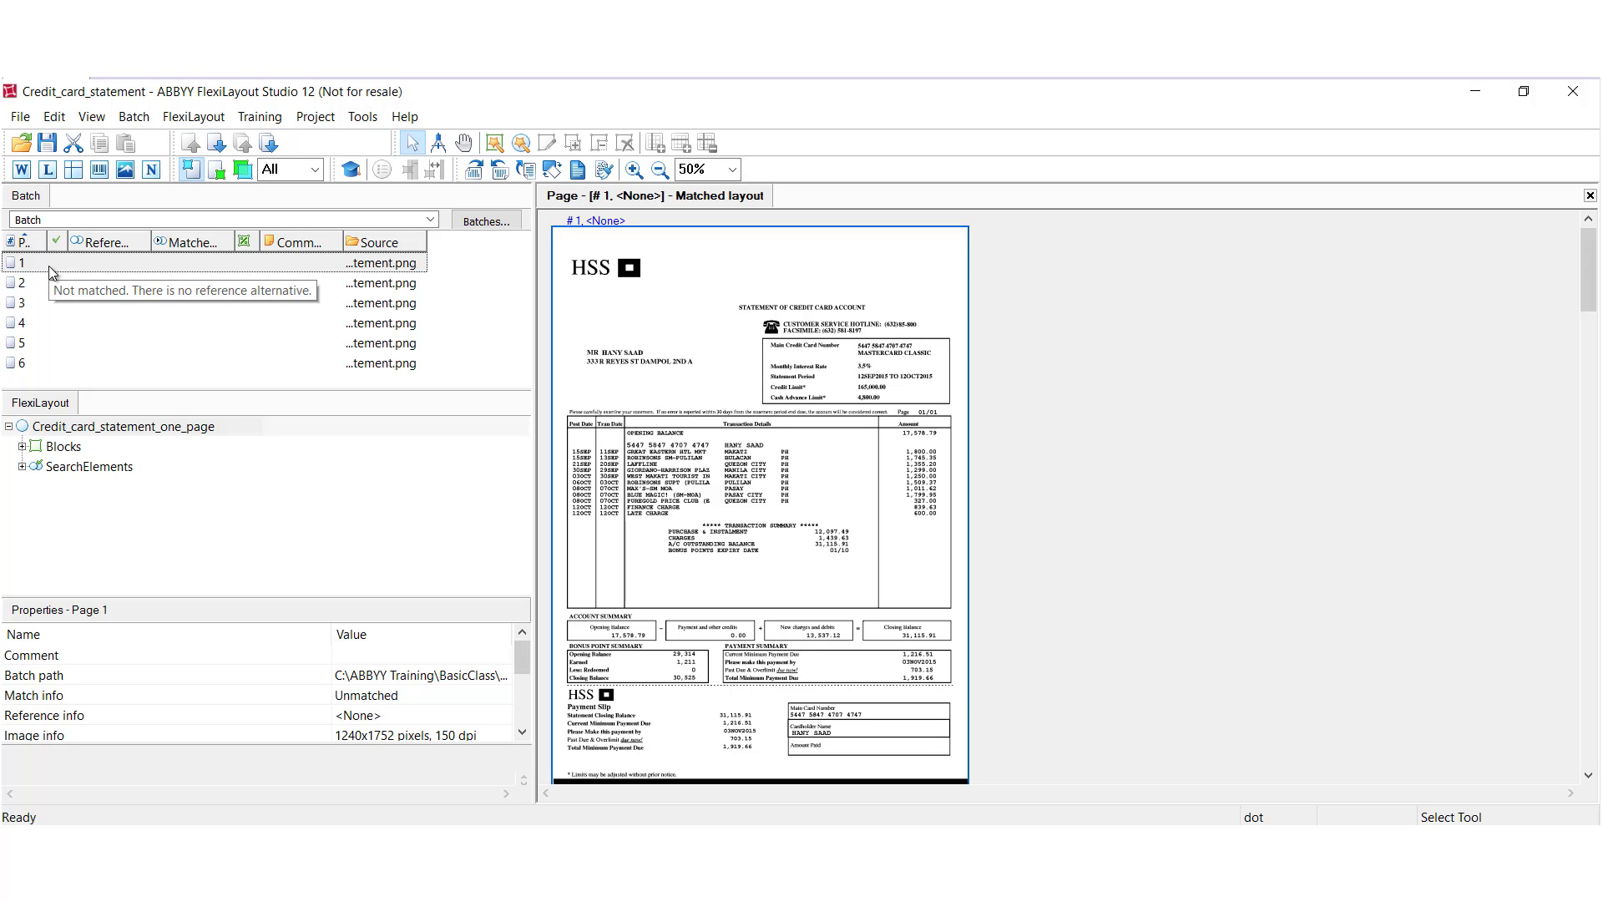
pyautogui.moveTo(170, 310)
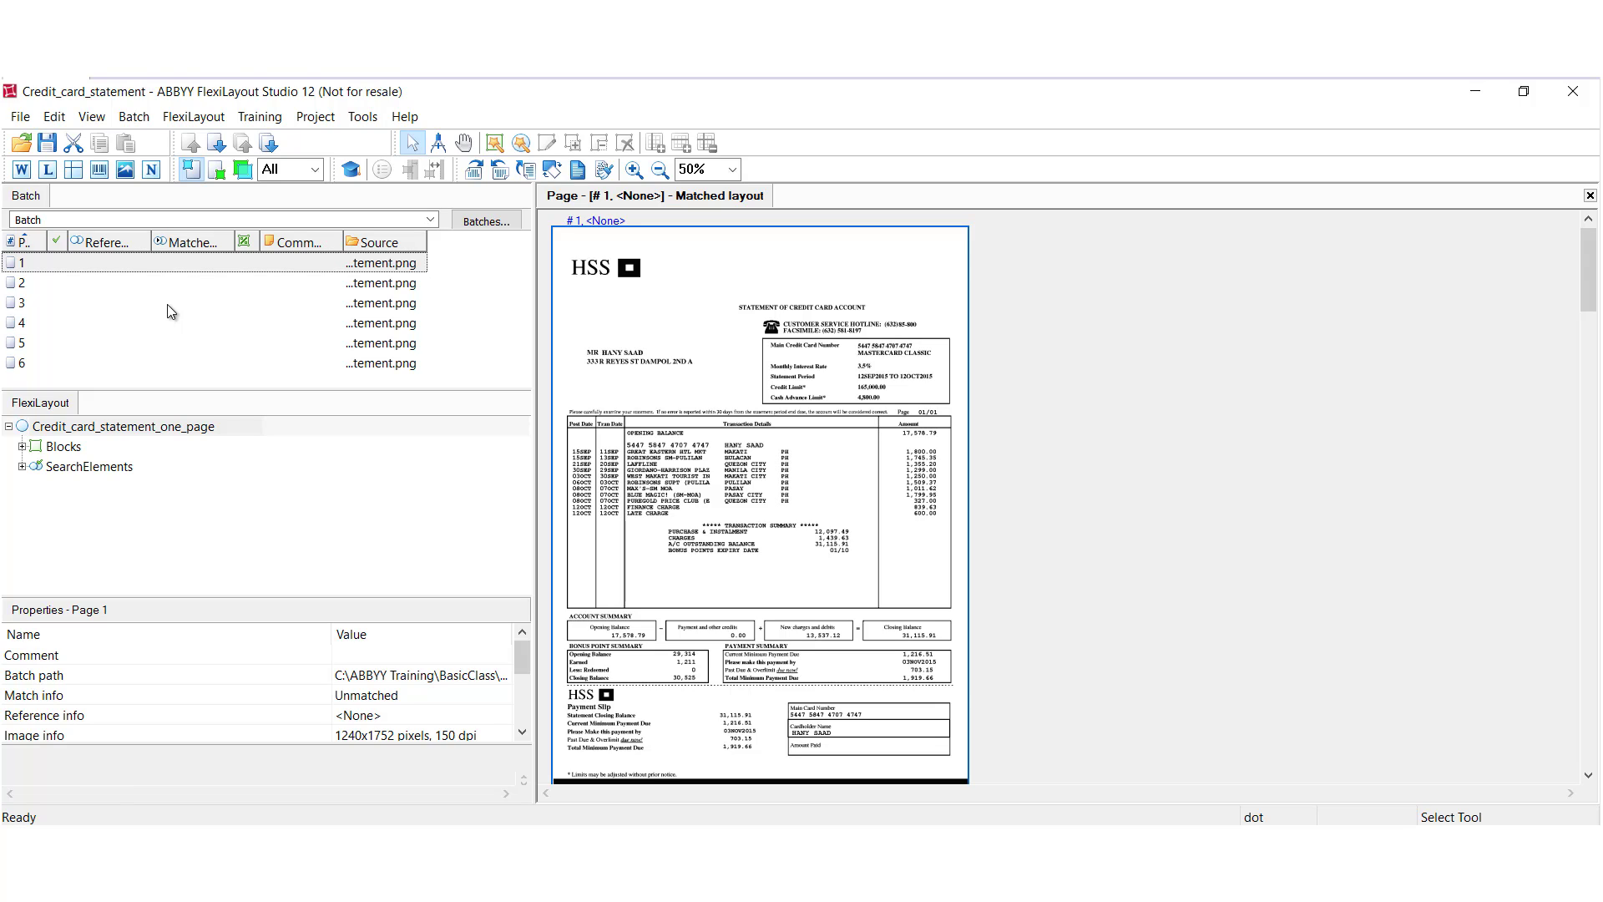
pyautogui.moveTo(237, 359)
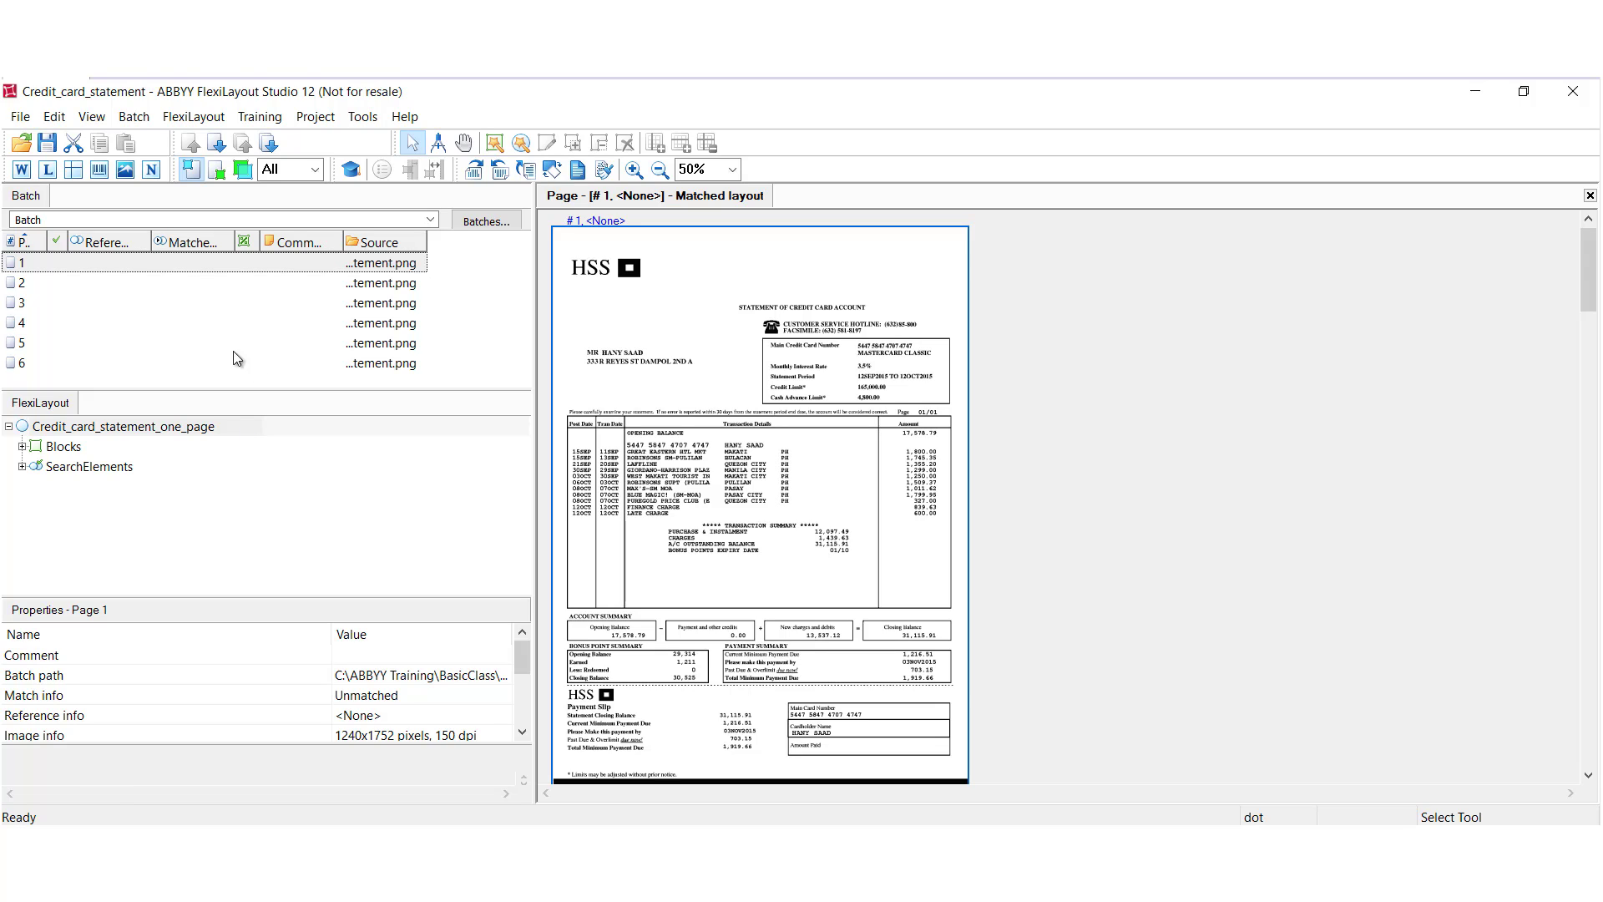
# Step: Expand the Blocks, SearchElements and Header groups in the FlexiLayout tree
pyautogui.click(429, 217)
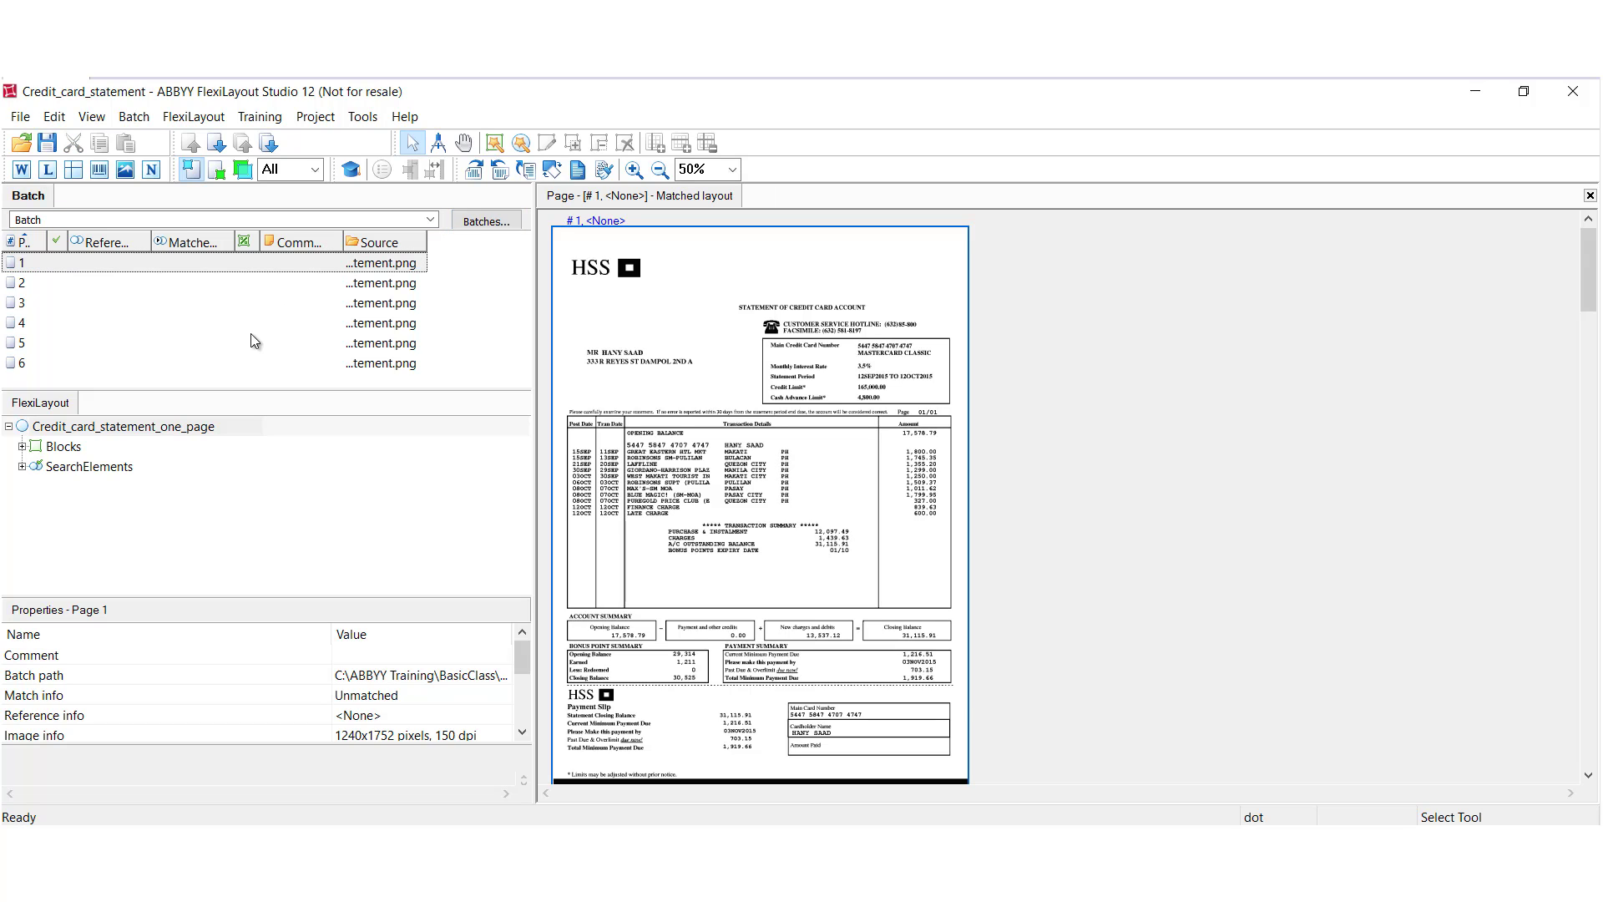
pyautogui.moveTo(221, 516)
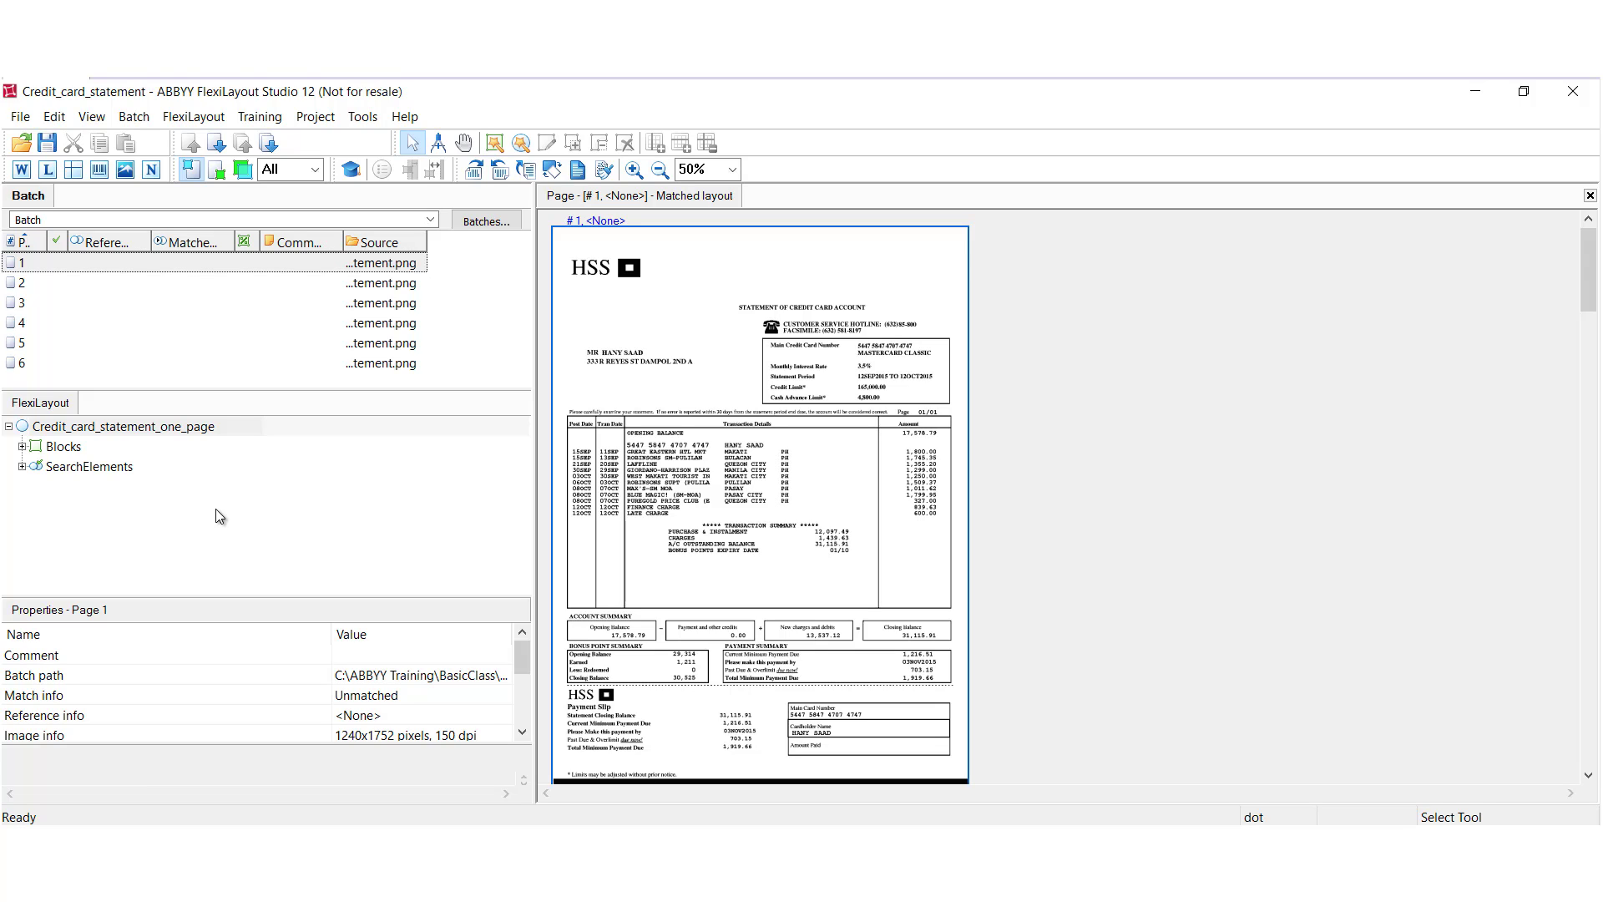
pyautogui.moveTo(56, 471)
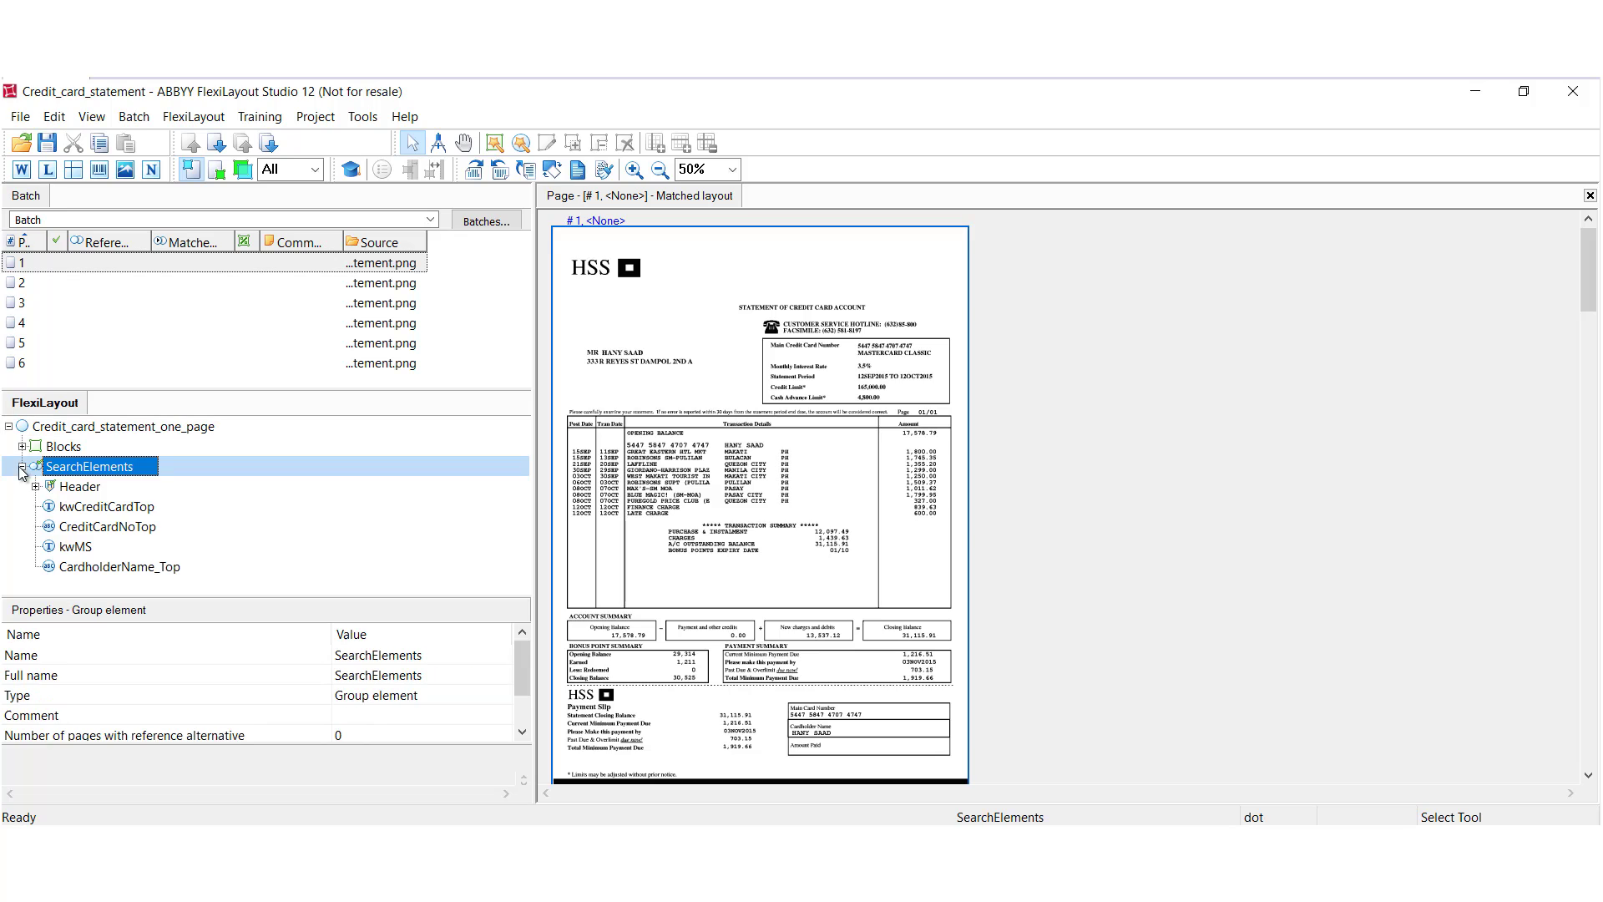
pyautogui.click(52, 446)
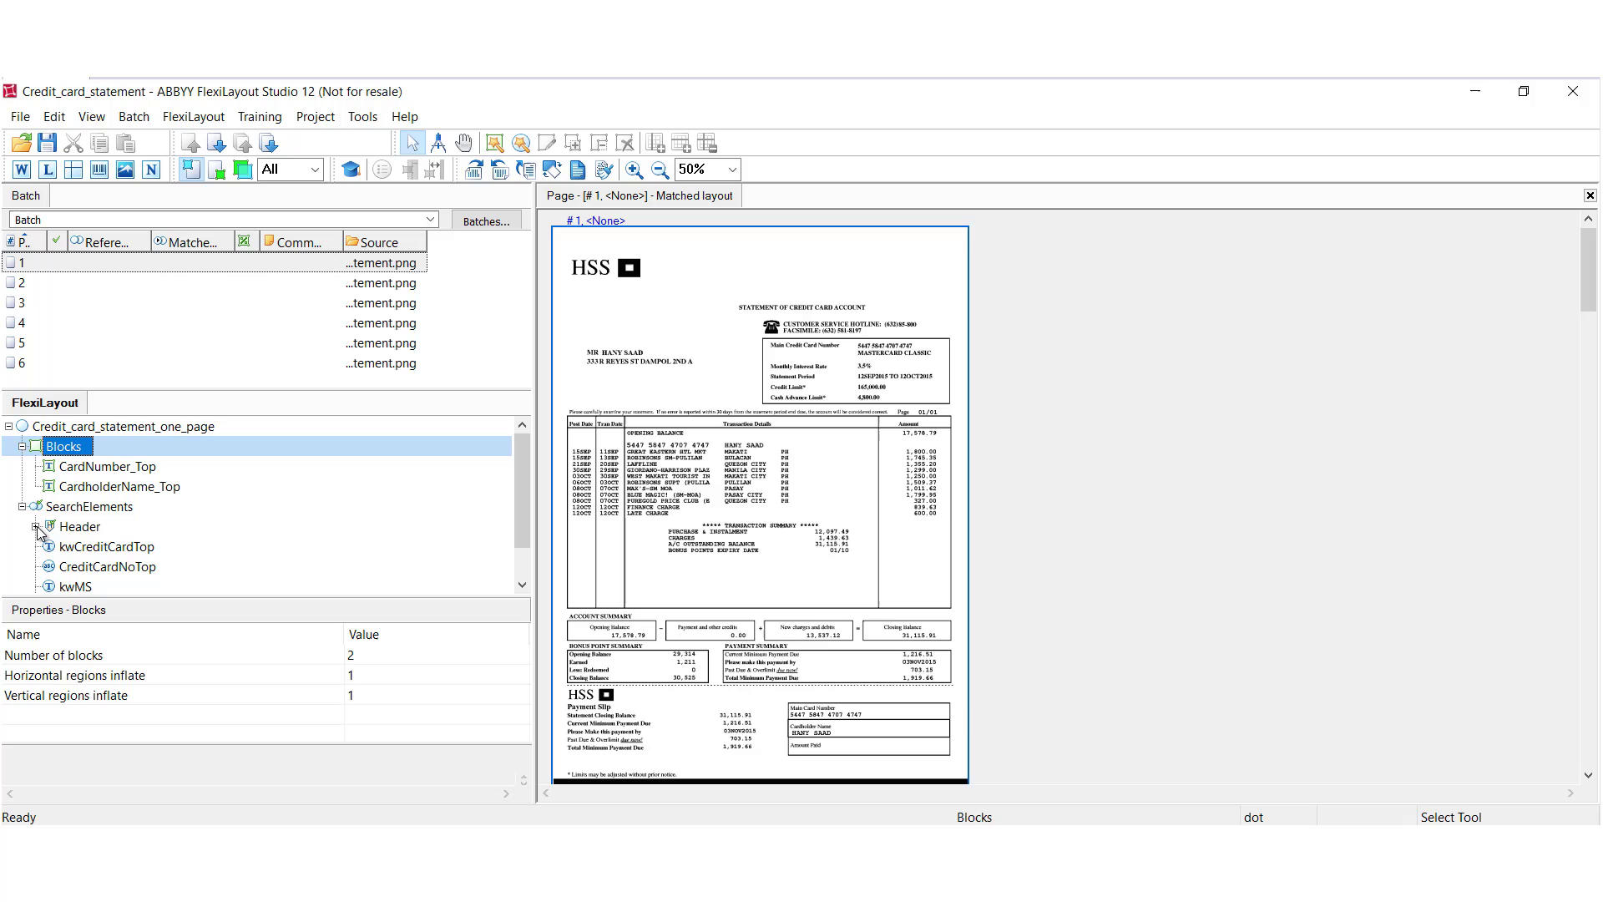
pyautogui.click(40, 526)
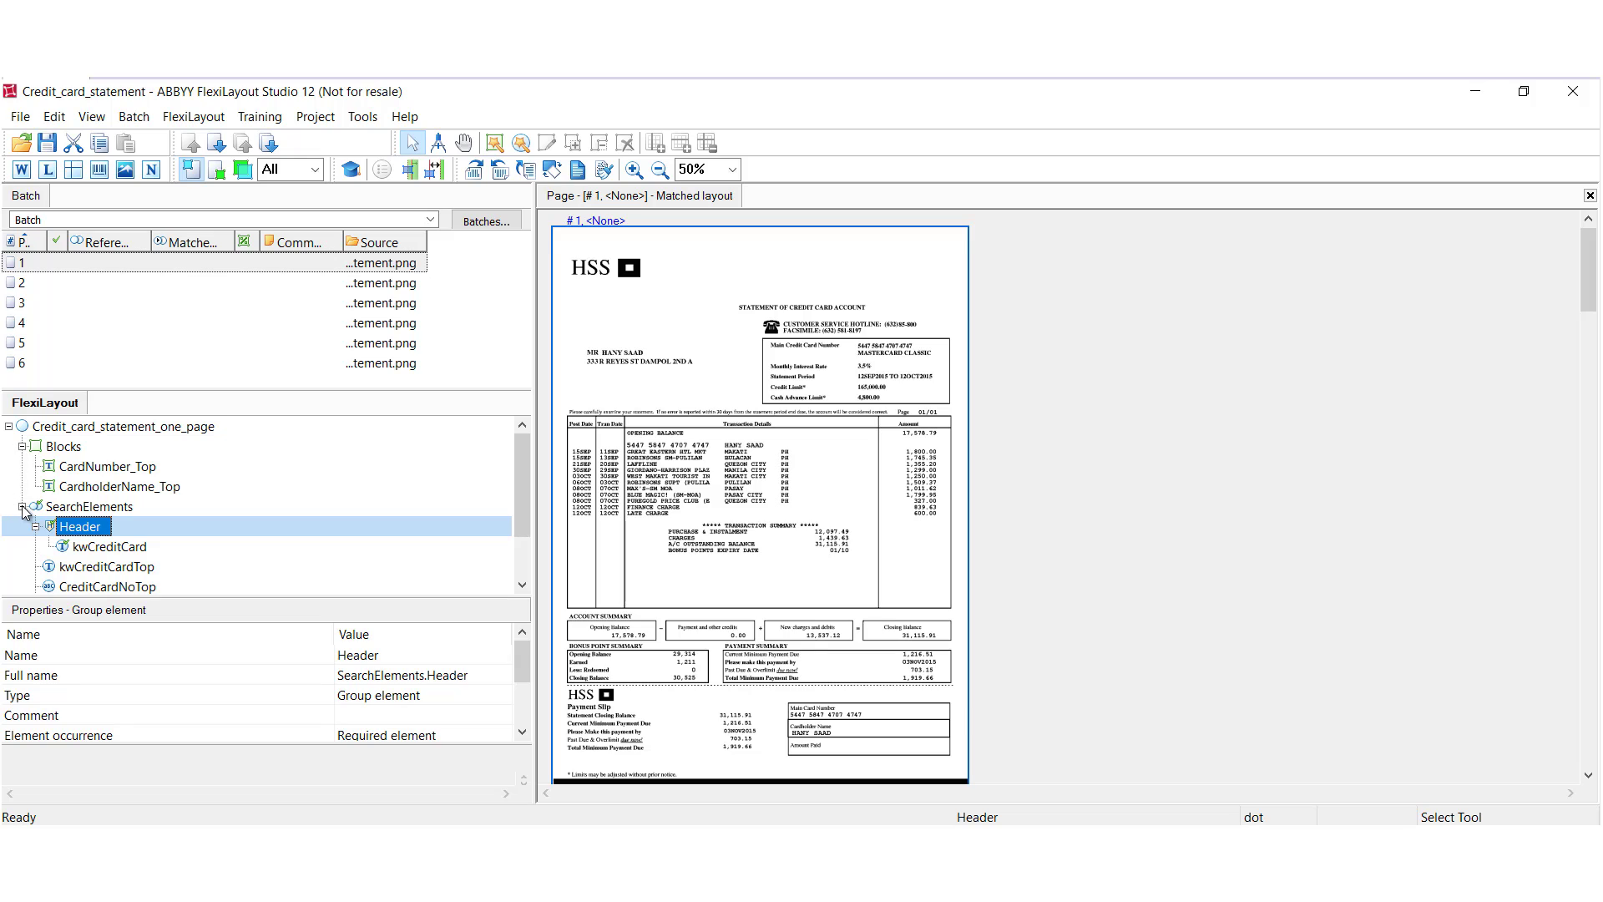
pyautogui.click(26, 506)
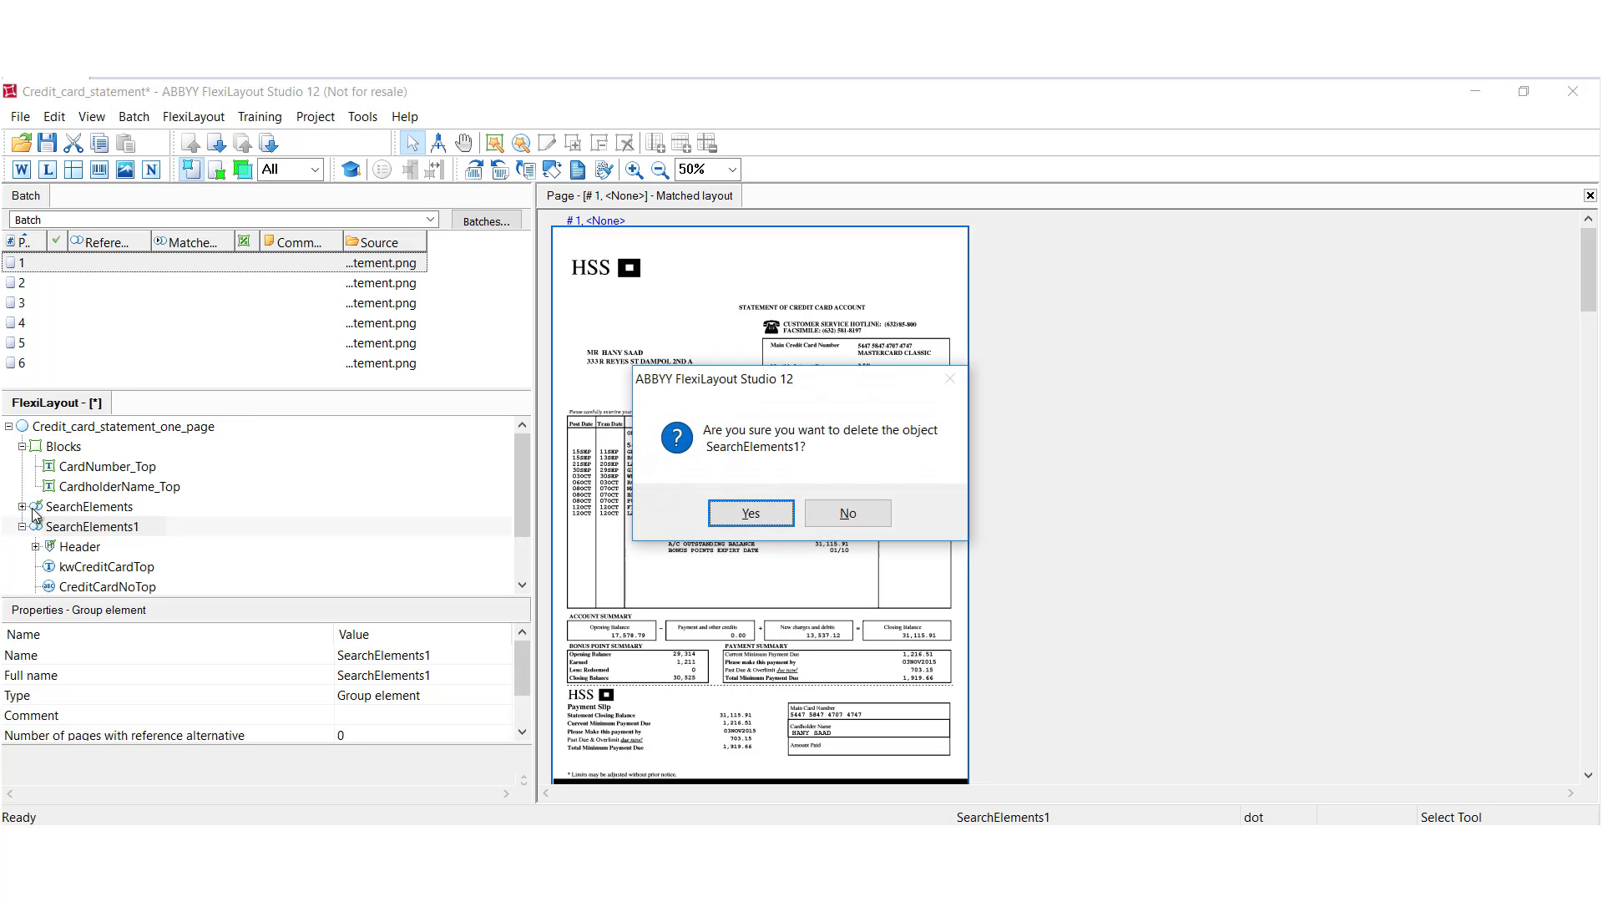
# Step: Confirm deleting the duplicate SearchElements1 group and select all six batch pages
pyautogui.click(751, 513)
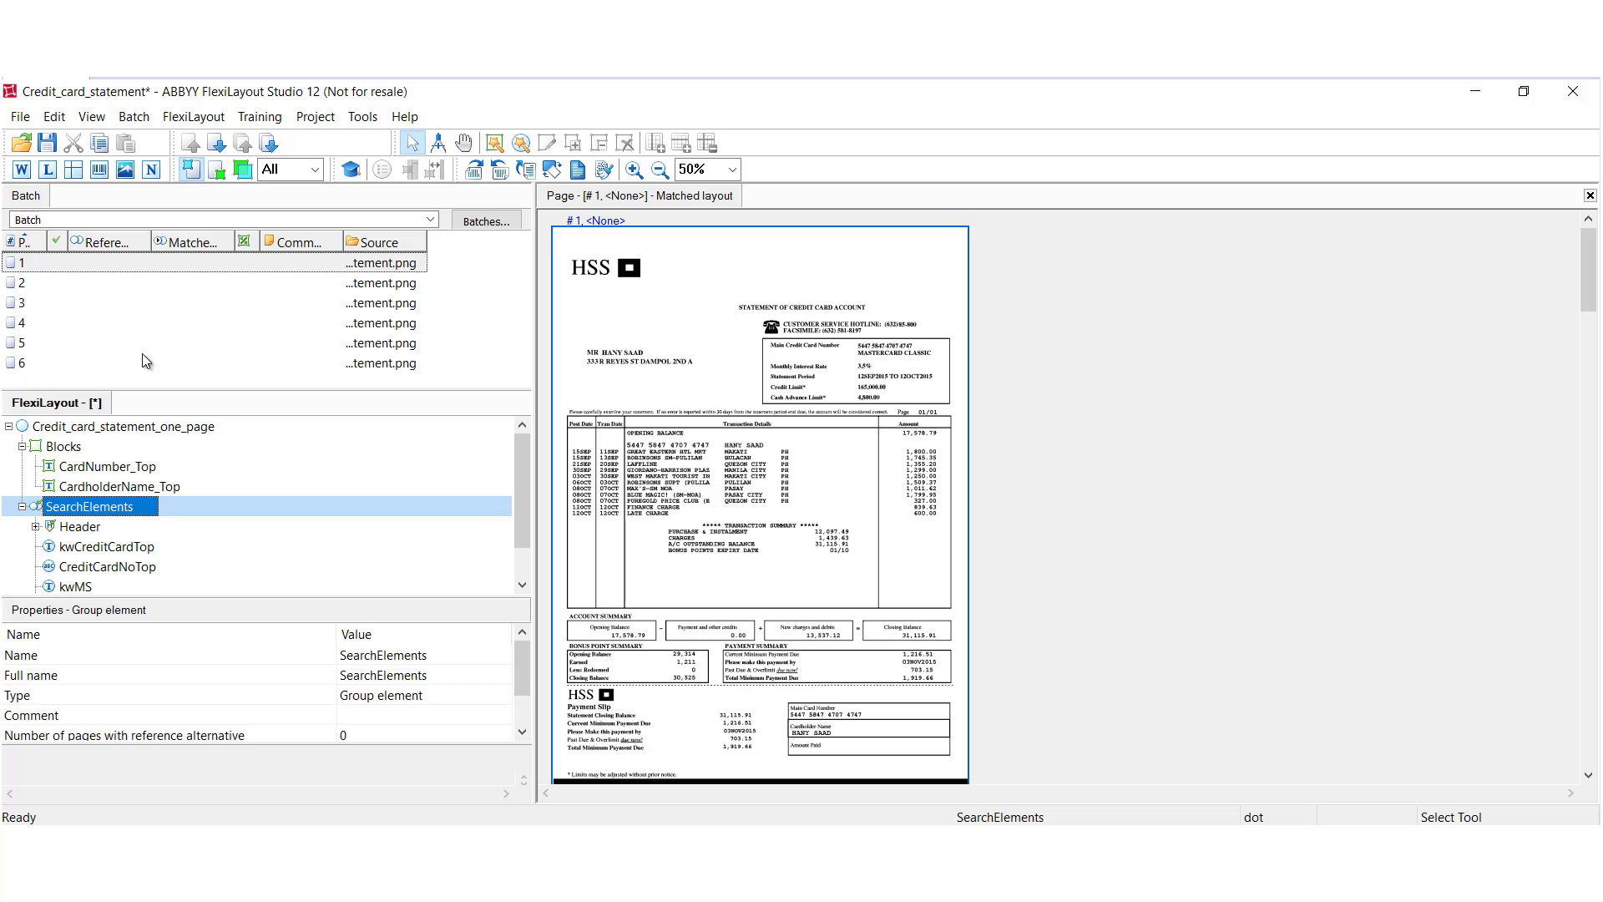
pyautogui.click(125, 362)
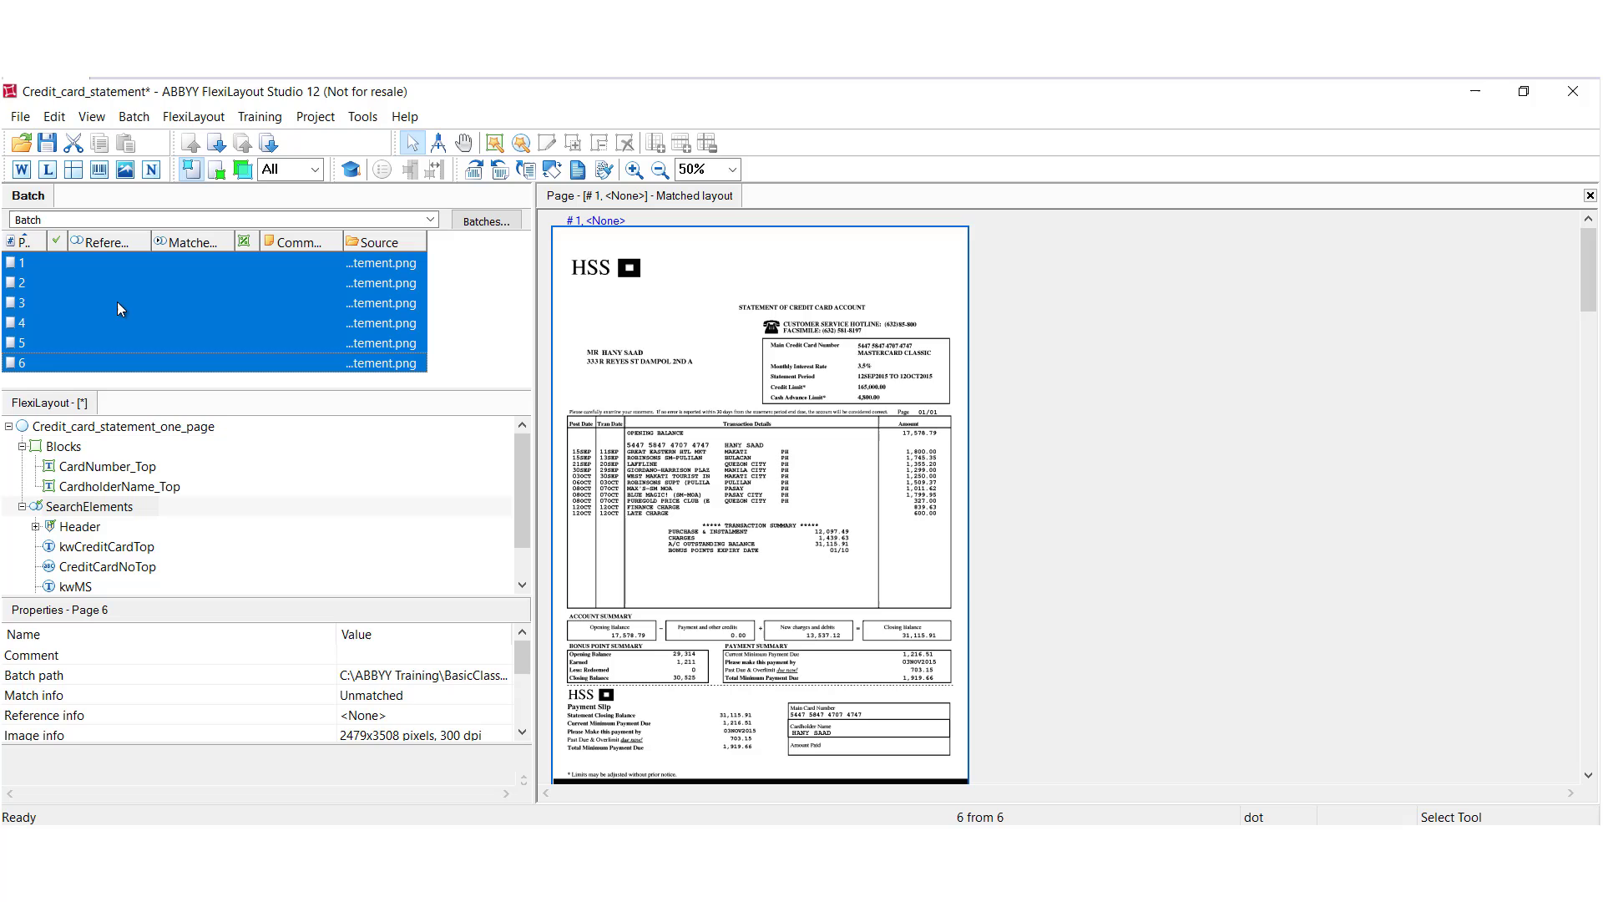
# Step: Run Match (Ctrl+E) on the six selected batch pages from their context menu
pyautogui.rightClick(120, 309)
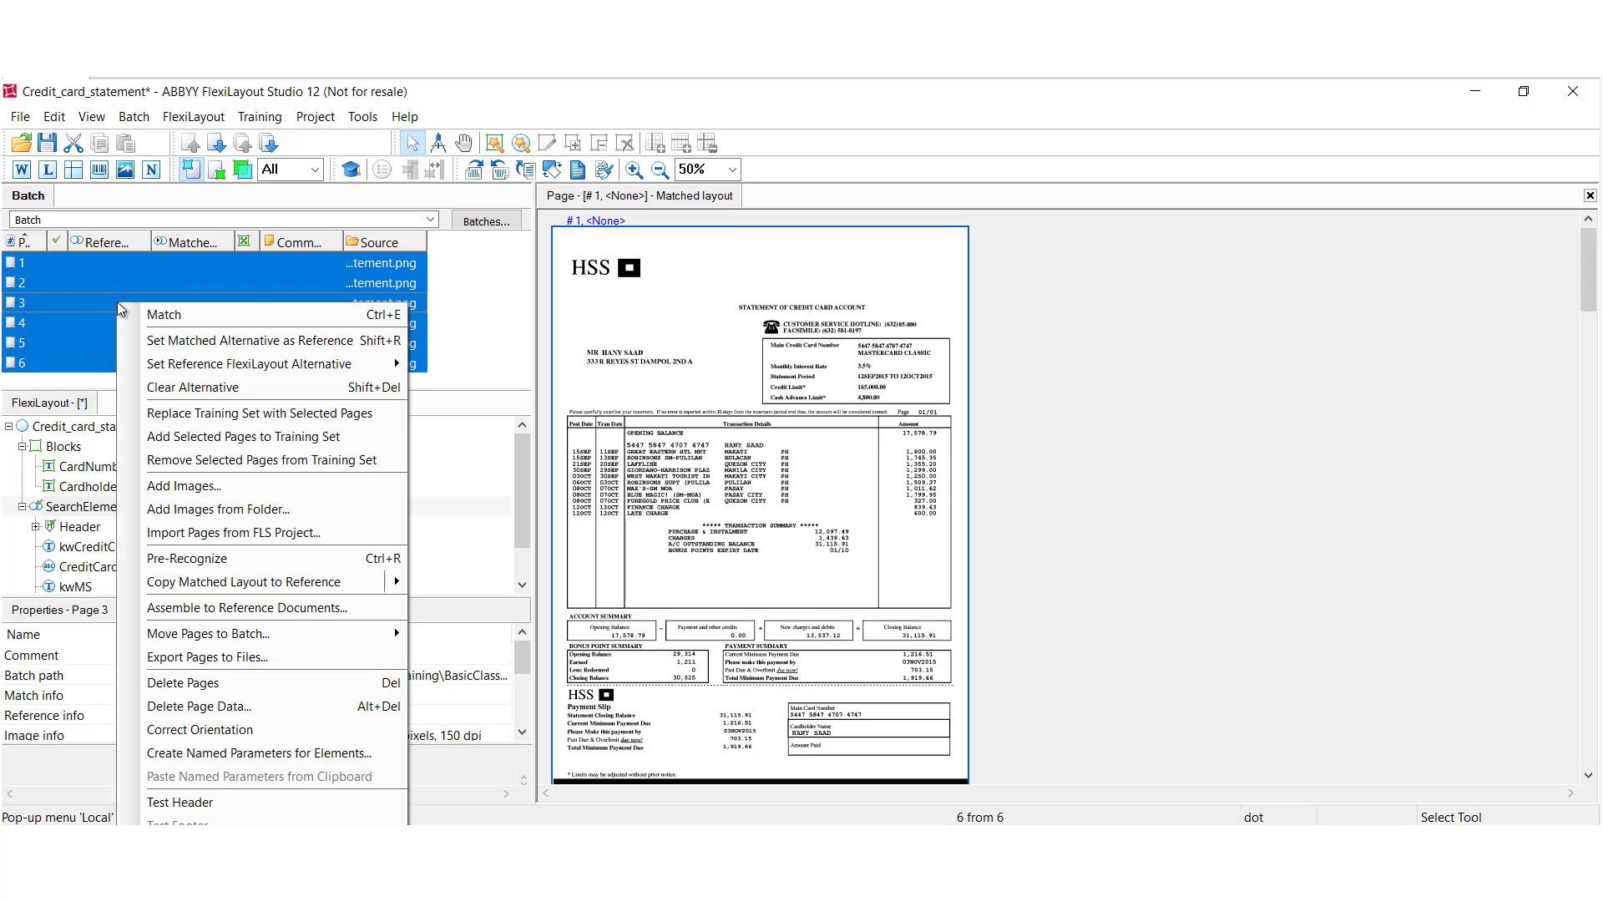
pyautogui.click(172, 558)
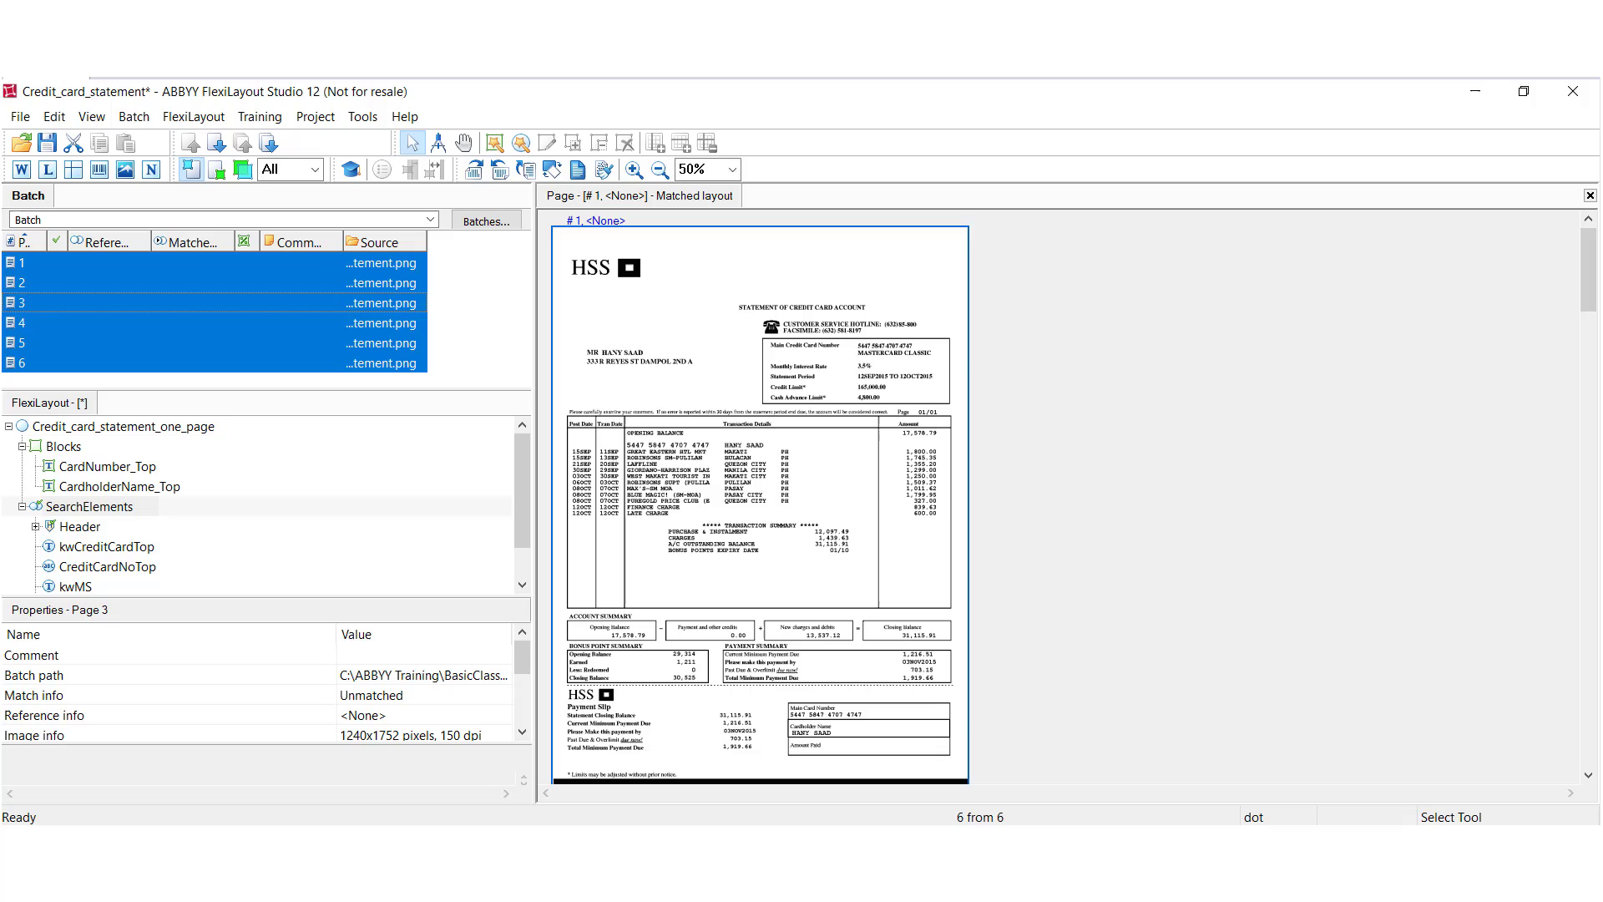
pyautogui.moveTo(313, 484)
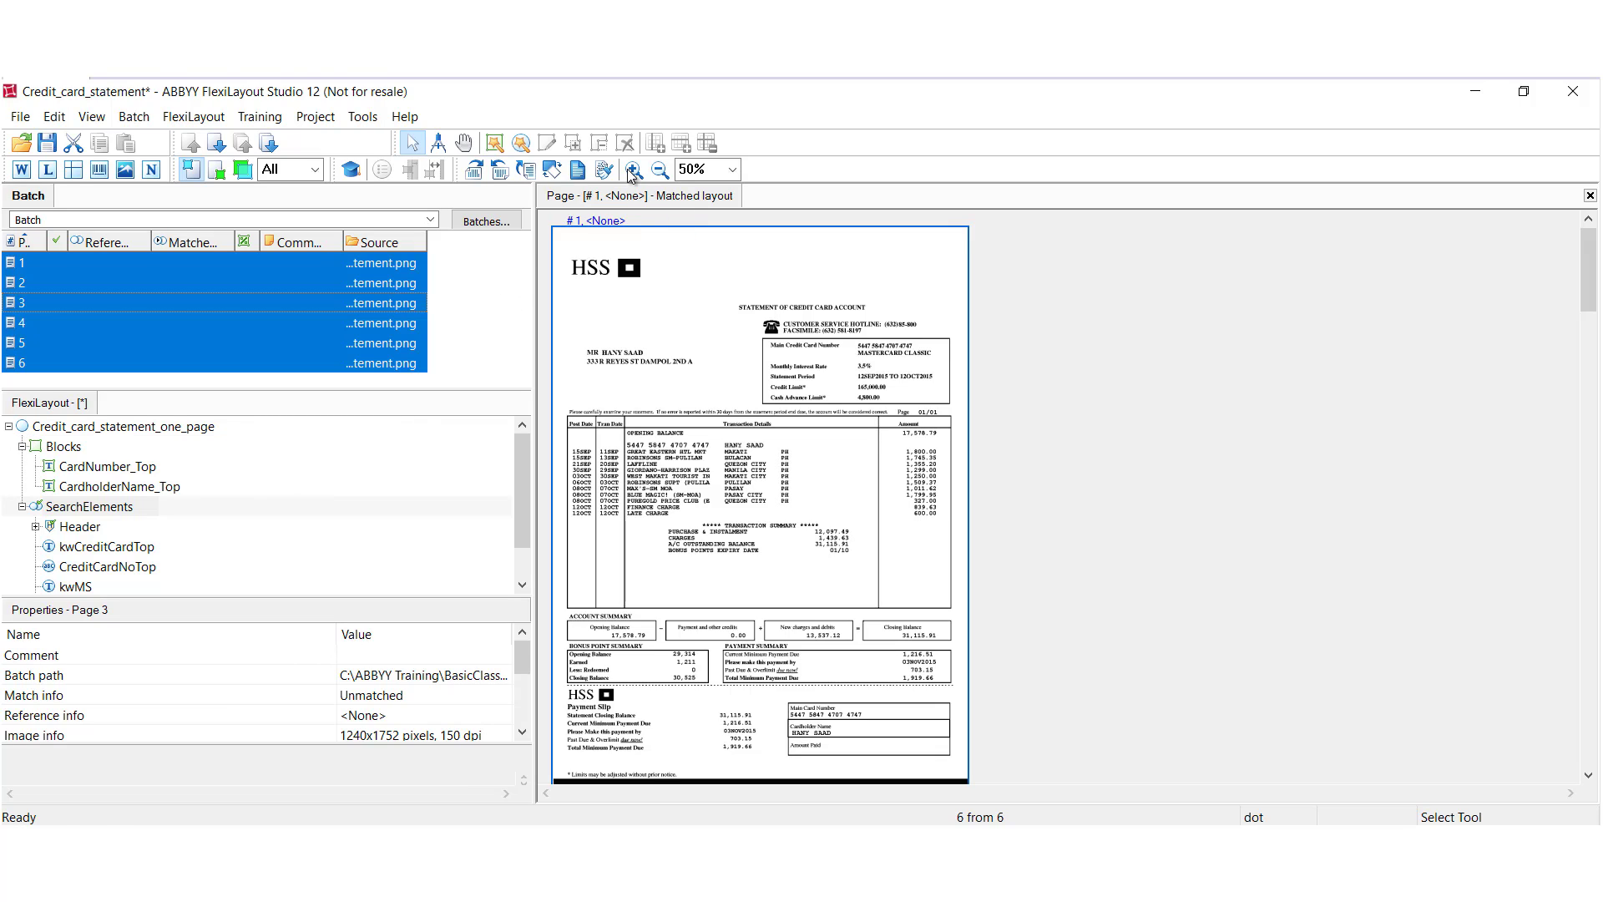
pyautogui.click(633, 171)
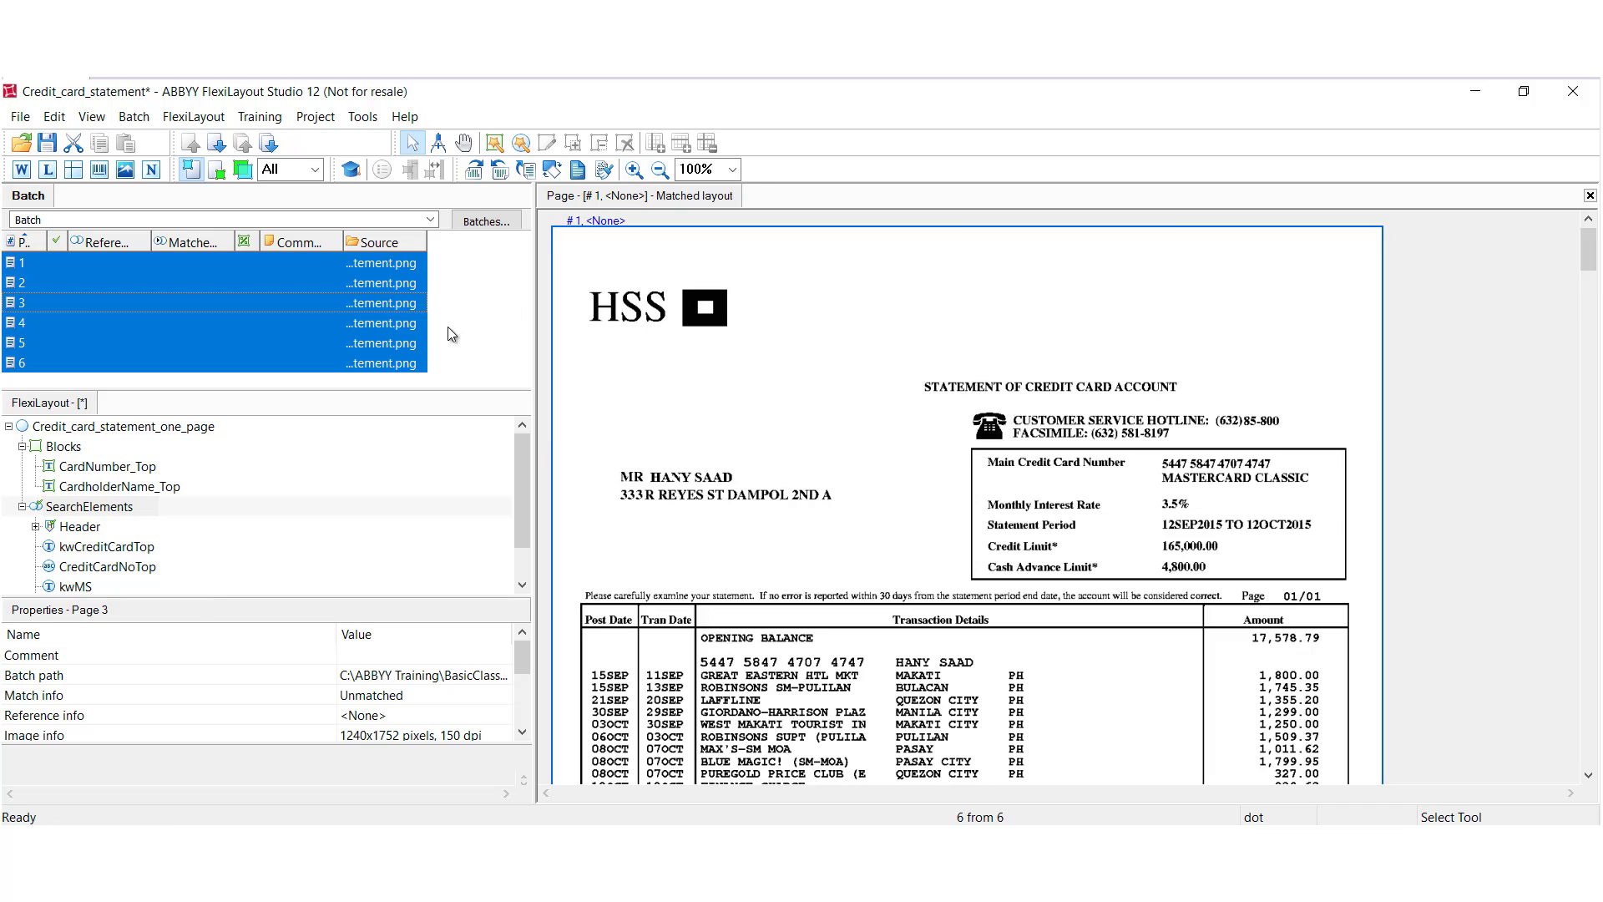
pyautogui.click(49, 170)
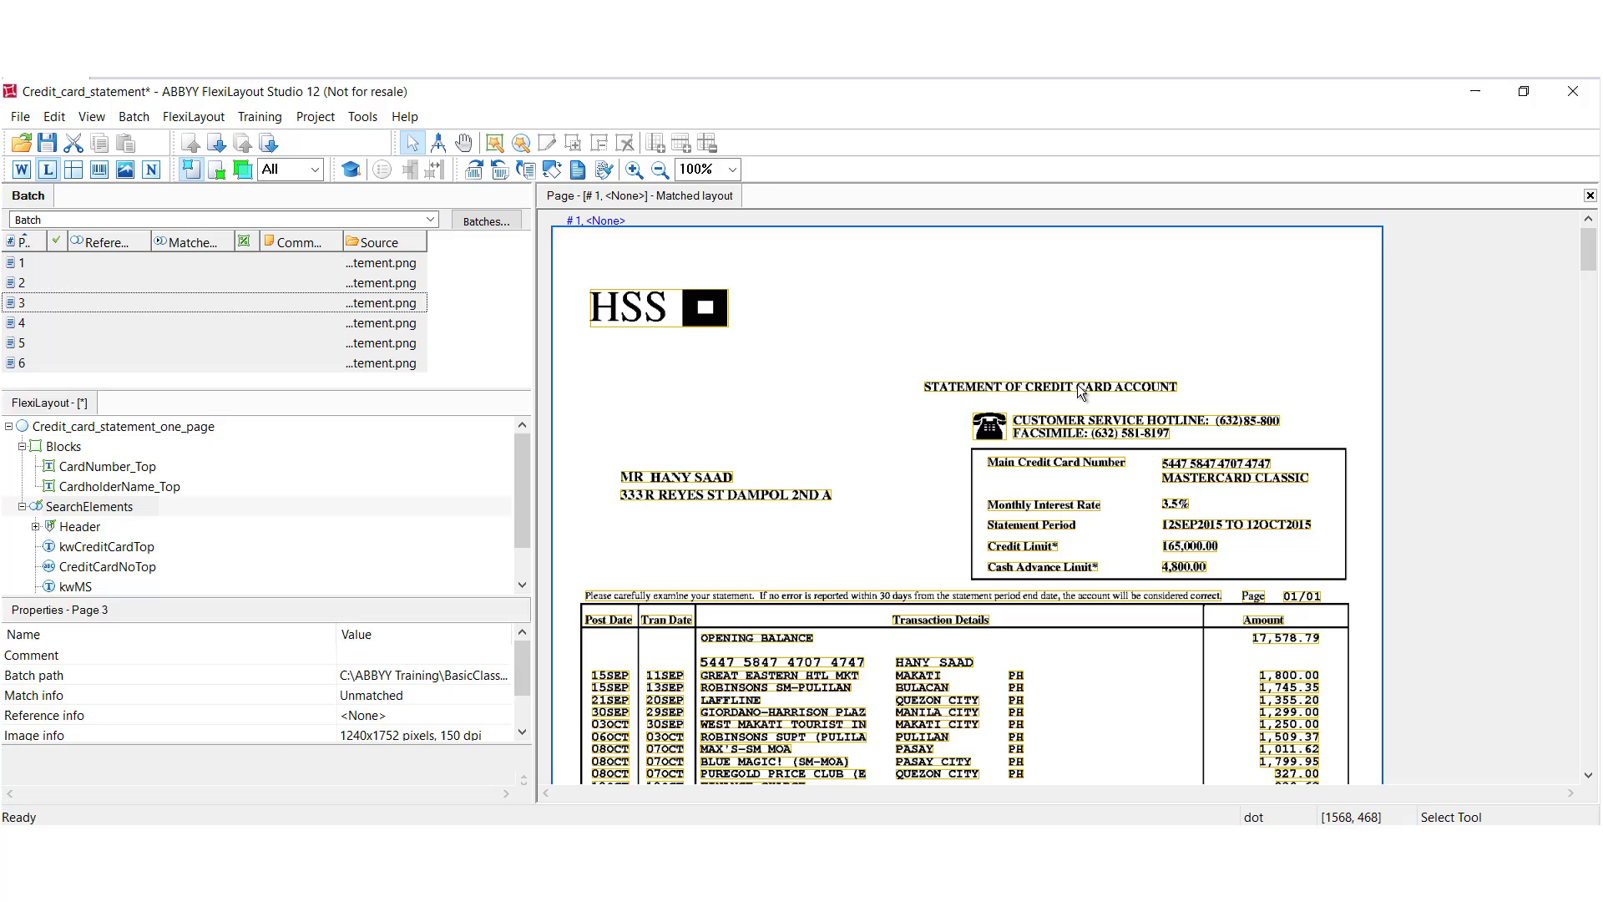
pyautogui.click(691, 491)
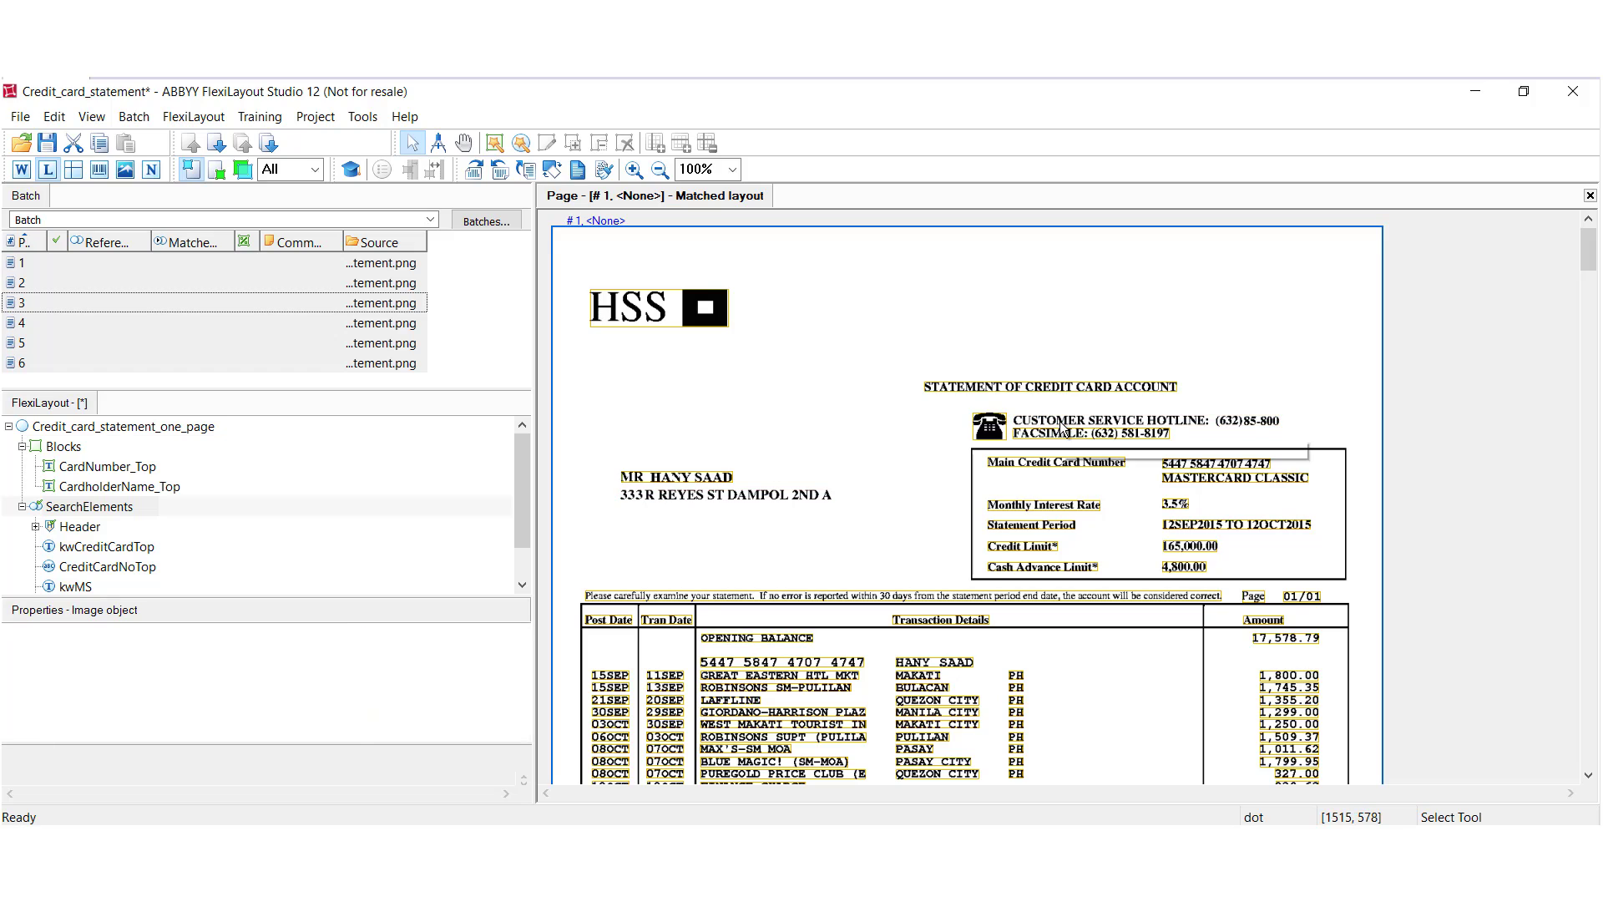
pyautogui.click(1048, 388)
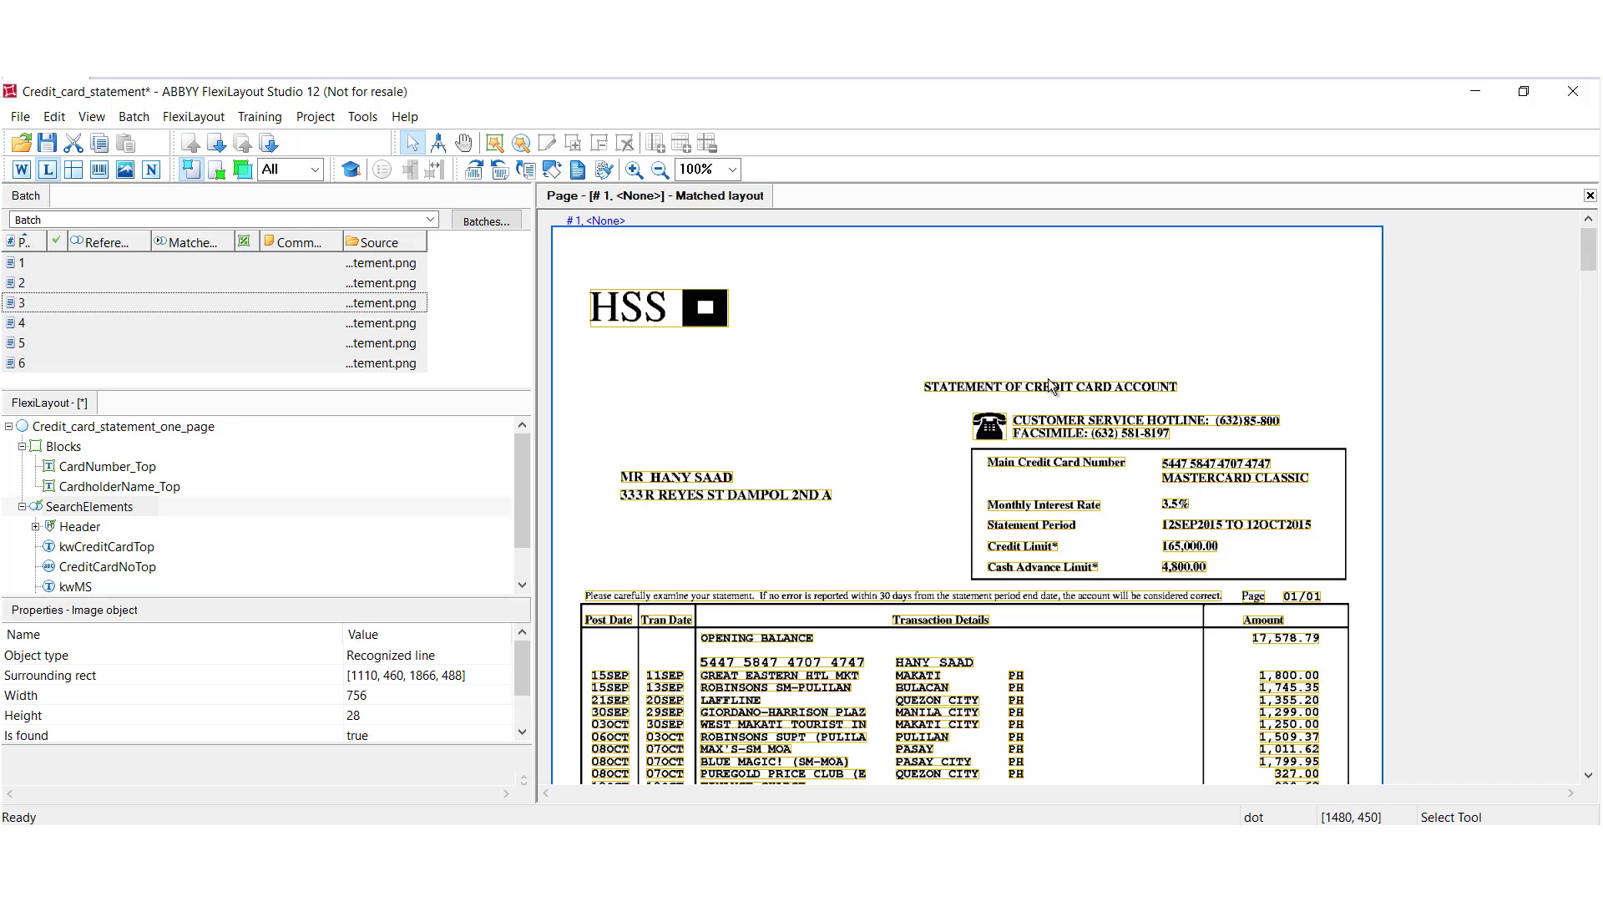
pyautogui.moveTo(803, 436)
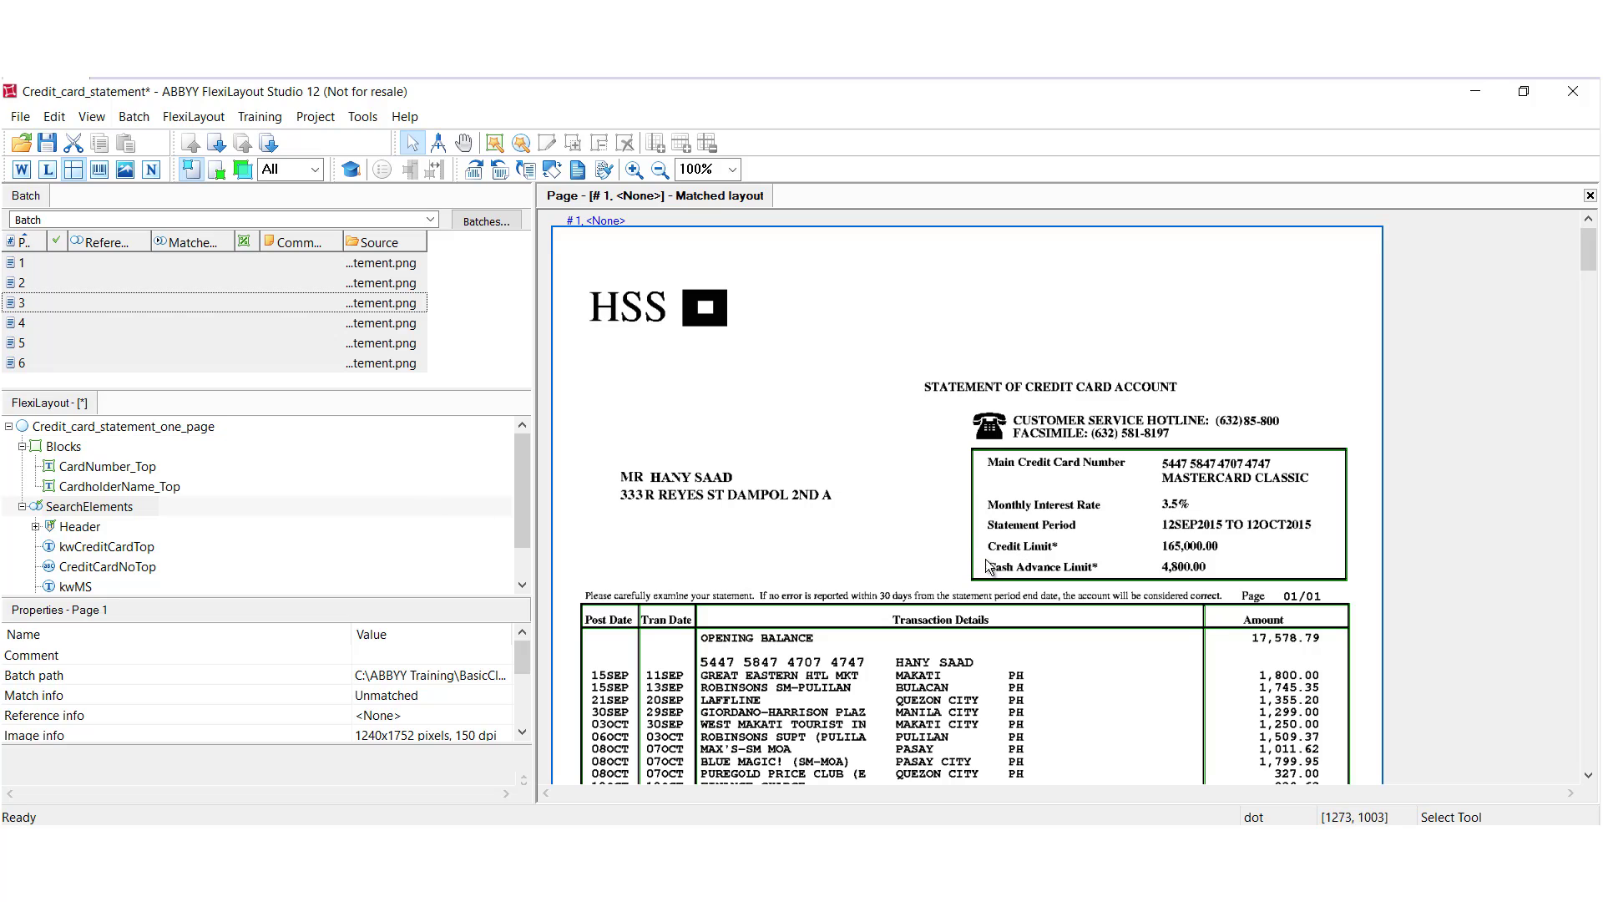
pyautogui.moveTo(1227, 639)
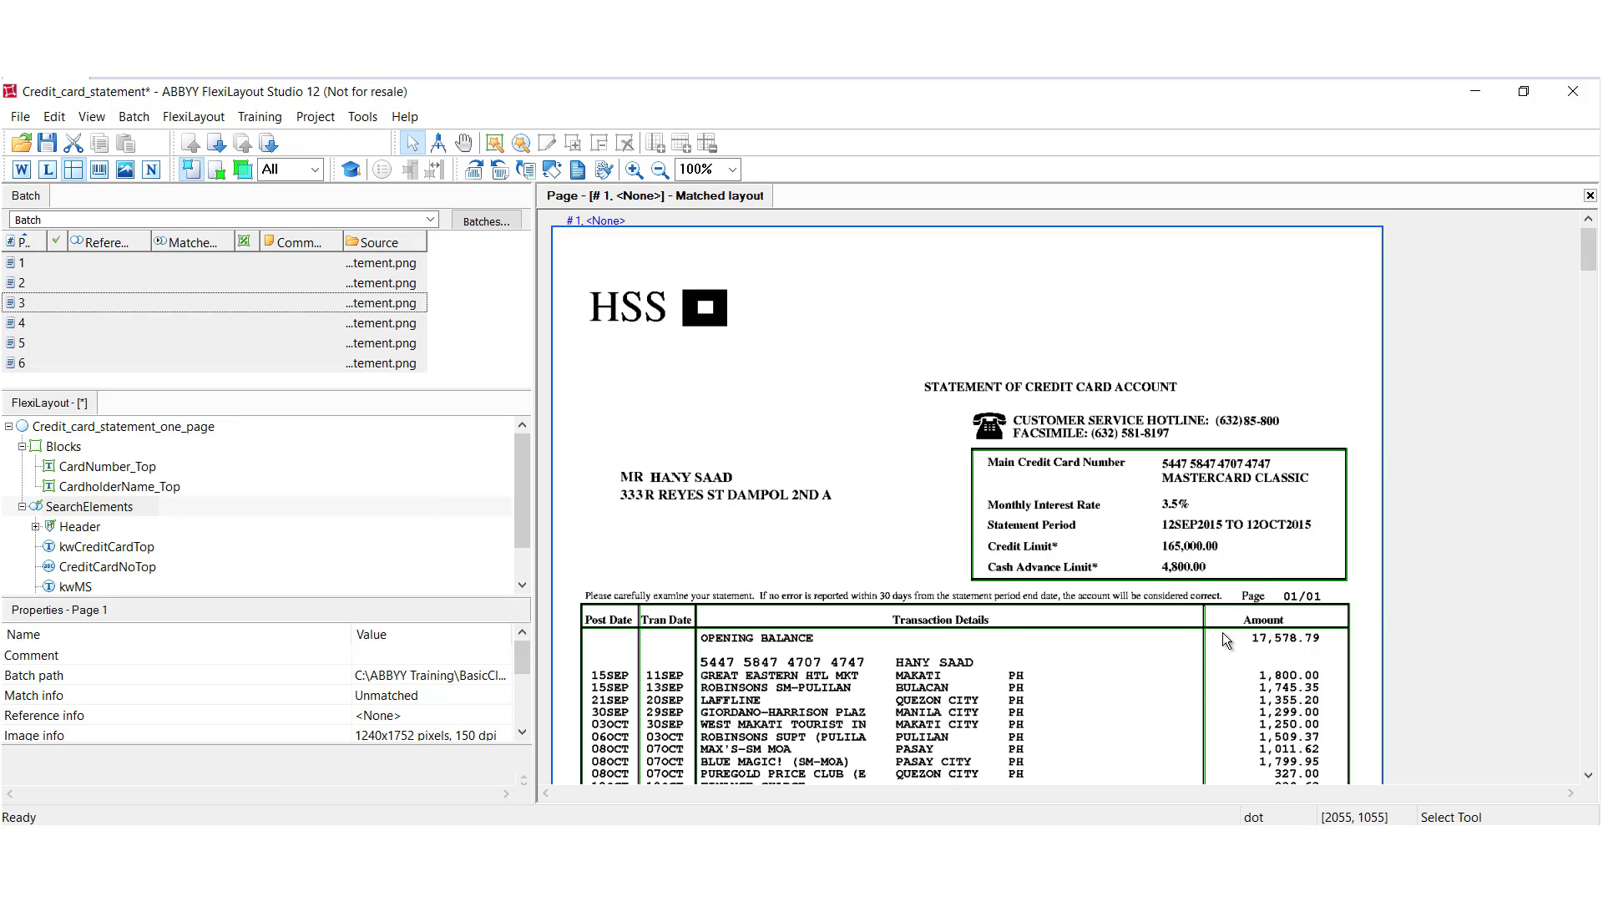
pyautogui.moveTo(1183, 678)
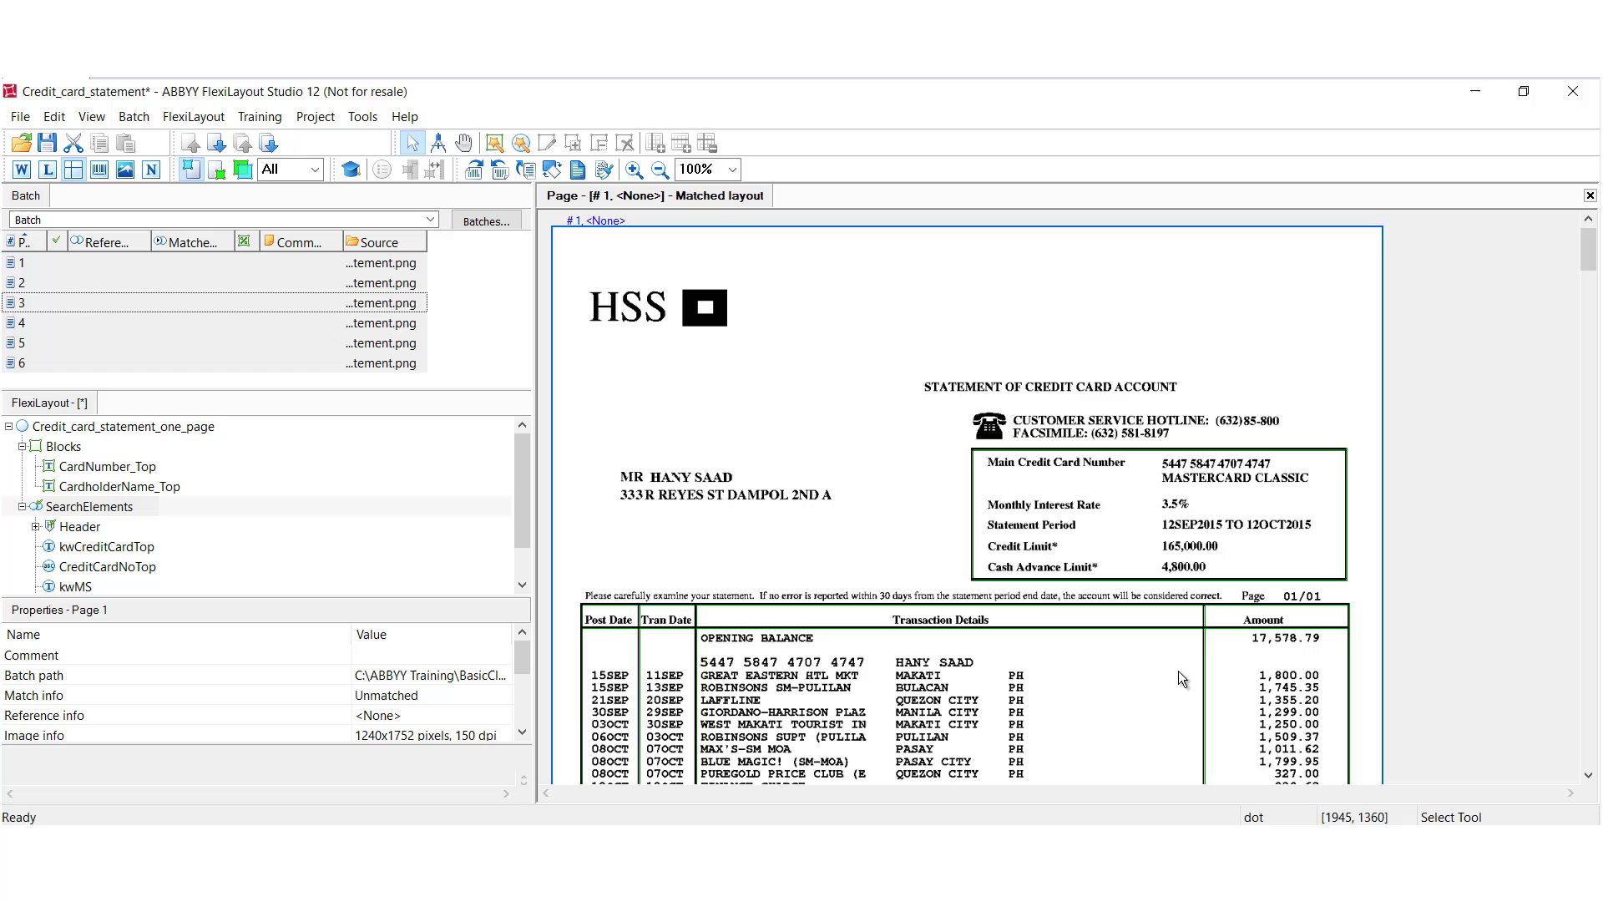
pyautogui.moveTo(123, 171)
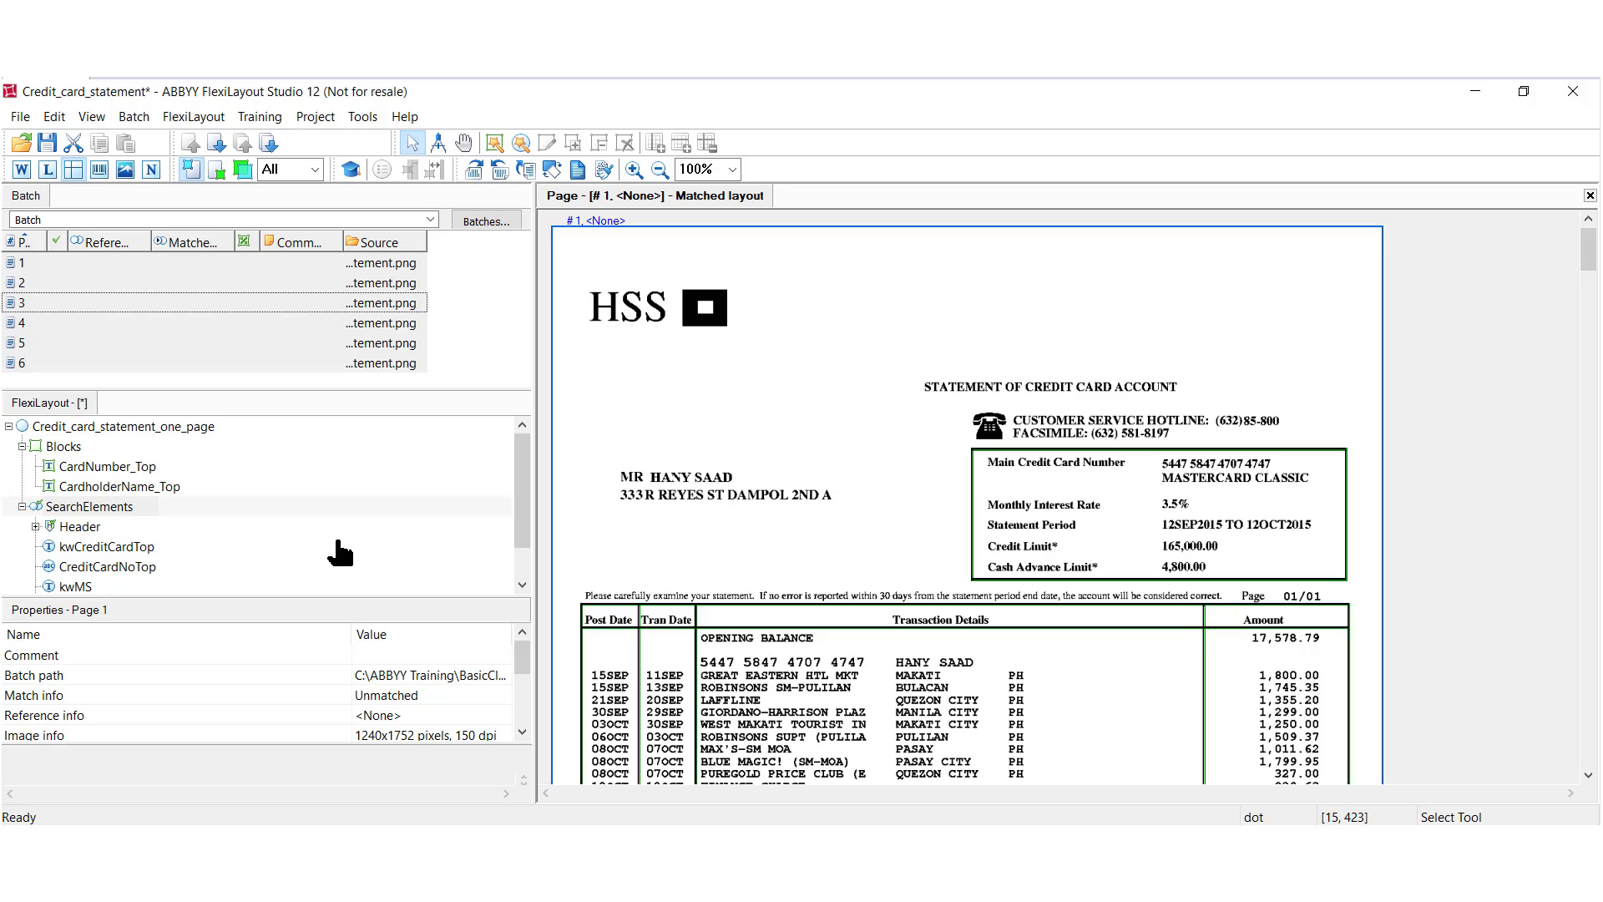
pyautogui.moveTo(254, 478)
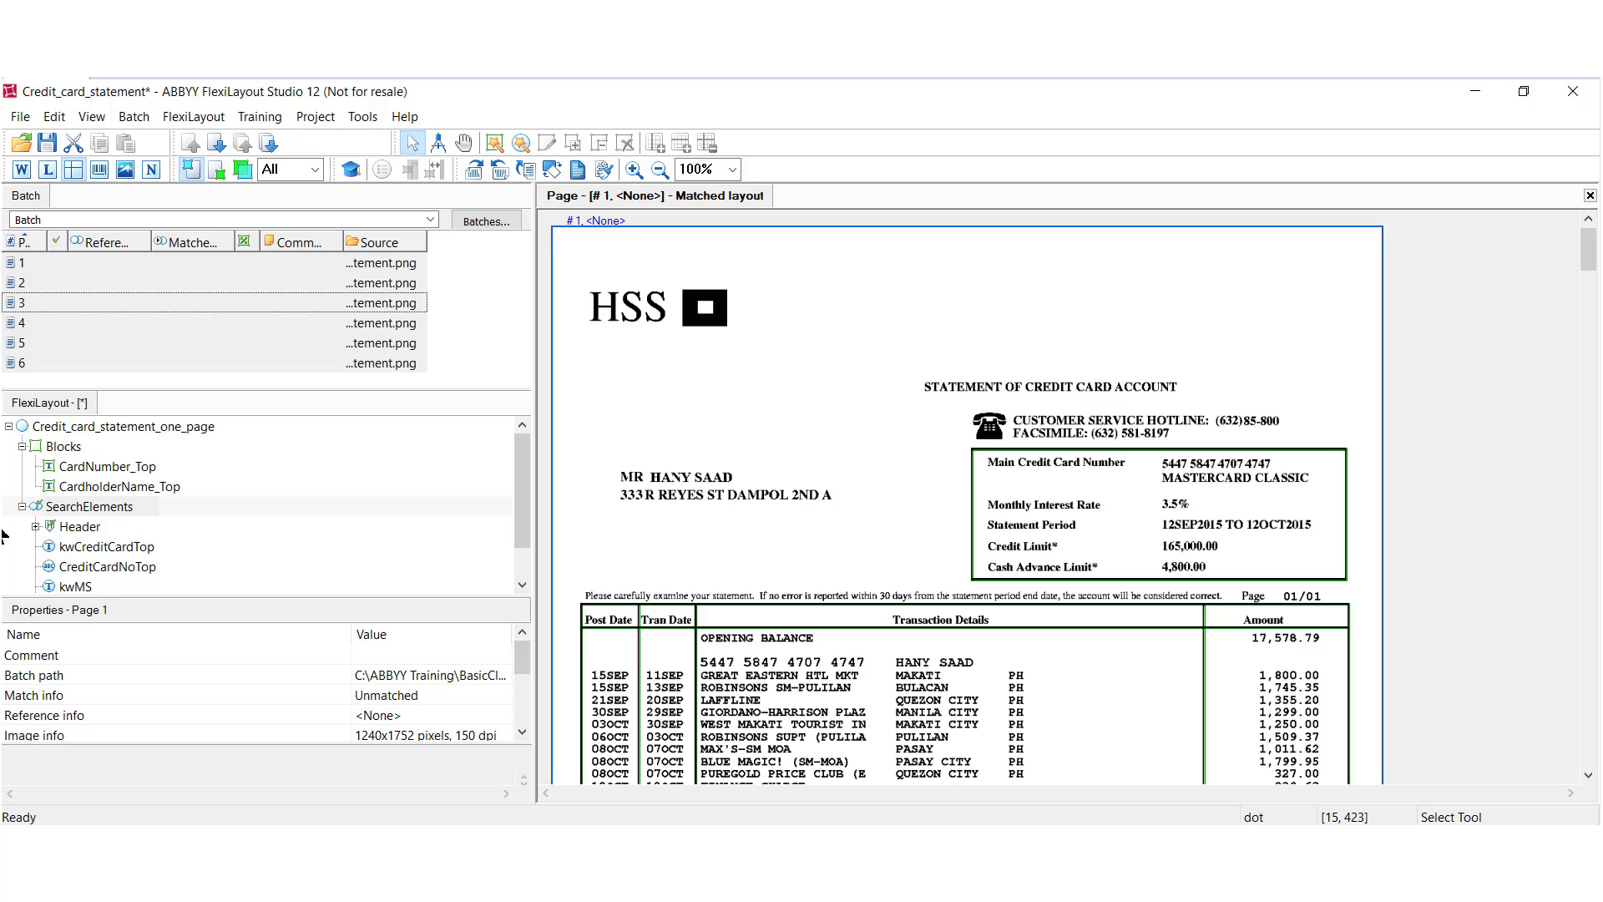
pyautogui.moveTo(52, 532)
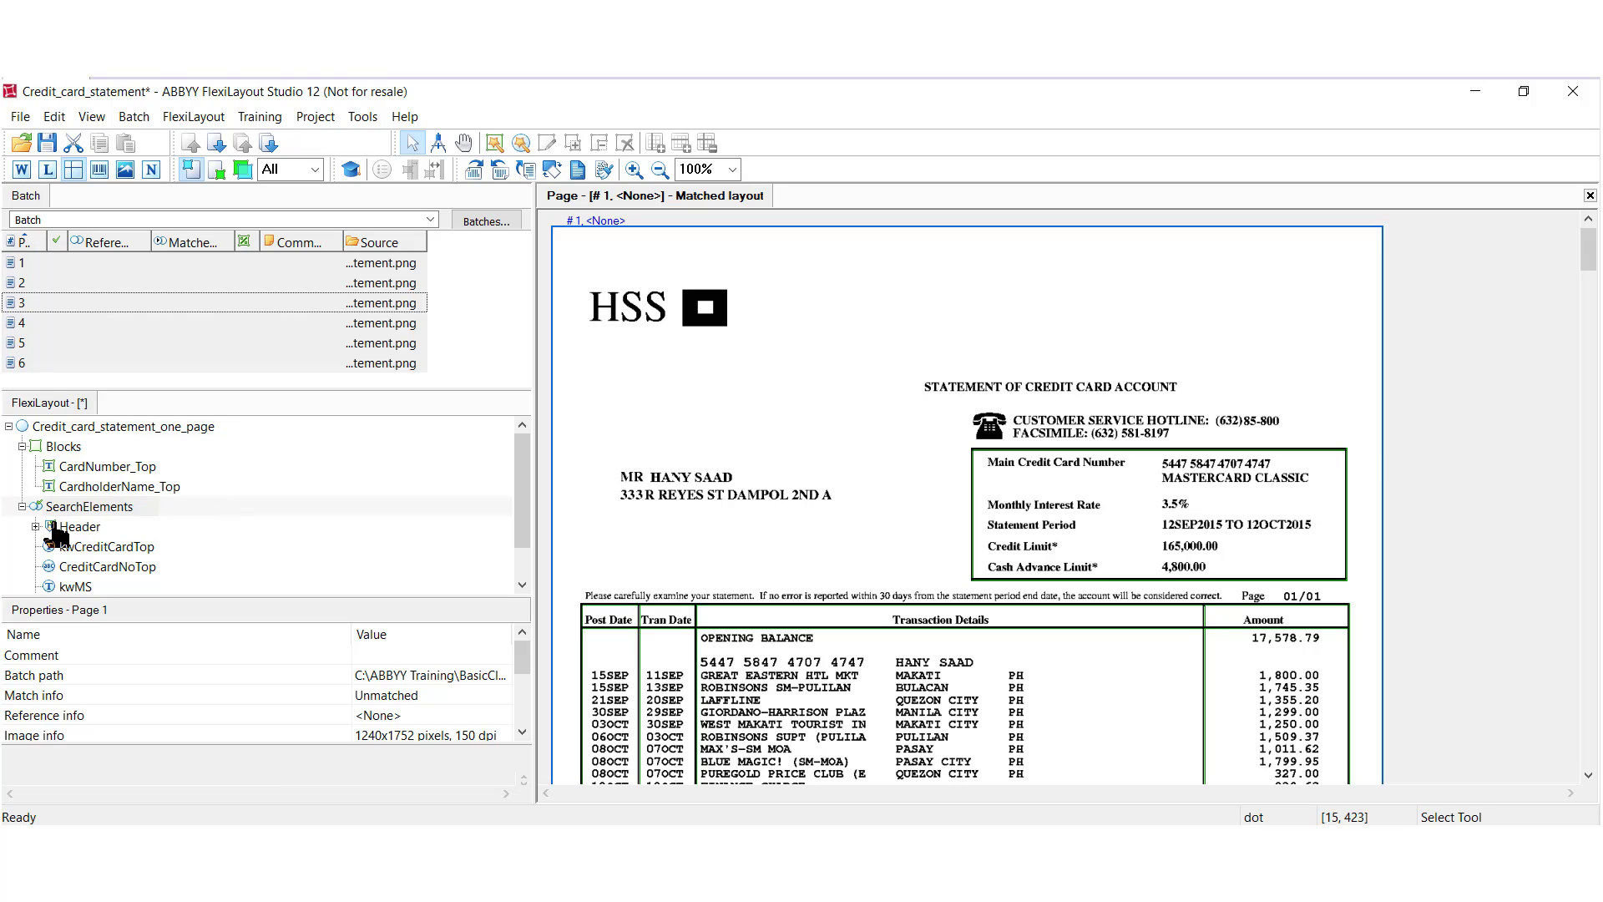
# Step: Show the Properties dialog of the Header group's kwCreditCard element
pyautogui.click(71, 526)
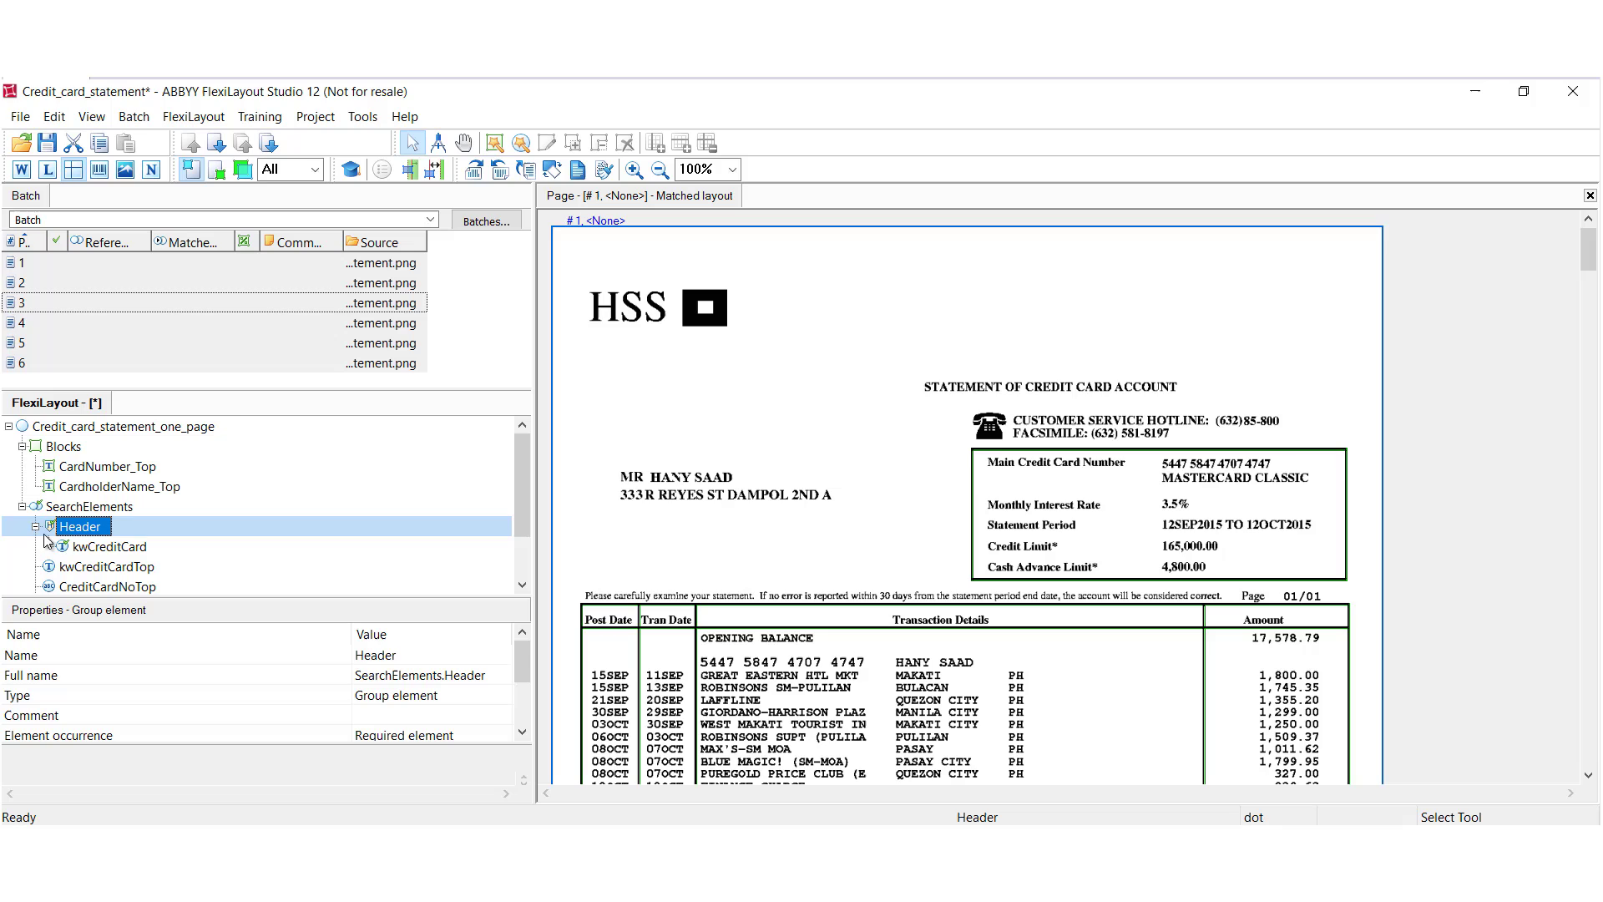
pyautogui.click(90, 546)
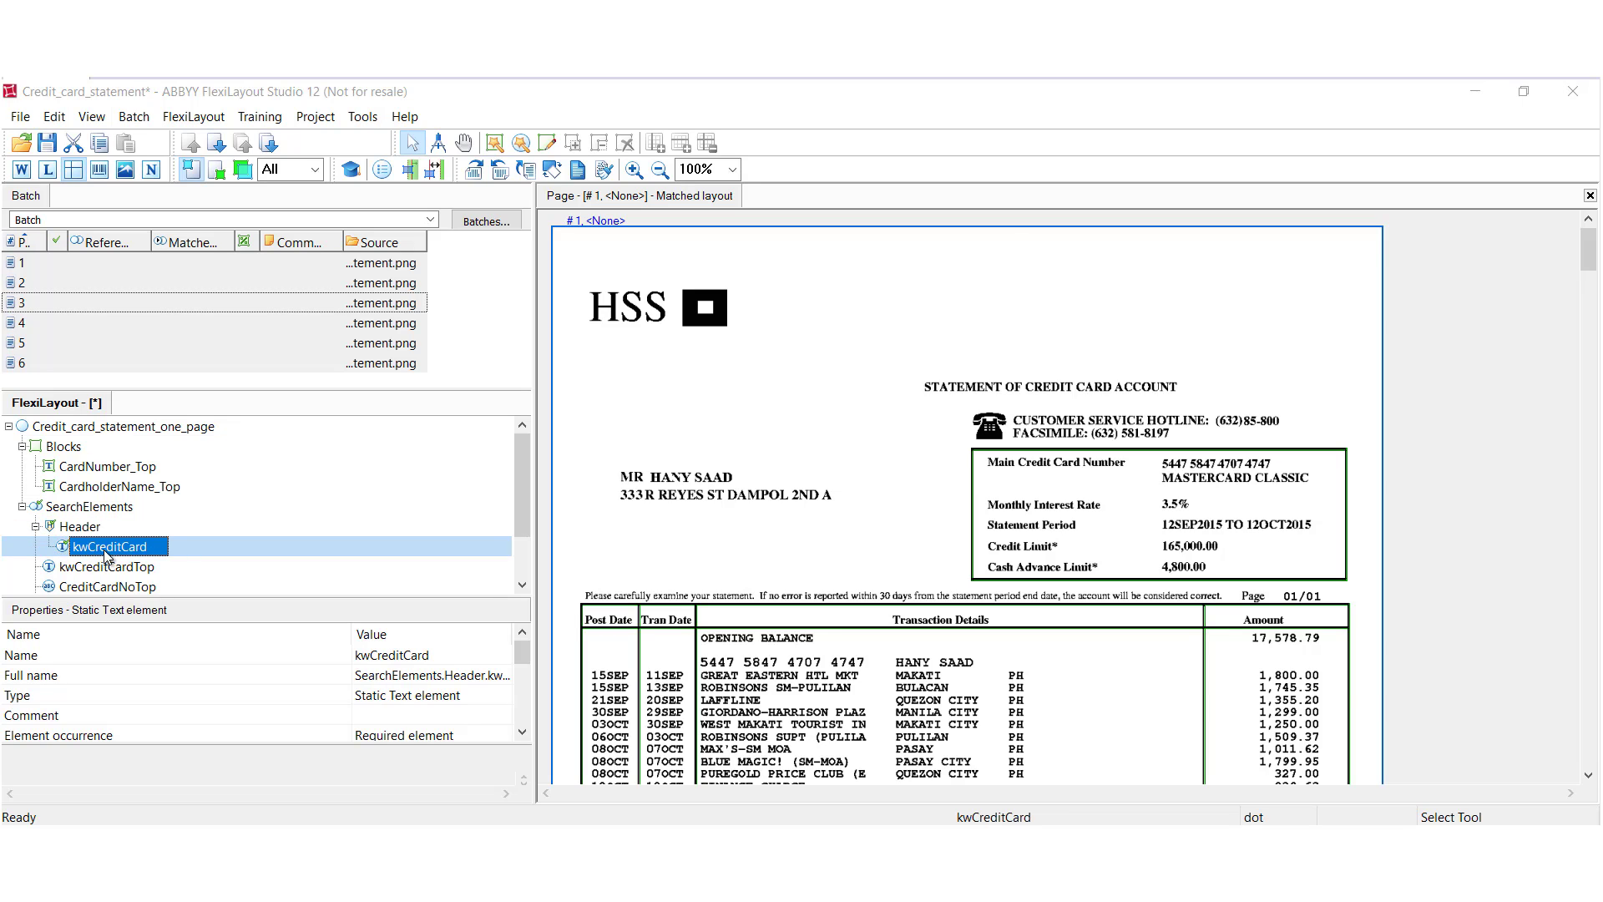
pyautogui.doubleClick(103, 546)
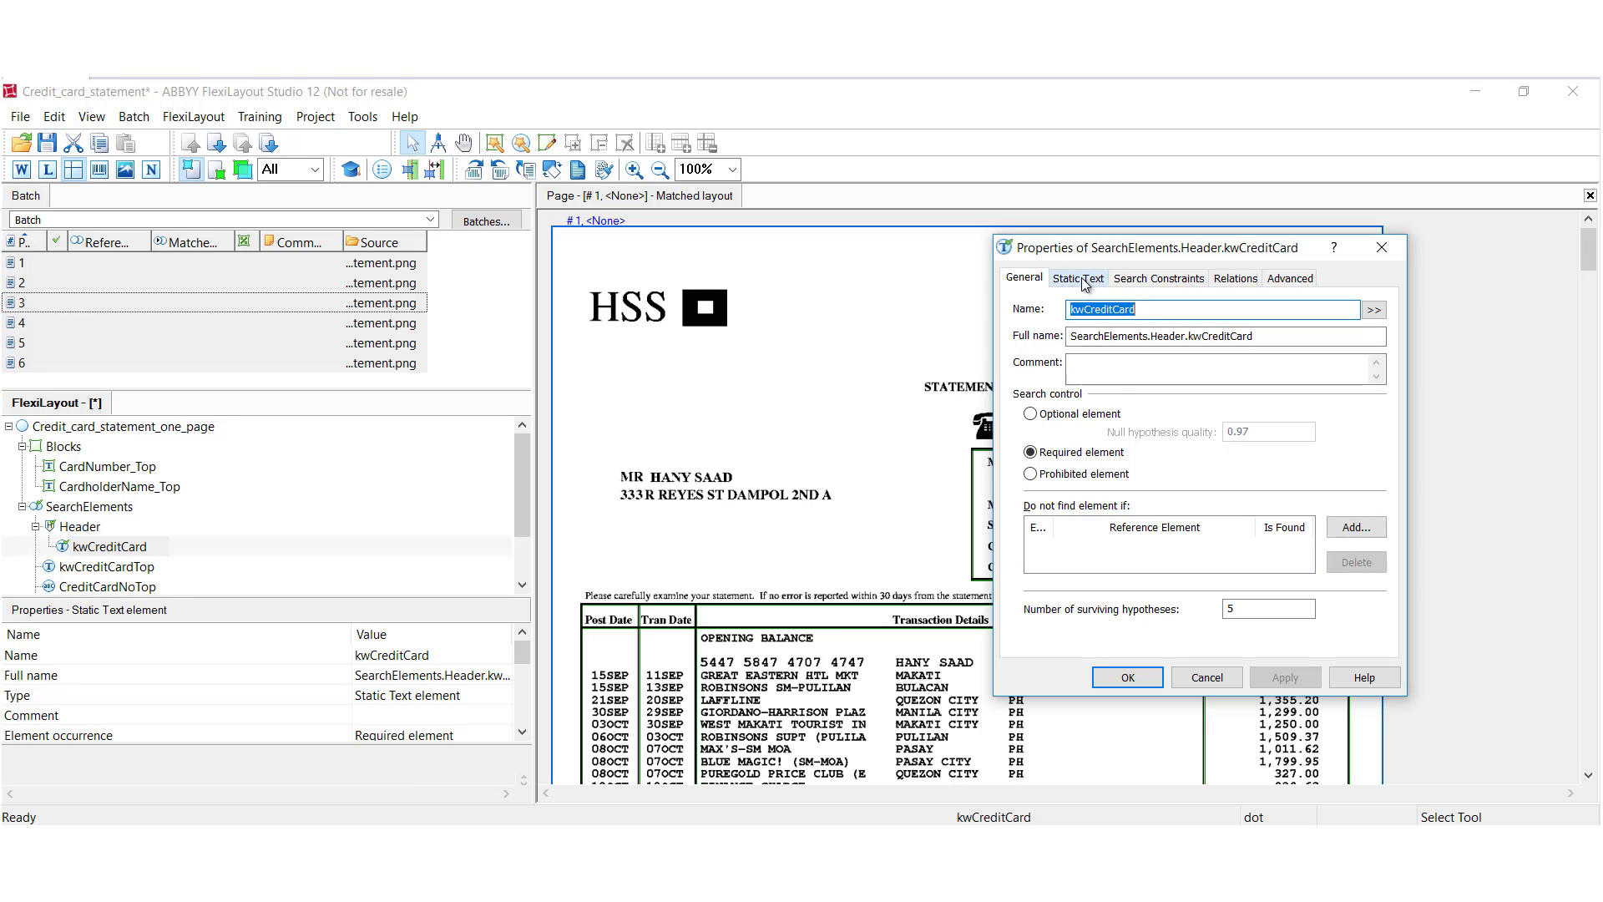
# Step: Verify the Static Text search reads STATEMENT OF CREDIT CARD ACCOUNT, then close the dialog
pyautogui.click(1079, 277)
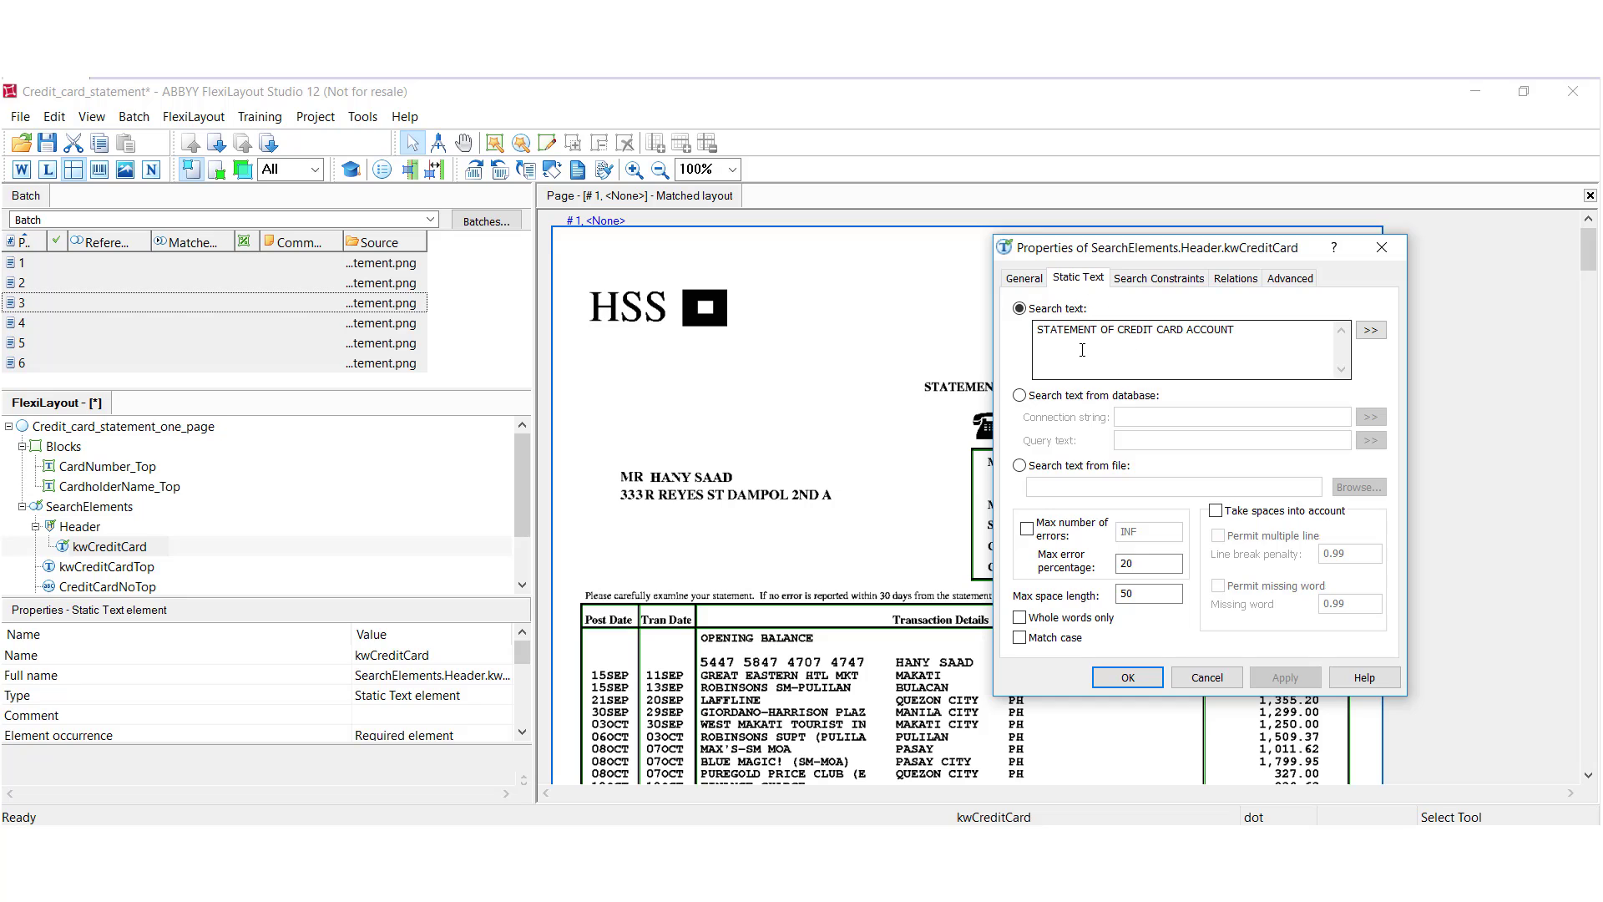
pyautogui.moveTo(1212, 318)
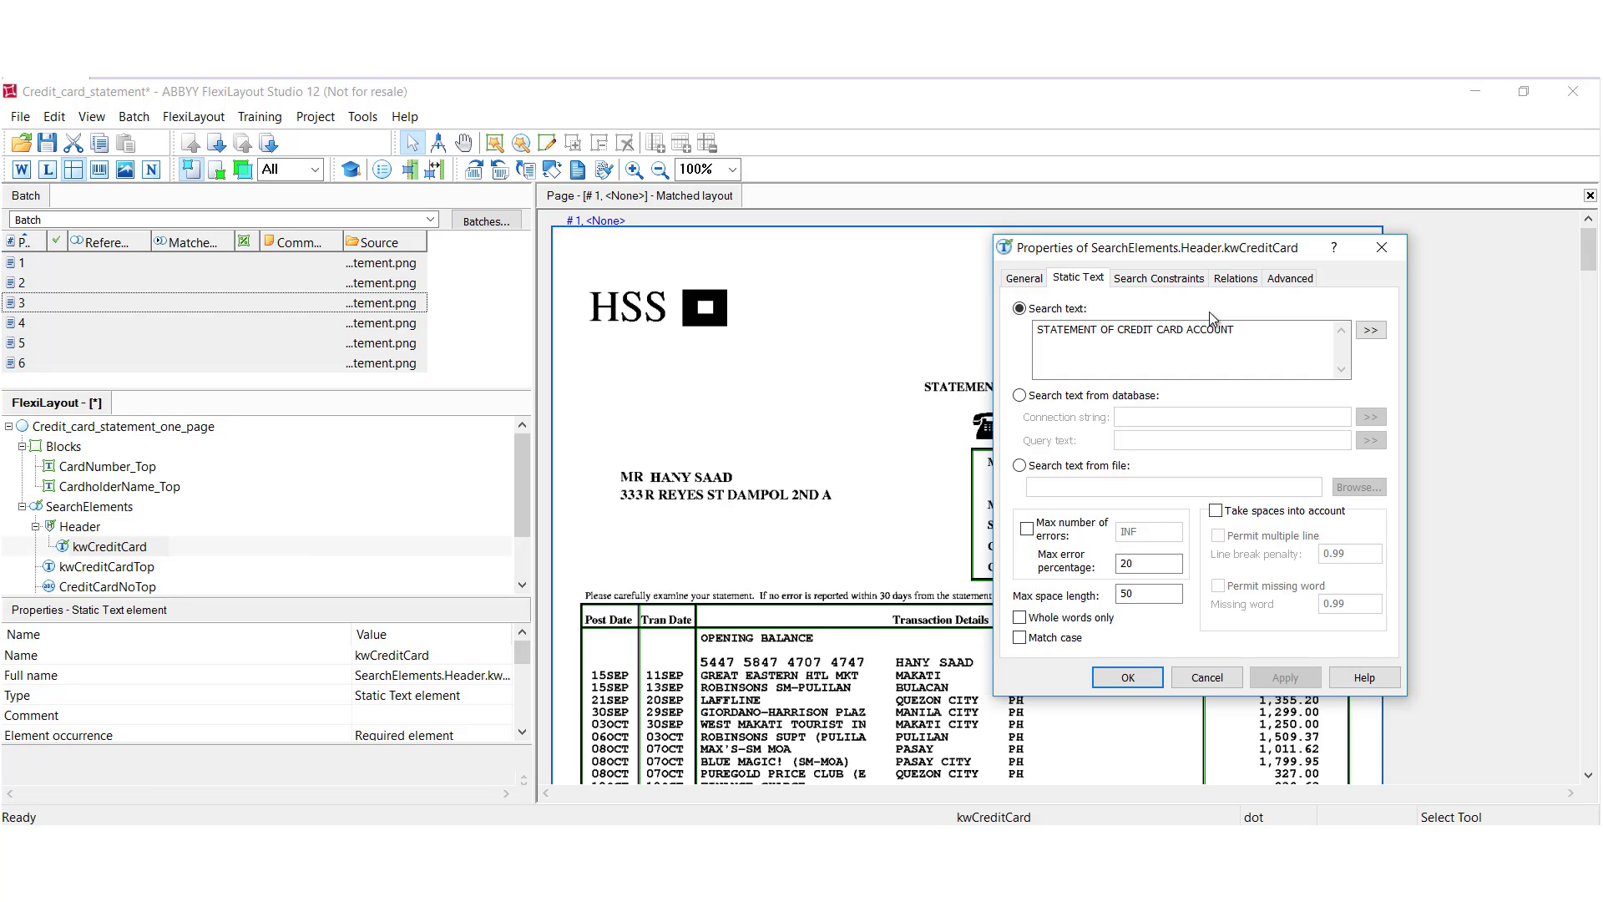
pyautogui.moveTo(1209, 259)
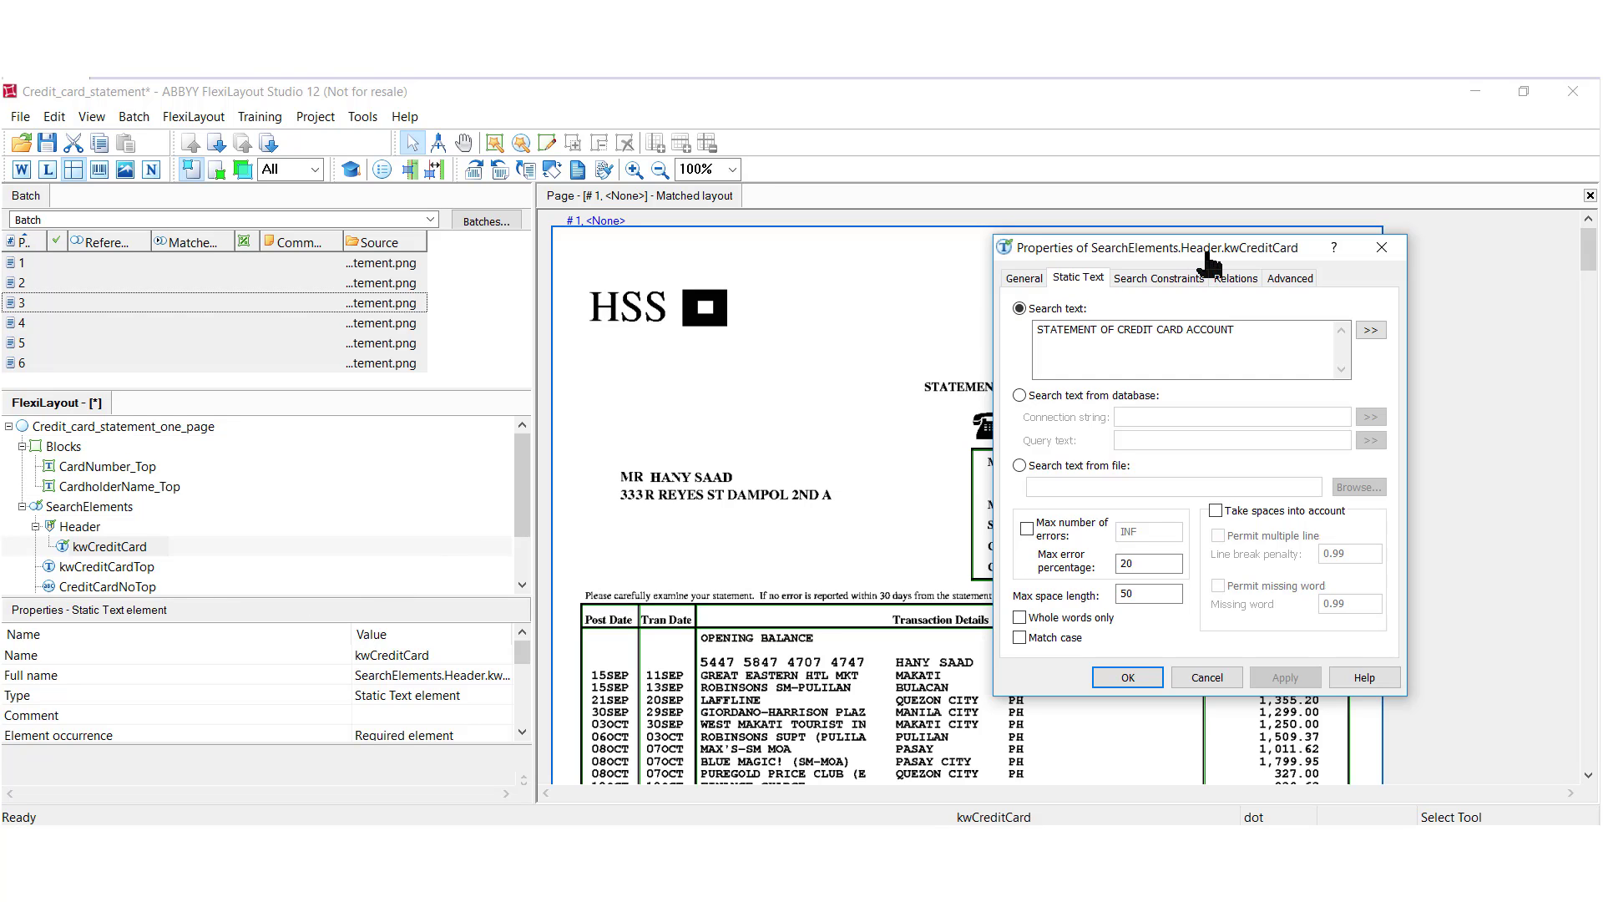
pyautogui.moveTo(1182, 254)
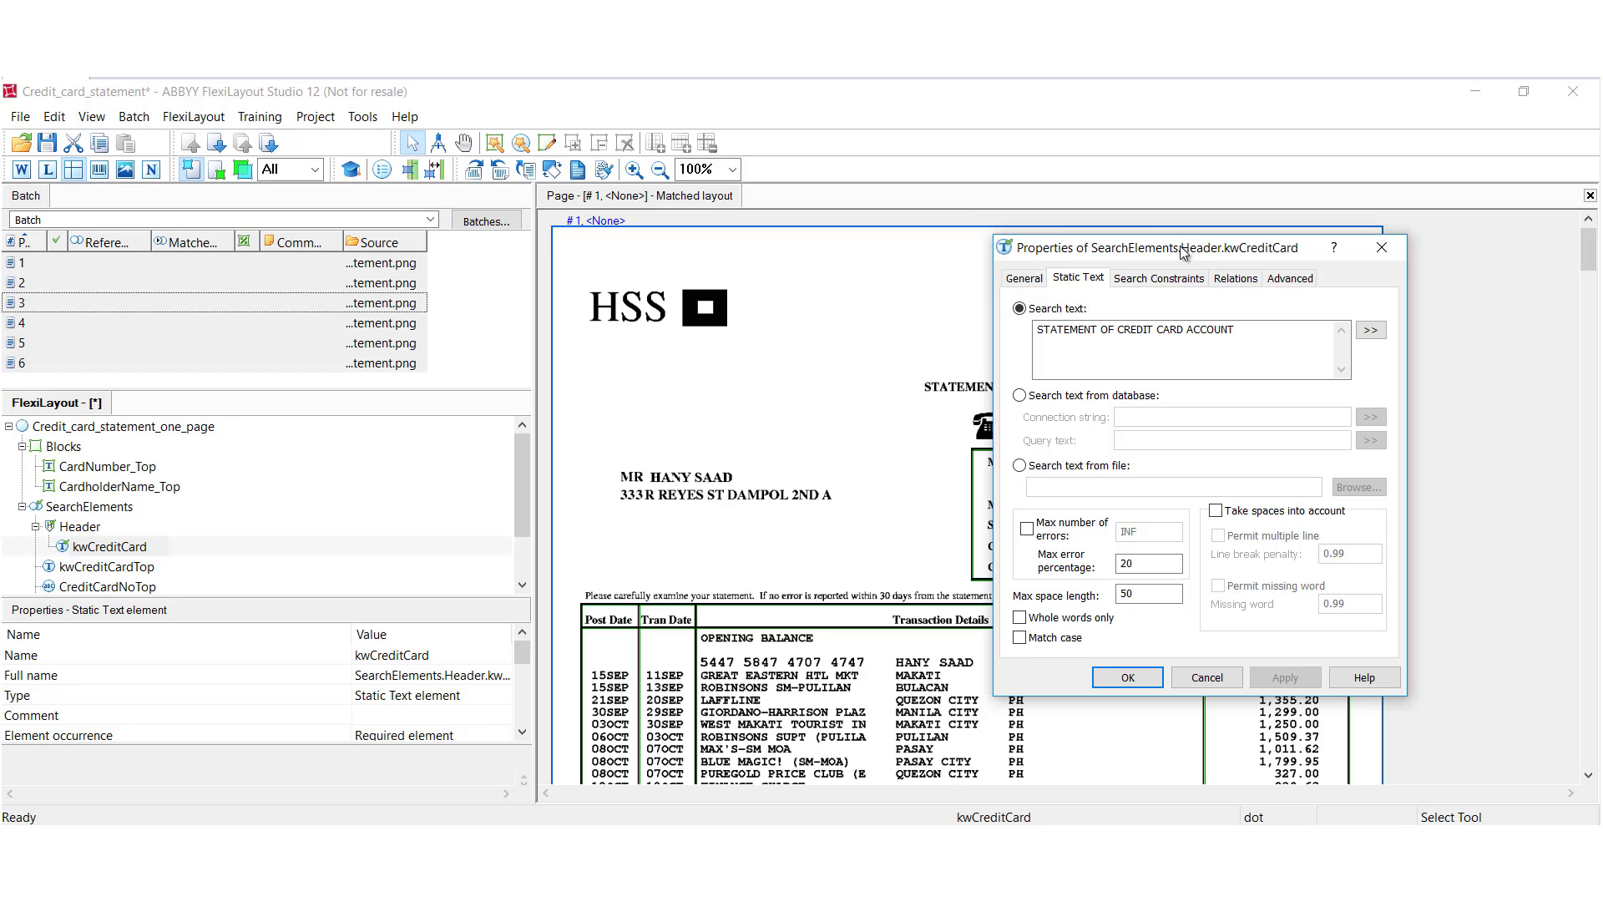
pyautogui.moveTo(1183, 247); pyautogui.dragTo(680, 305)
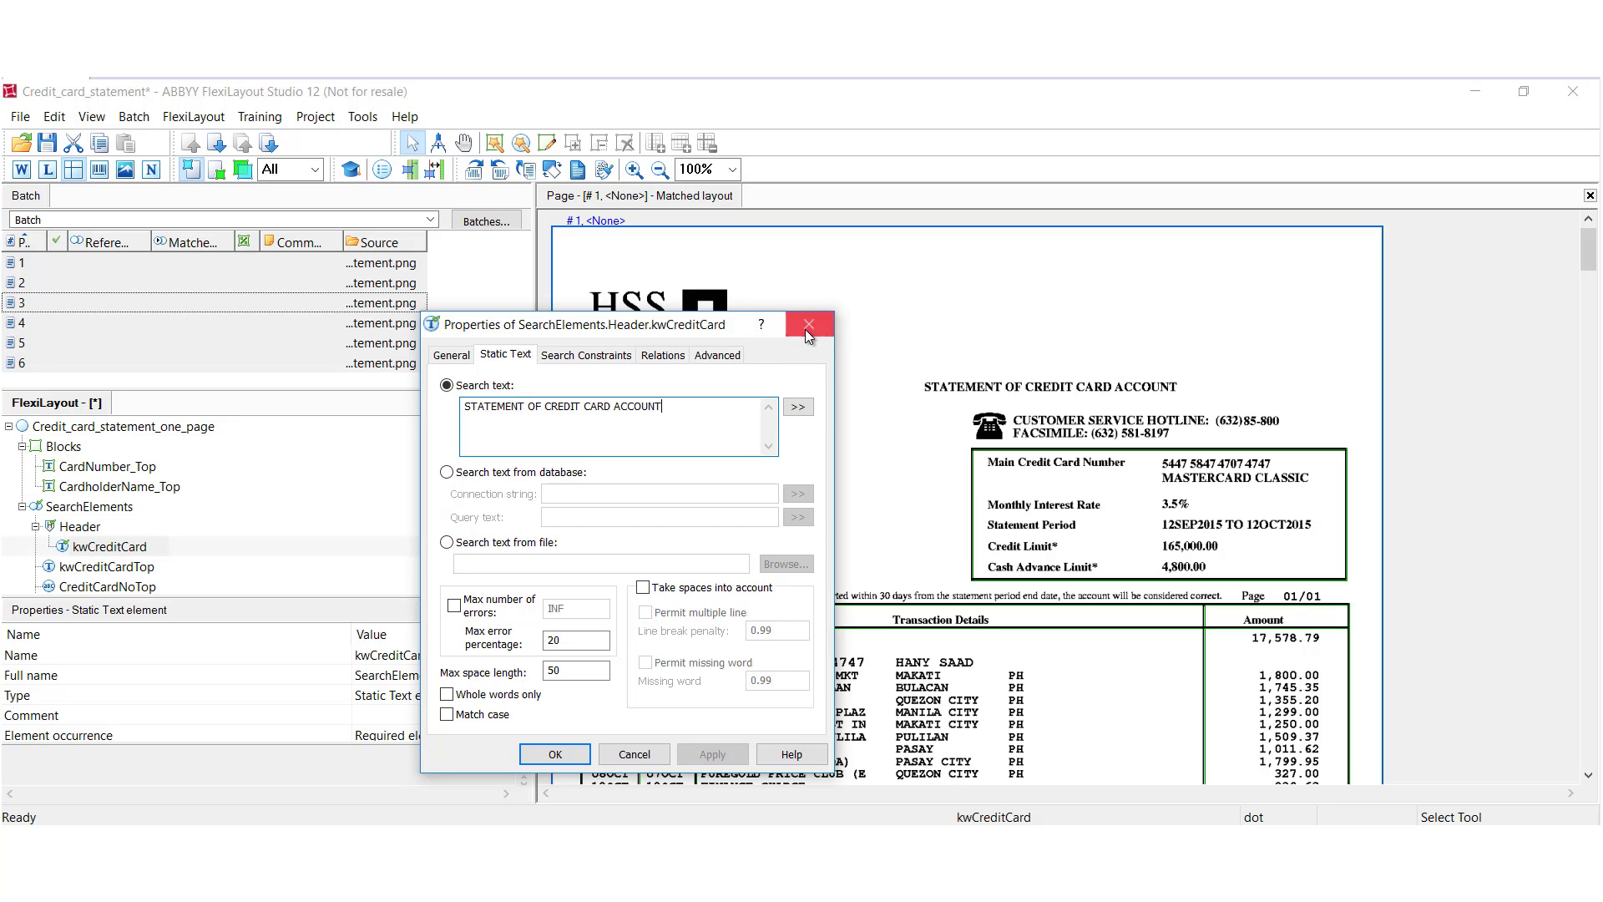
pyautogui.click(810, 324)
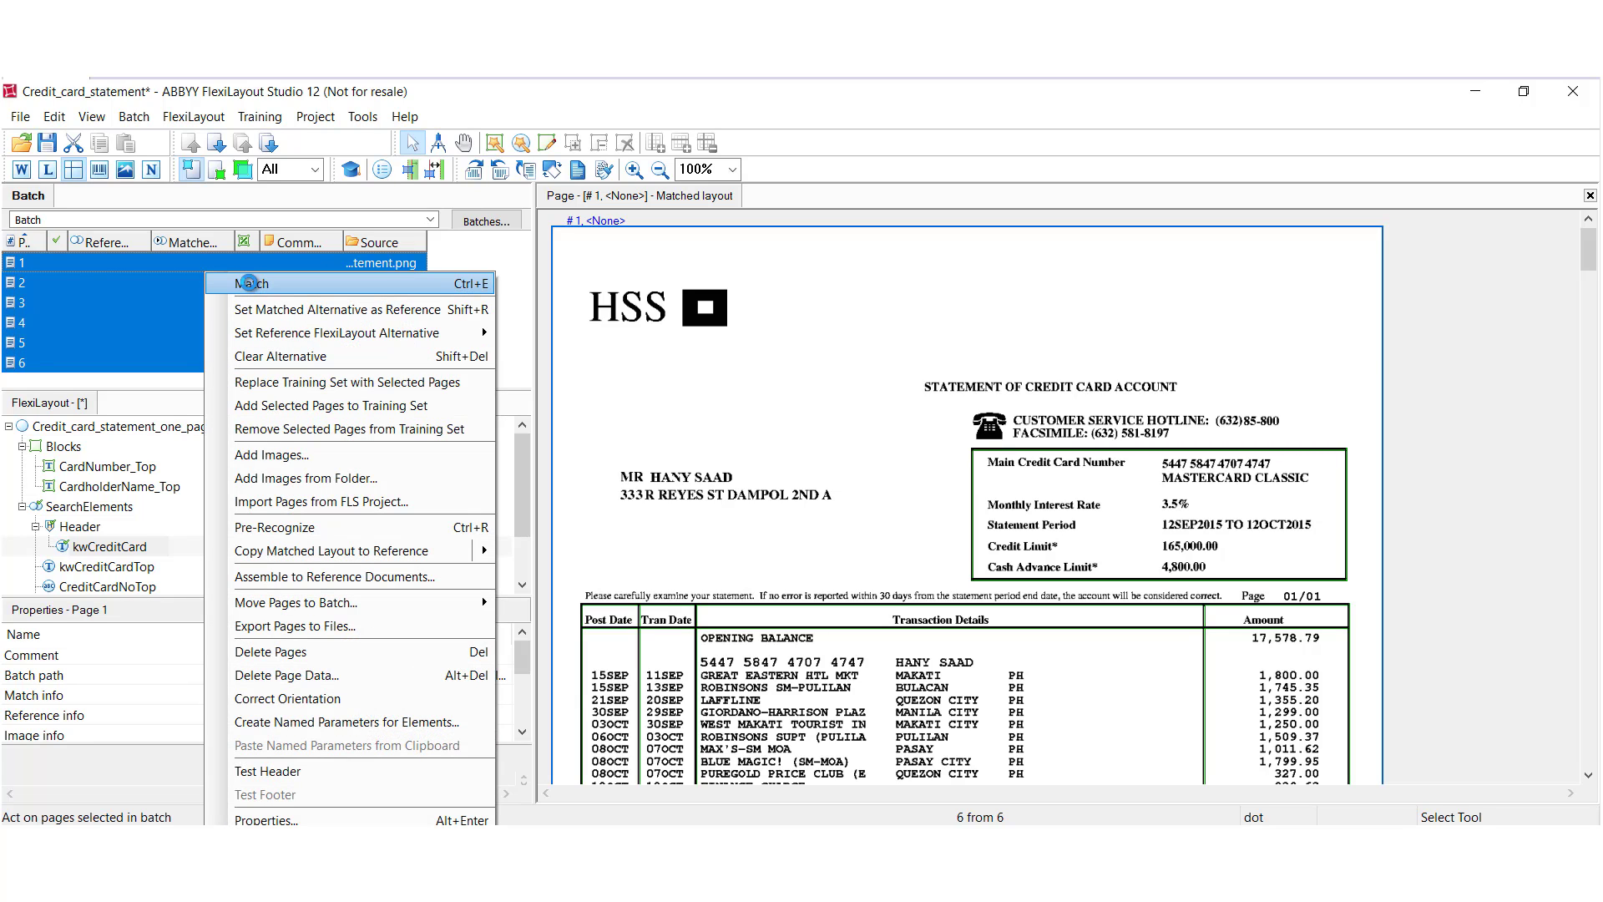
# Step: Match the layout on all six pages so each shows Matched: SearchElements
pyautogui.click(252, 282)
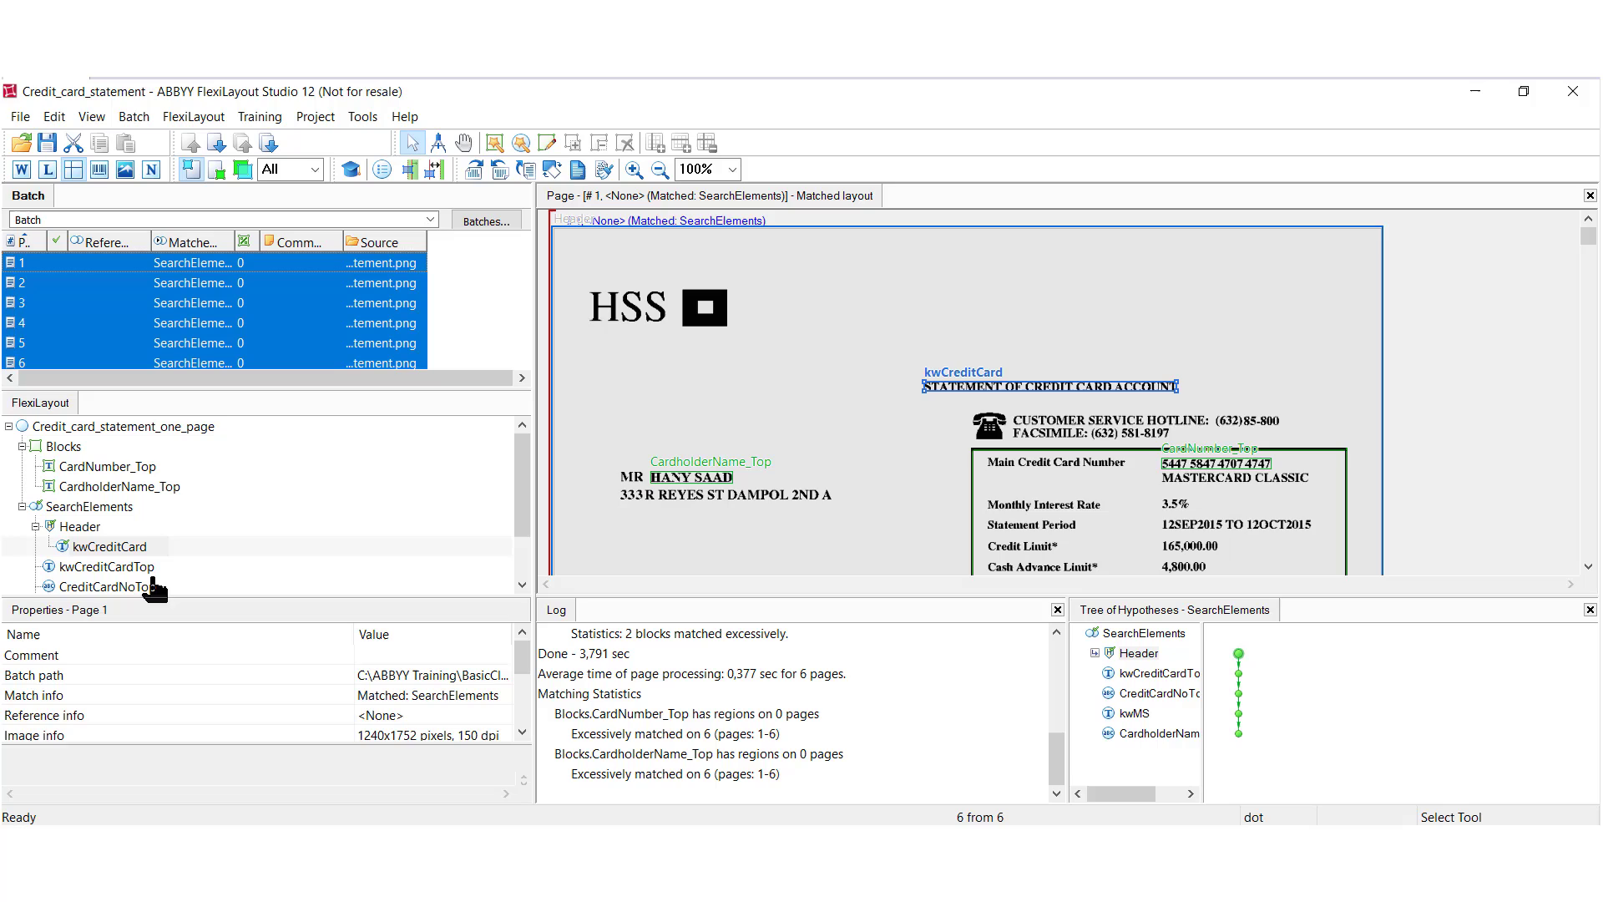
pyautogui.moveTo(167, 586)
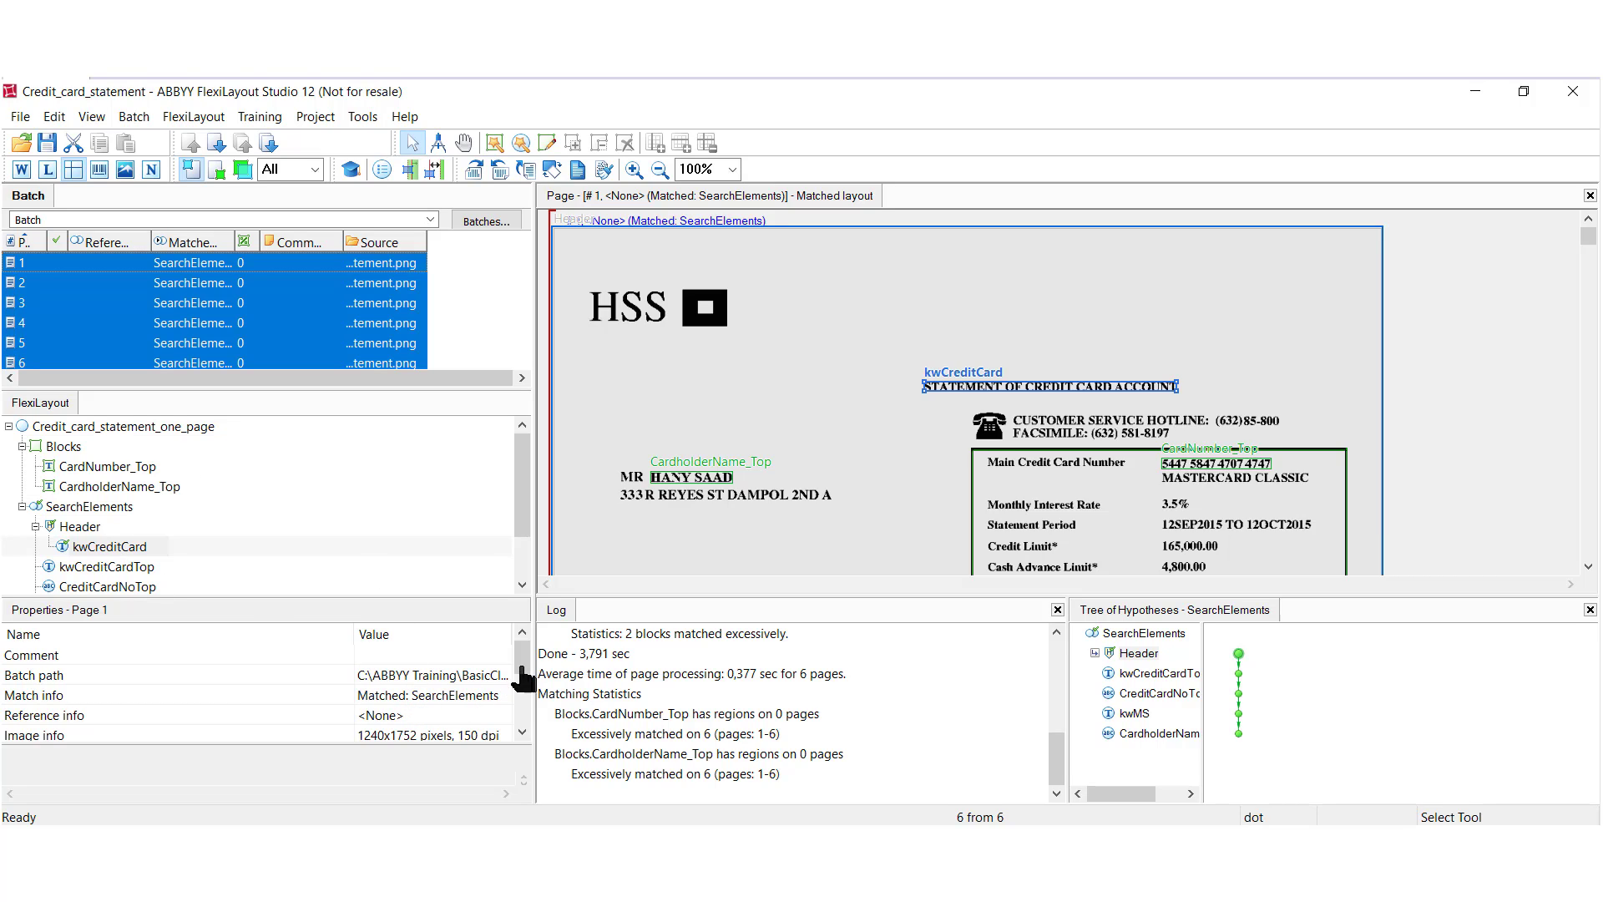
pyautogui.moveTo(424, 701)
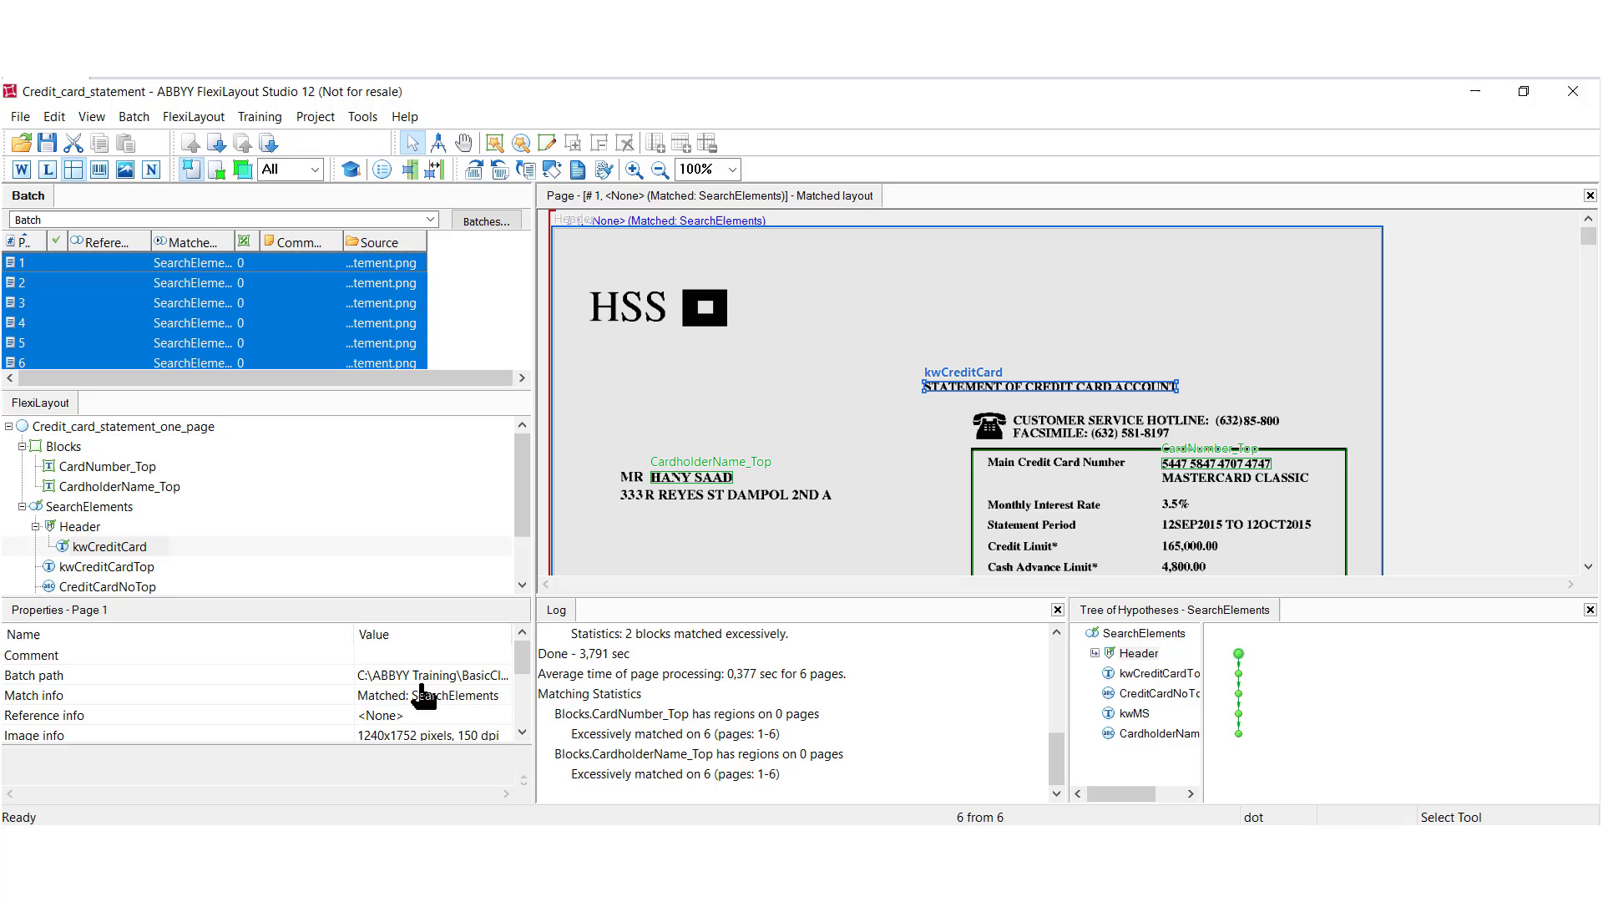
pyautogui.moveTo(828, 407)
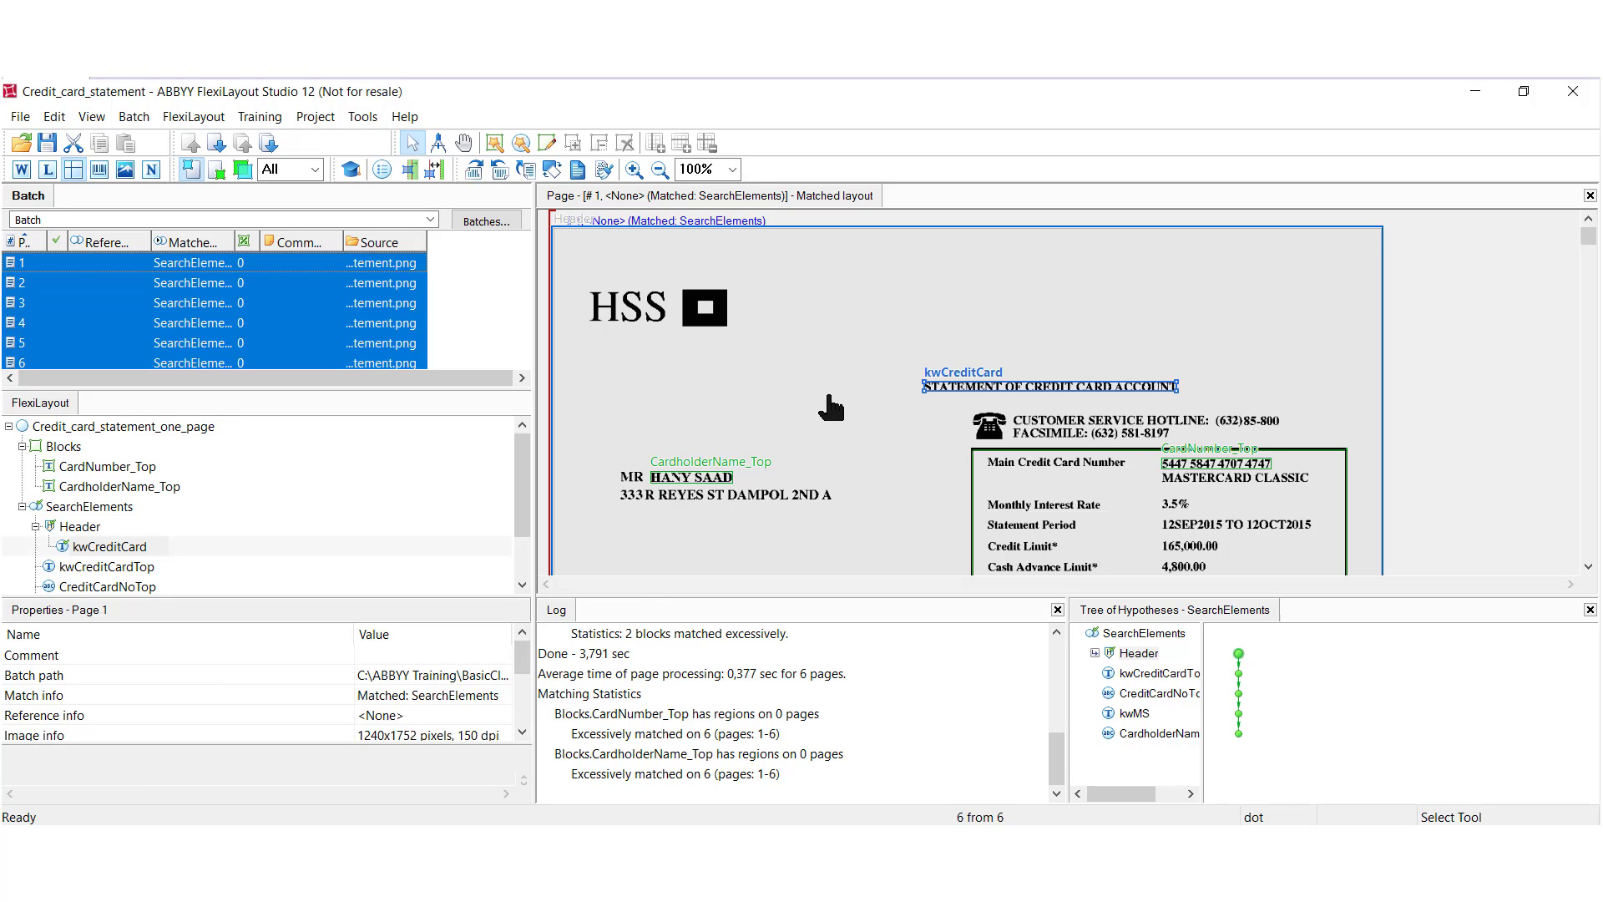
pyautogui.moveTo(859, 344)
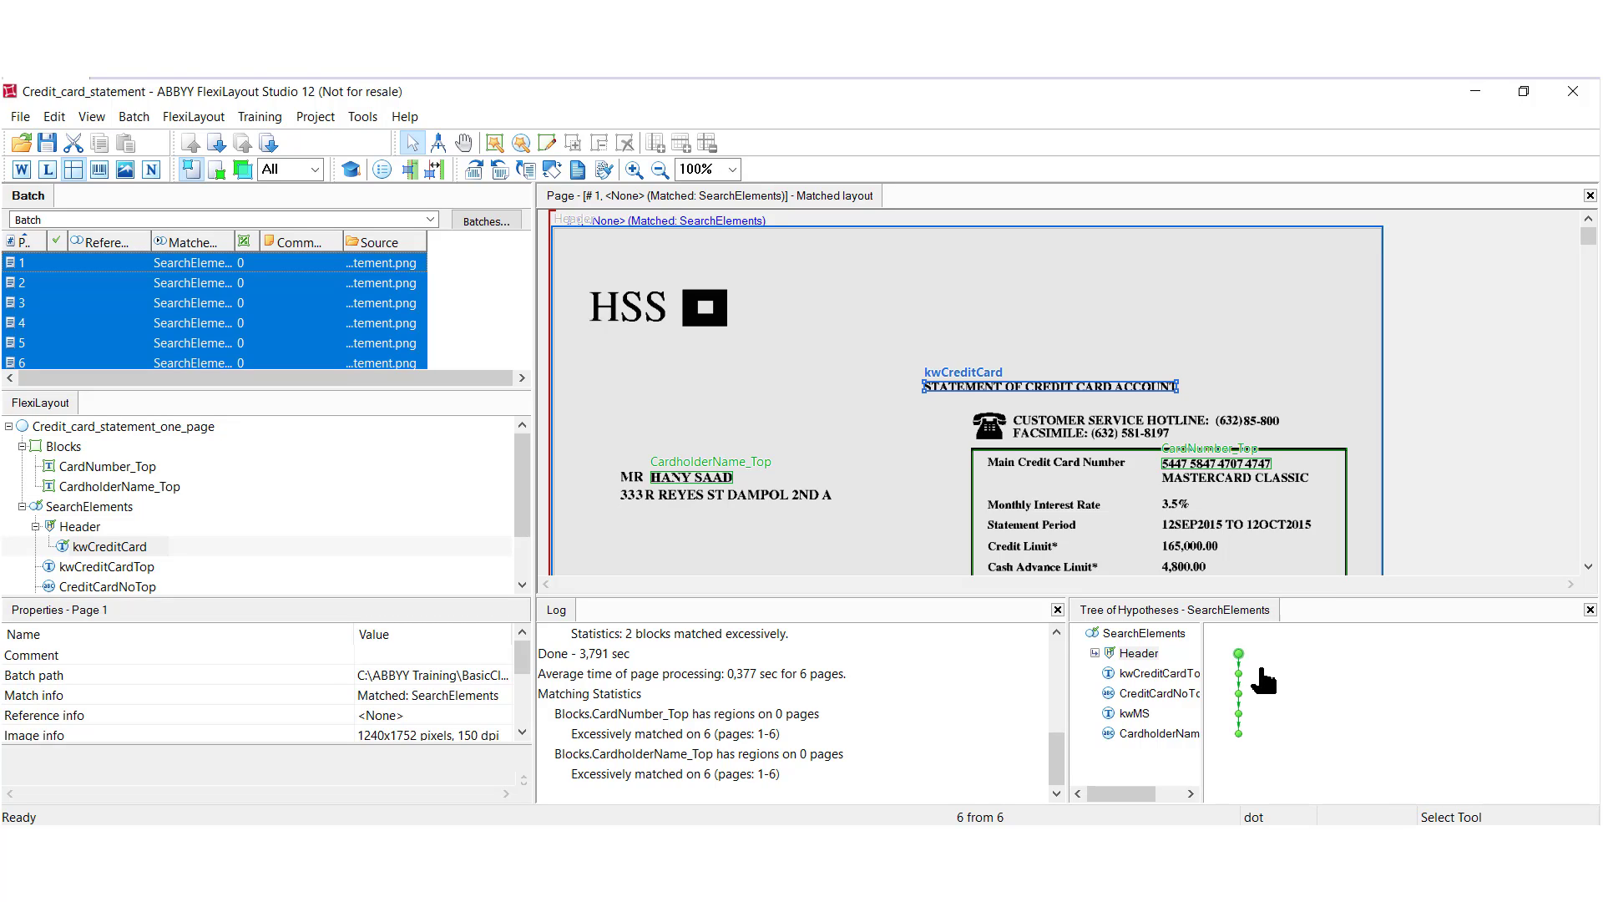
pyautogui.moveTo(1276, 723)
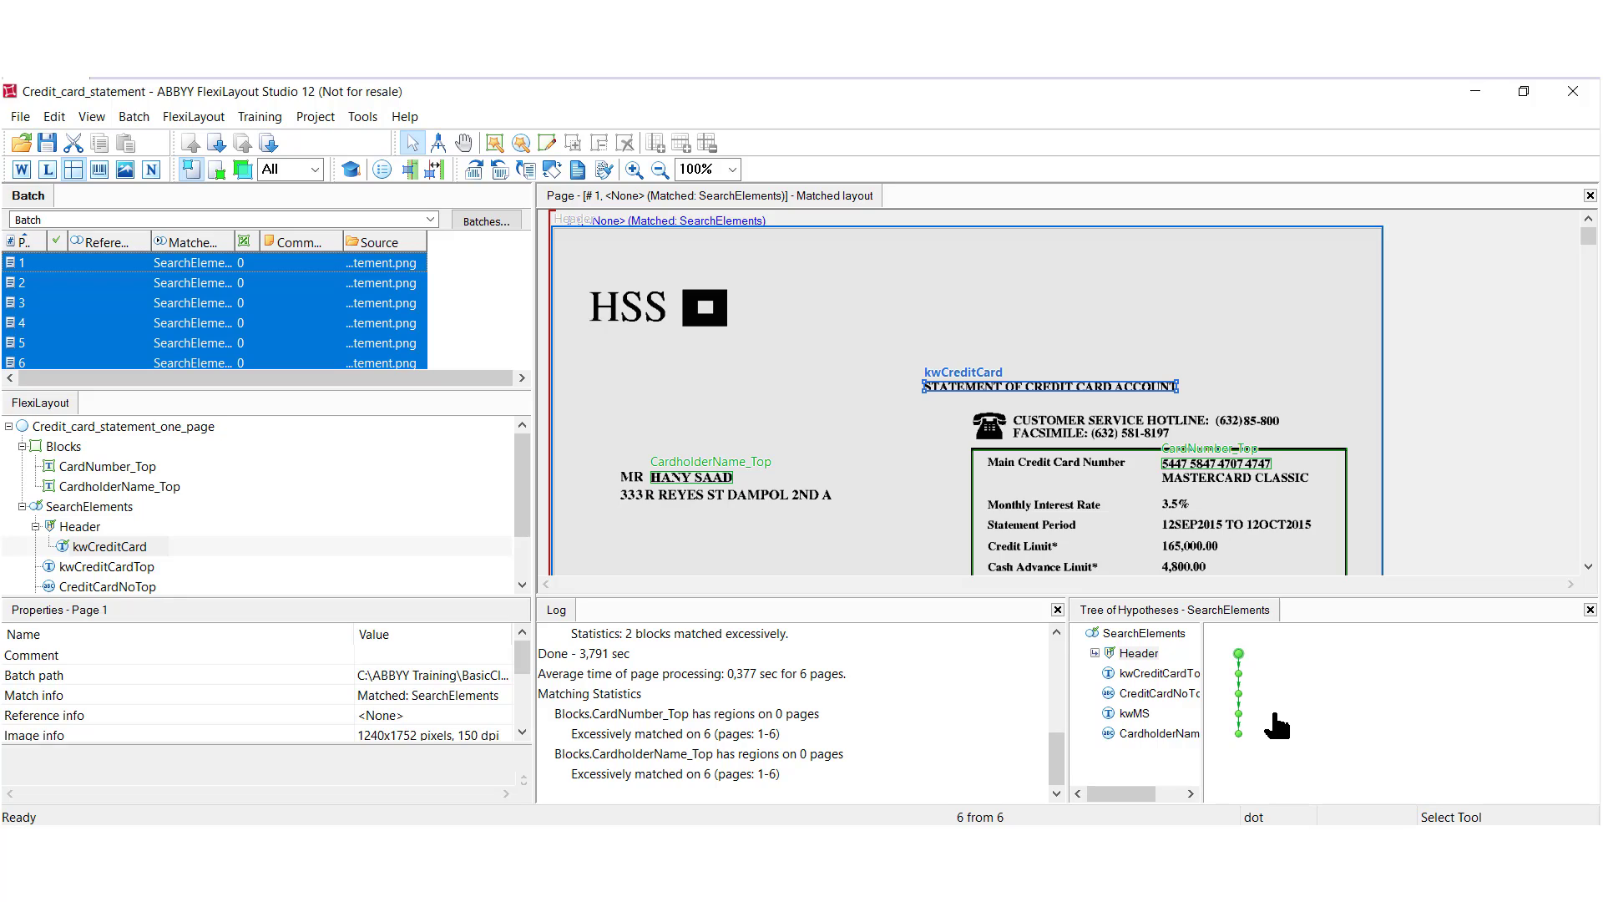
pyautogui.moveTo(1242, 740)
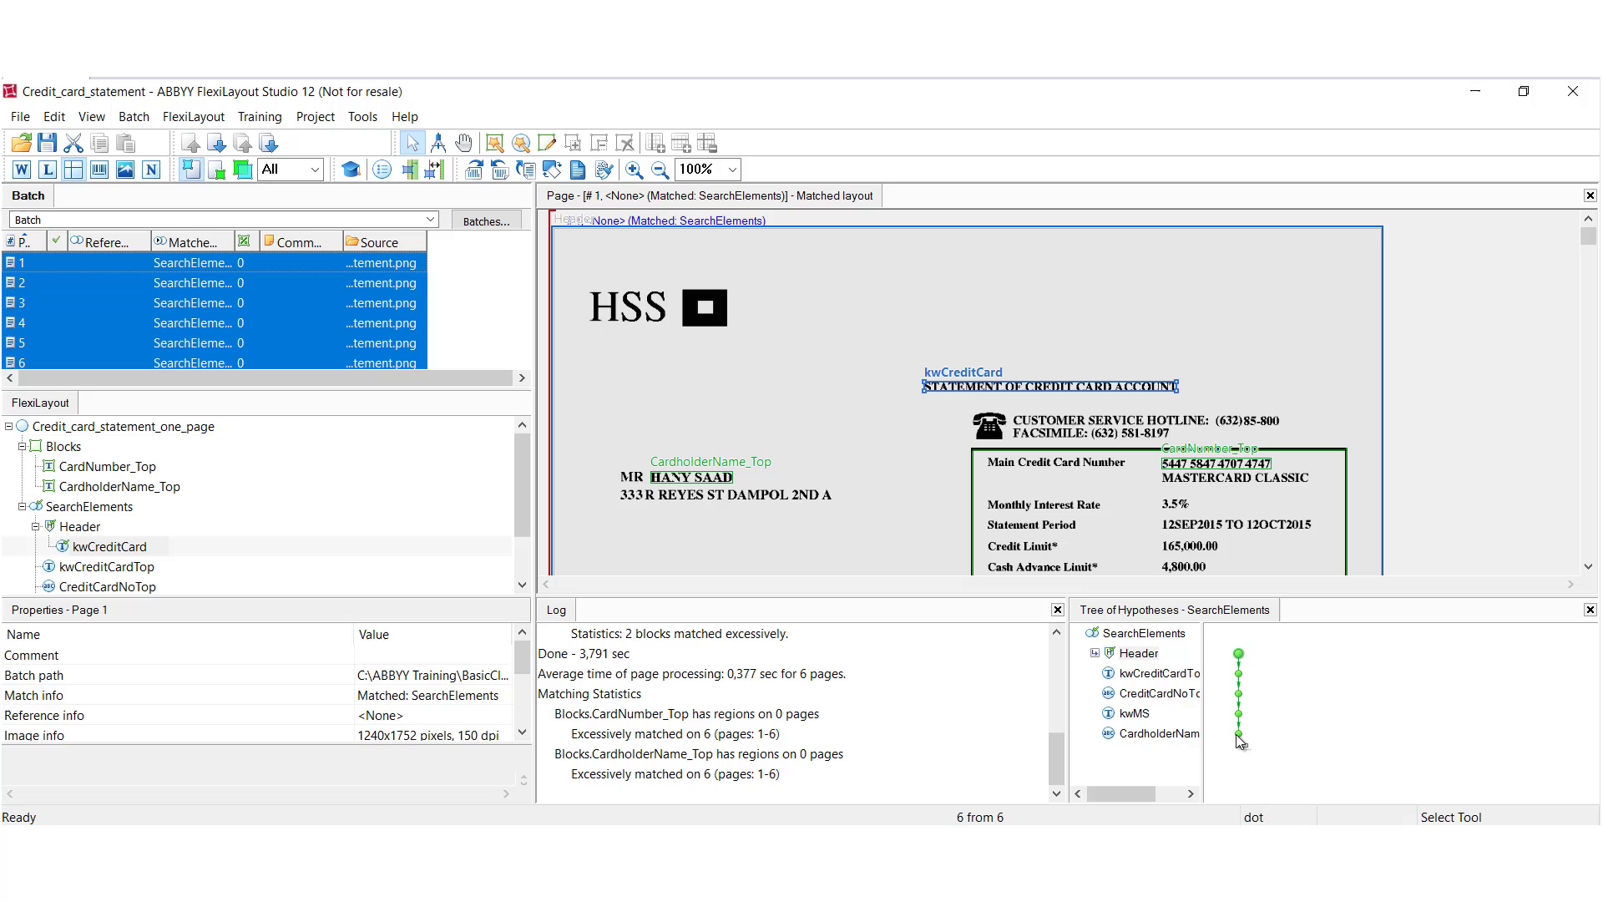
pyautogui.click(1239, 733)
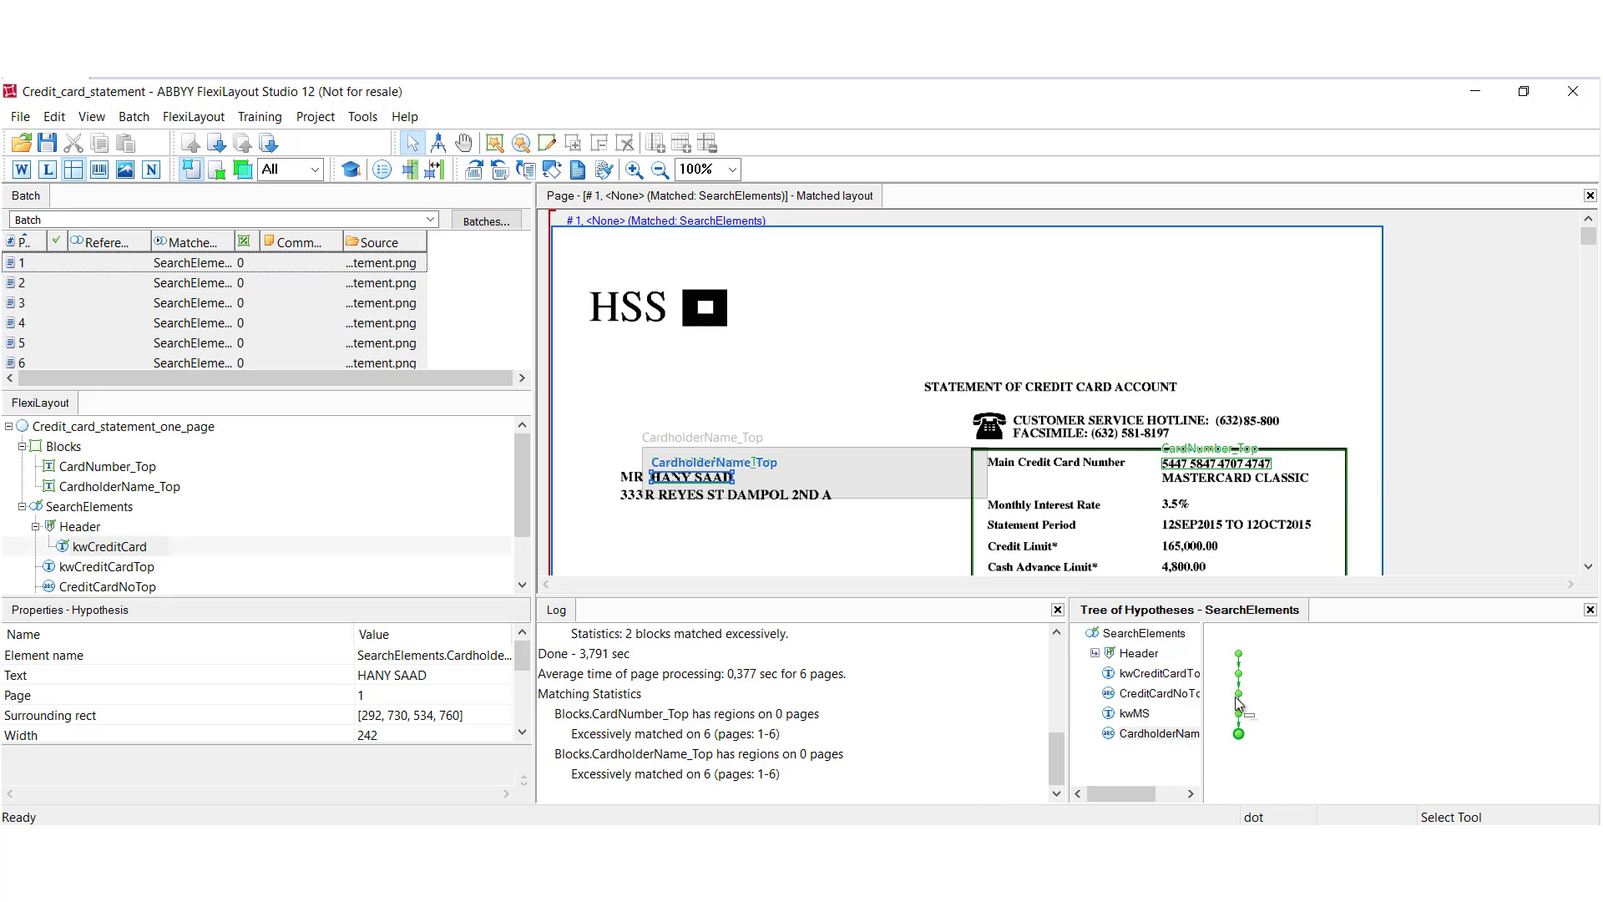
pyautogui.click(1239, 693)
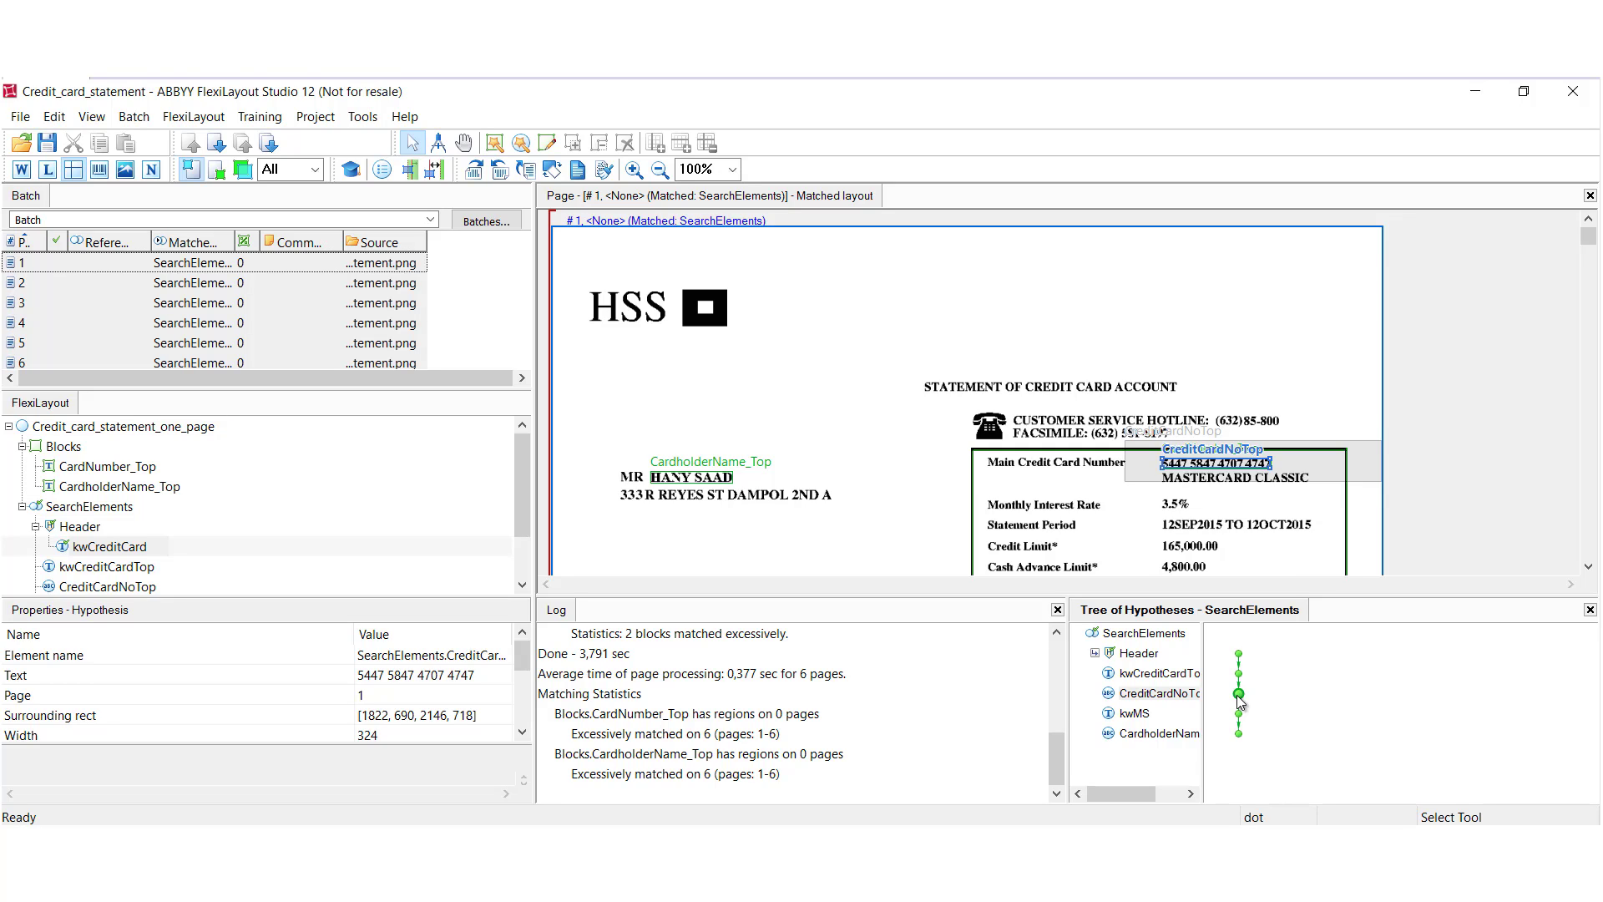
pyautogui.moveTo(177, 577)
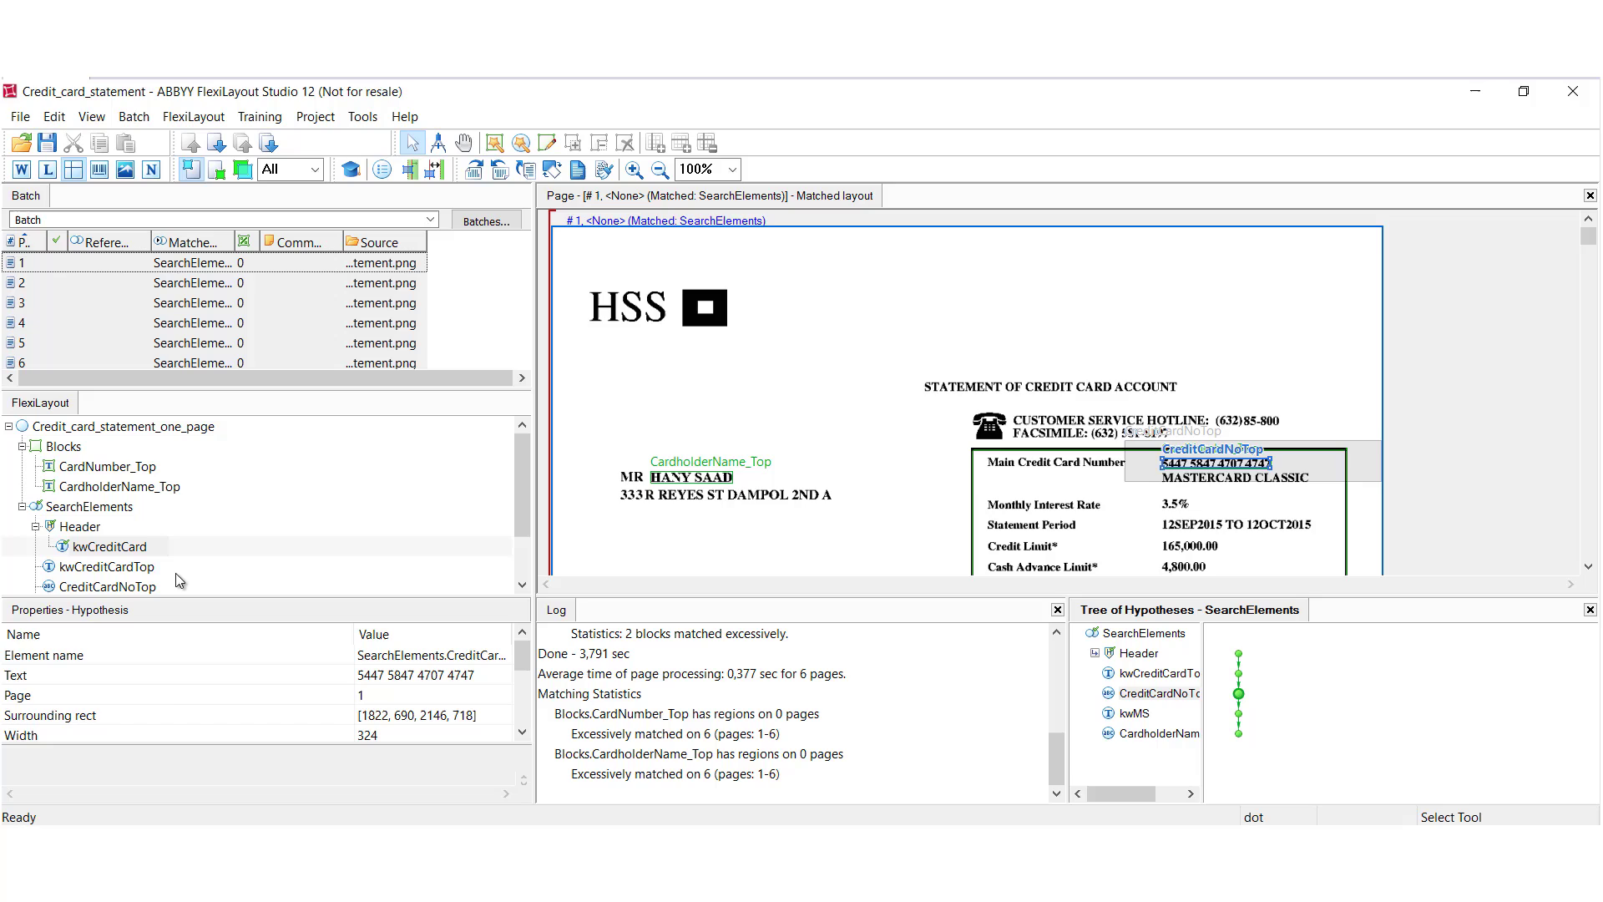
pyautogui.moveTo(574, 534)
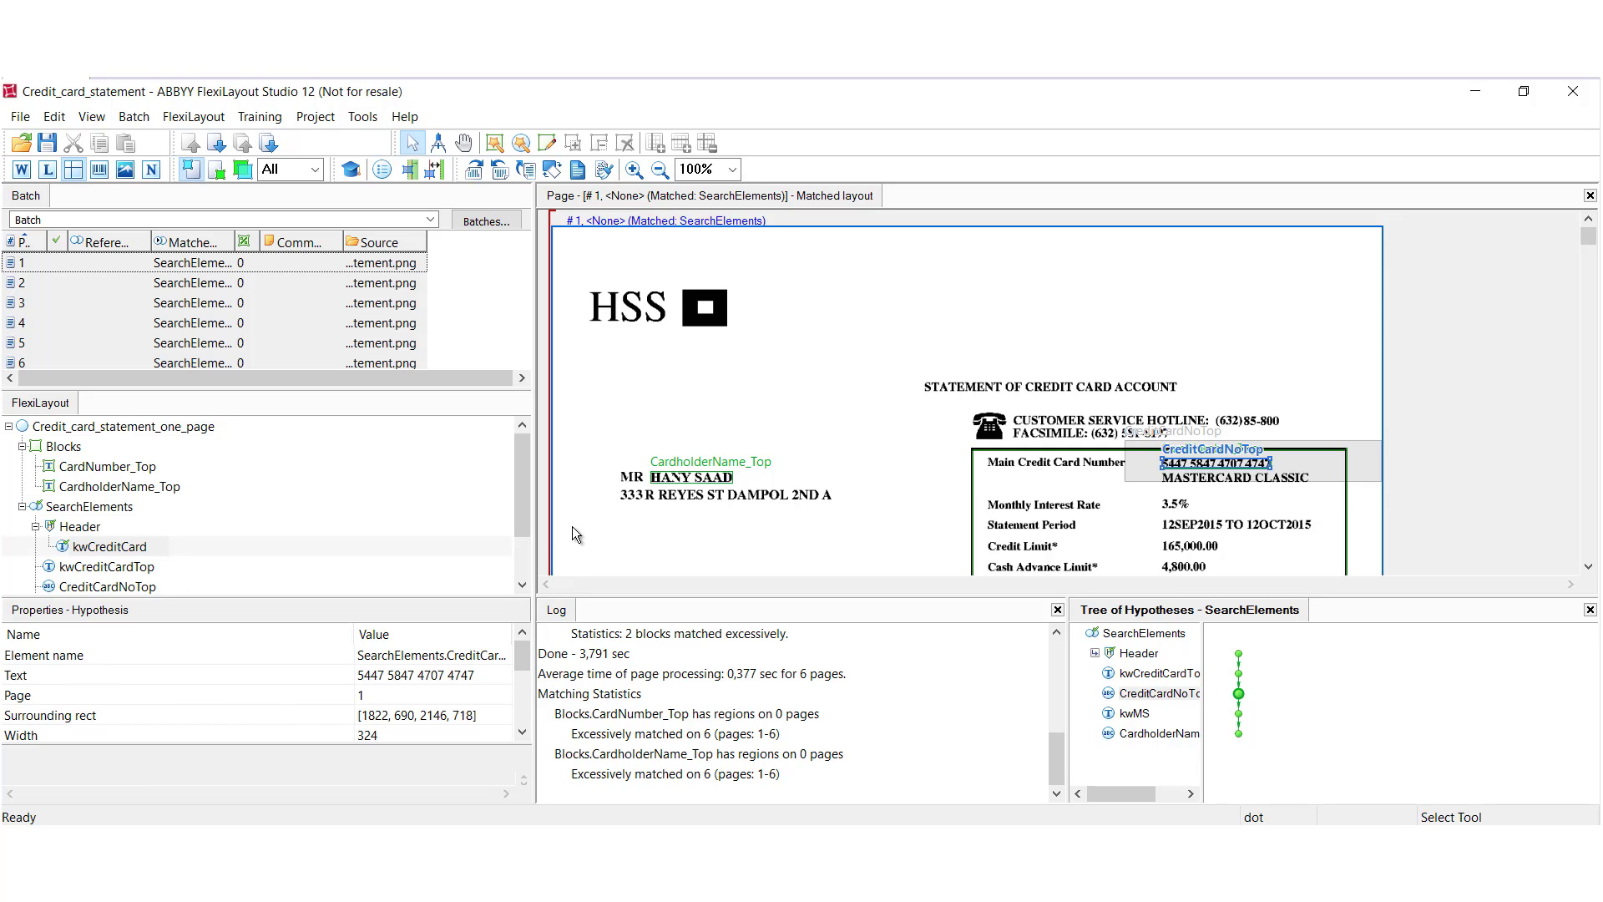
pyautogui.moveTo(612, 673)
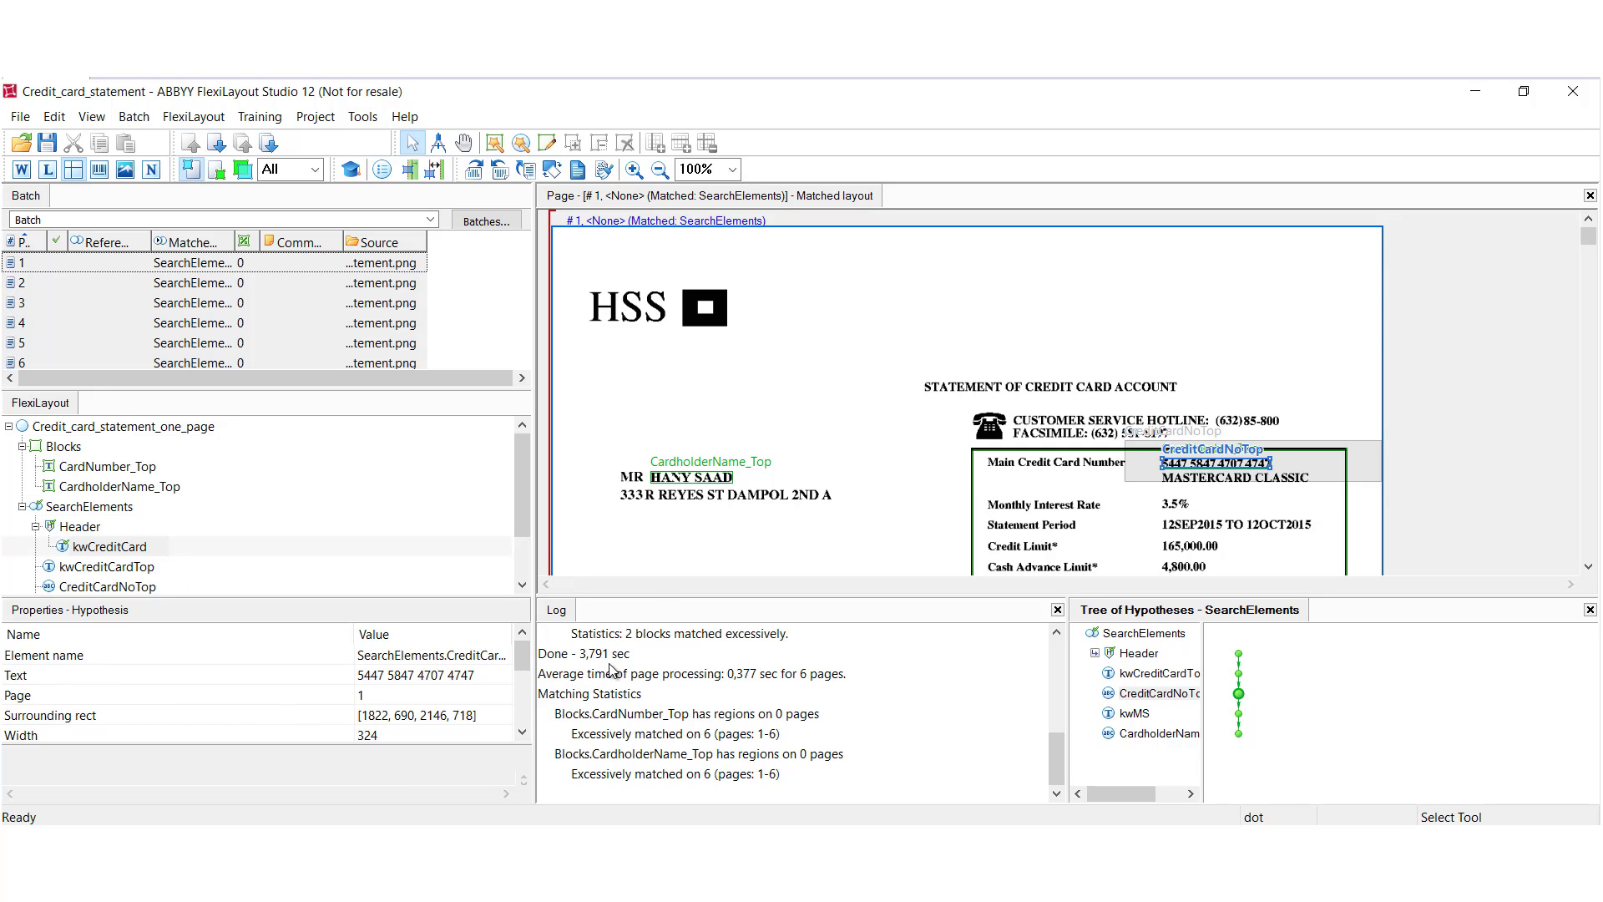
pyautogui.moveTo(668, 682)
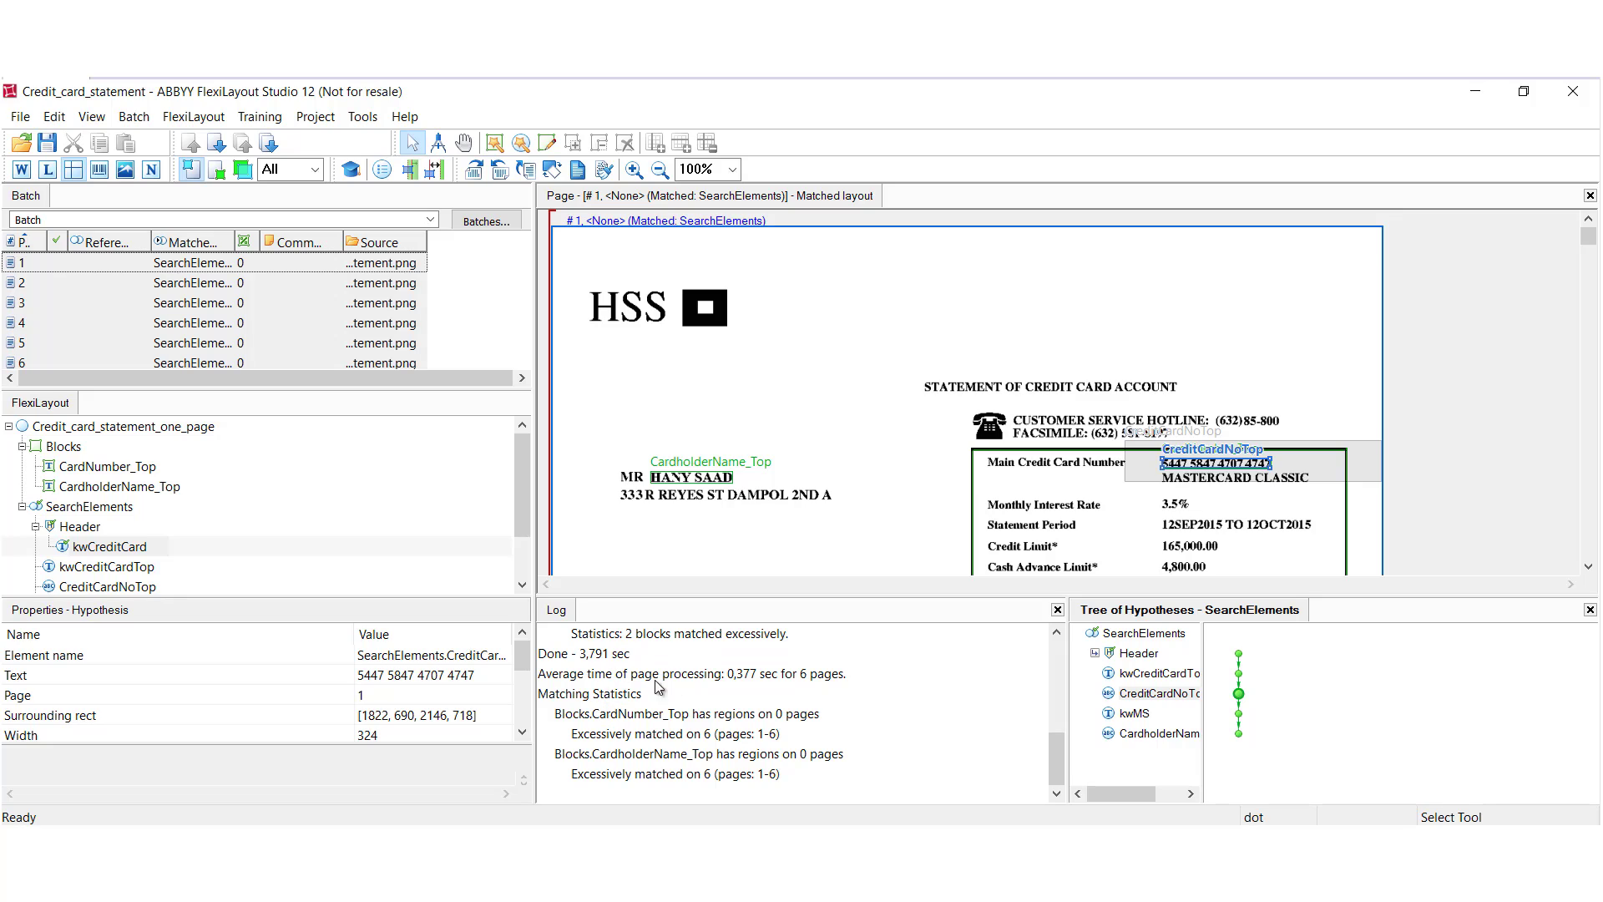
pyautogui.moveTo(698, 690)
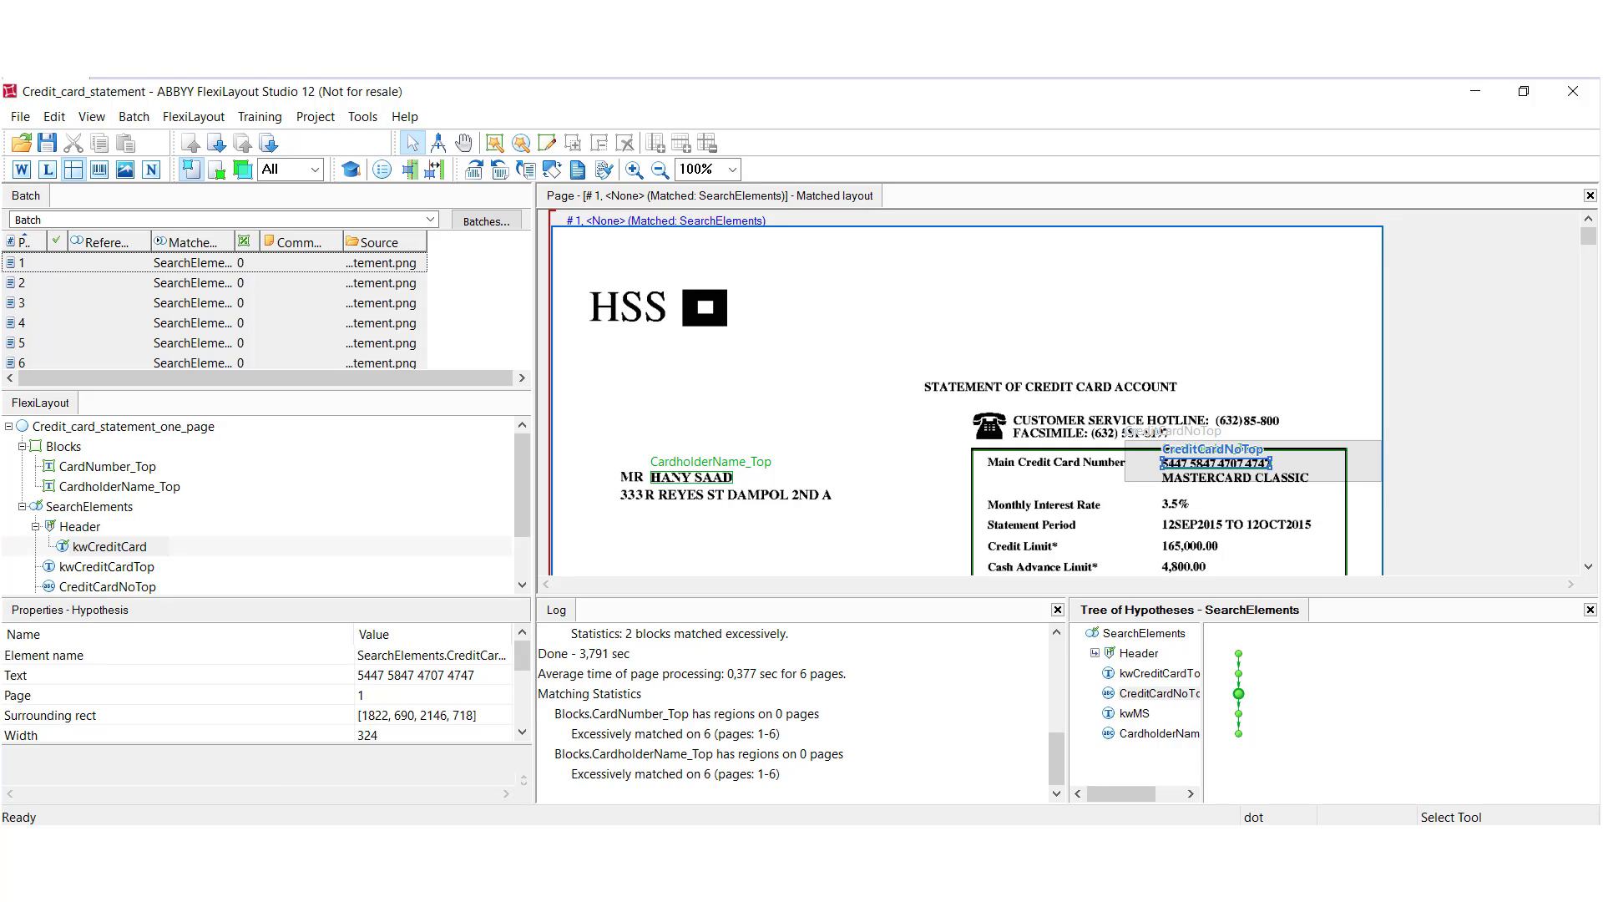
pyautogui.moveTo(765, 207)
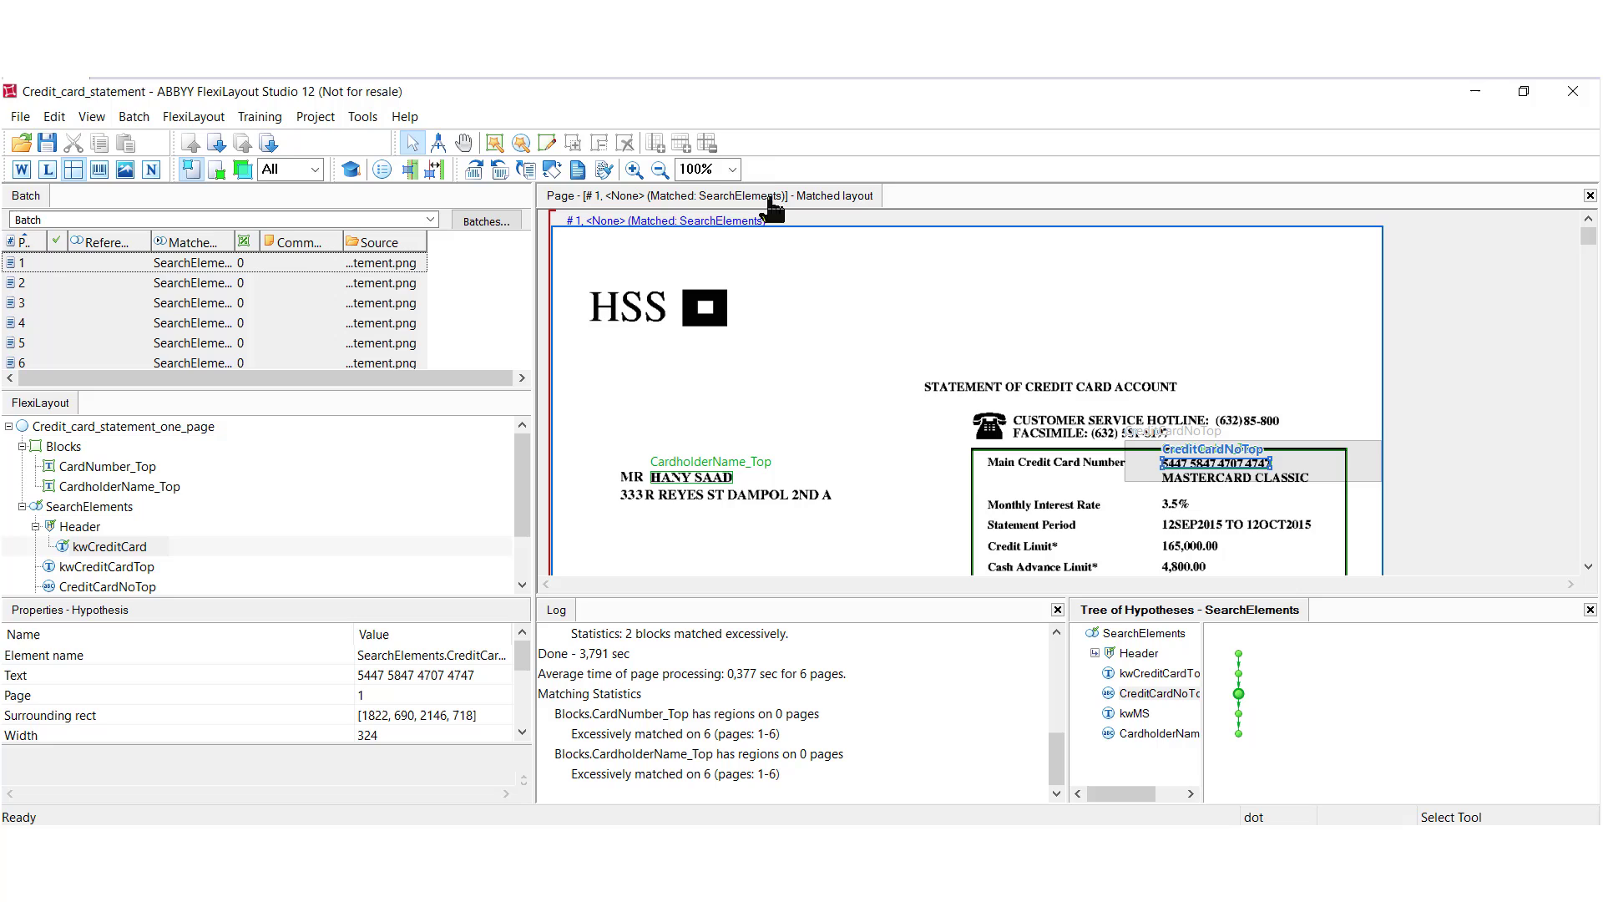
# Step: Set the view scale to Fit Height and move on to batch page 2
pyautogui.click(734, 169)
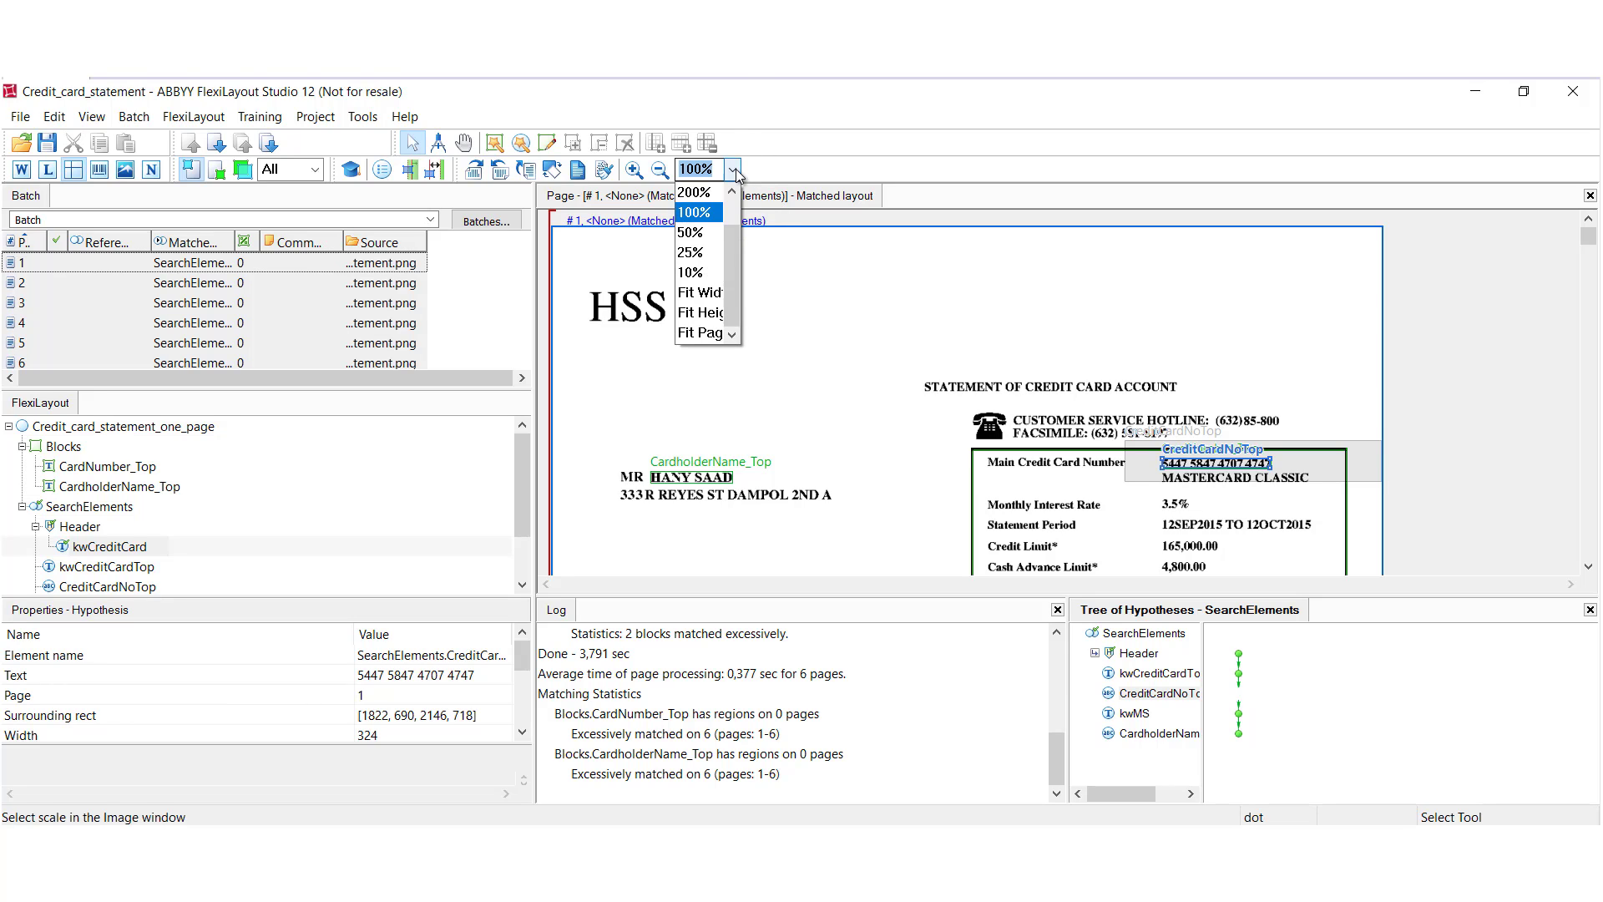
pyautogui.click(701, 312)
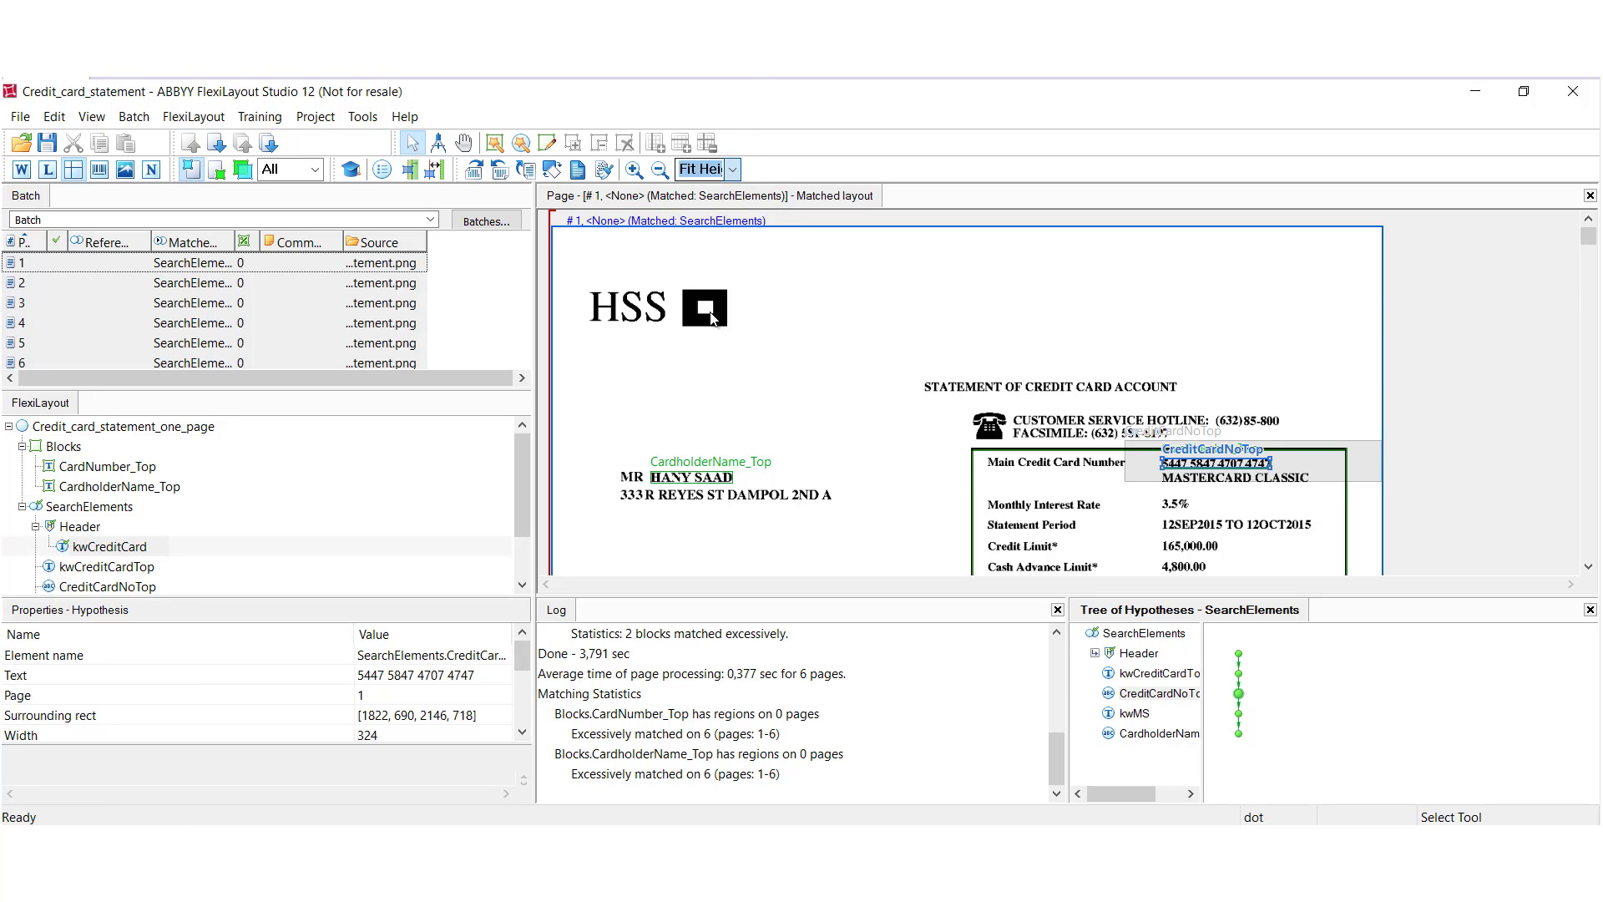
pyautogui.click(694, 171)
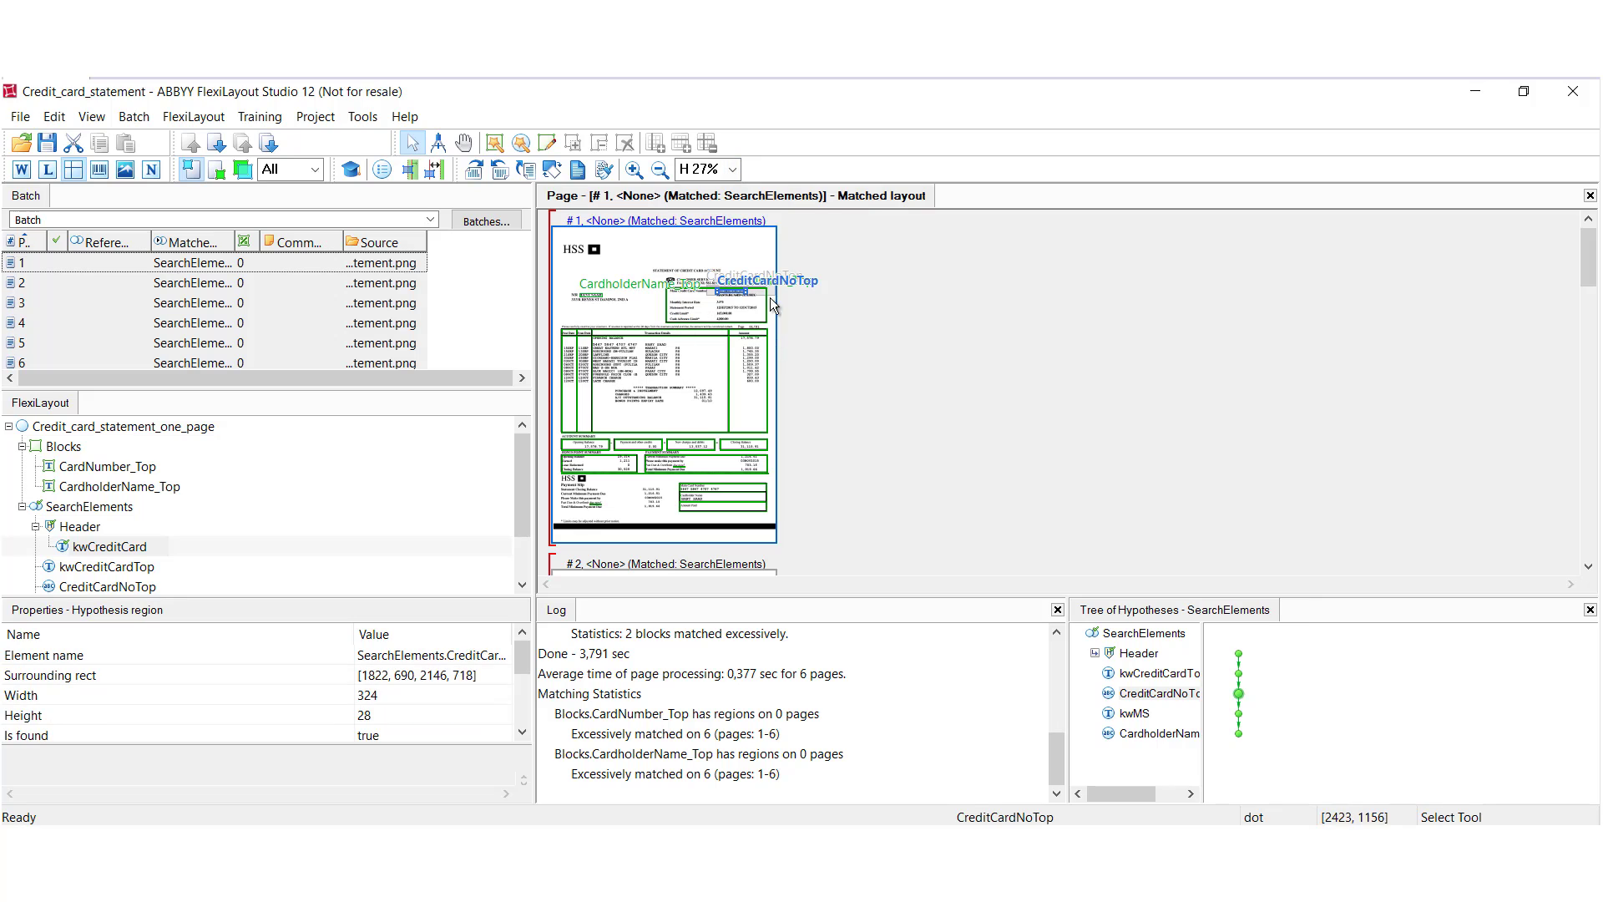
pyautogui.moveTo(73, 175)
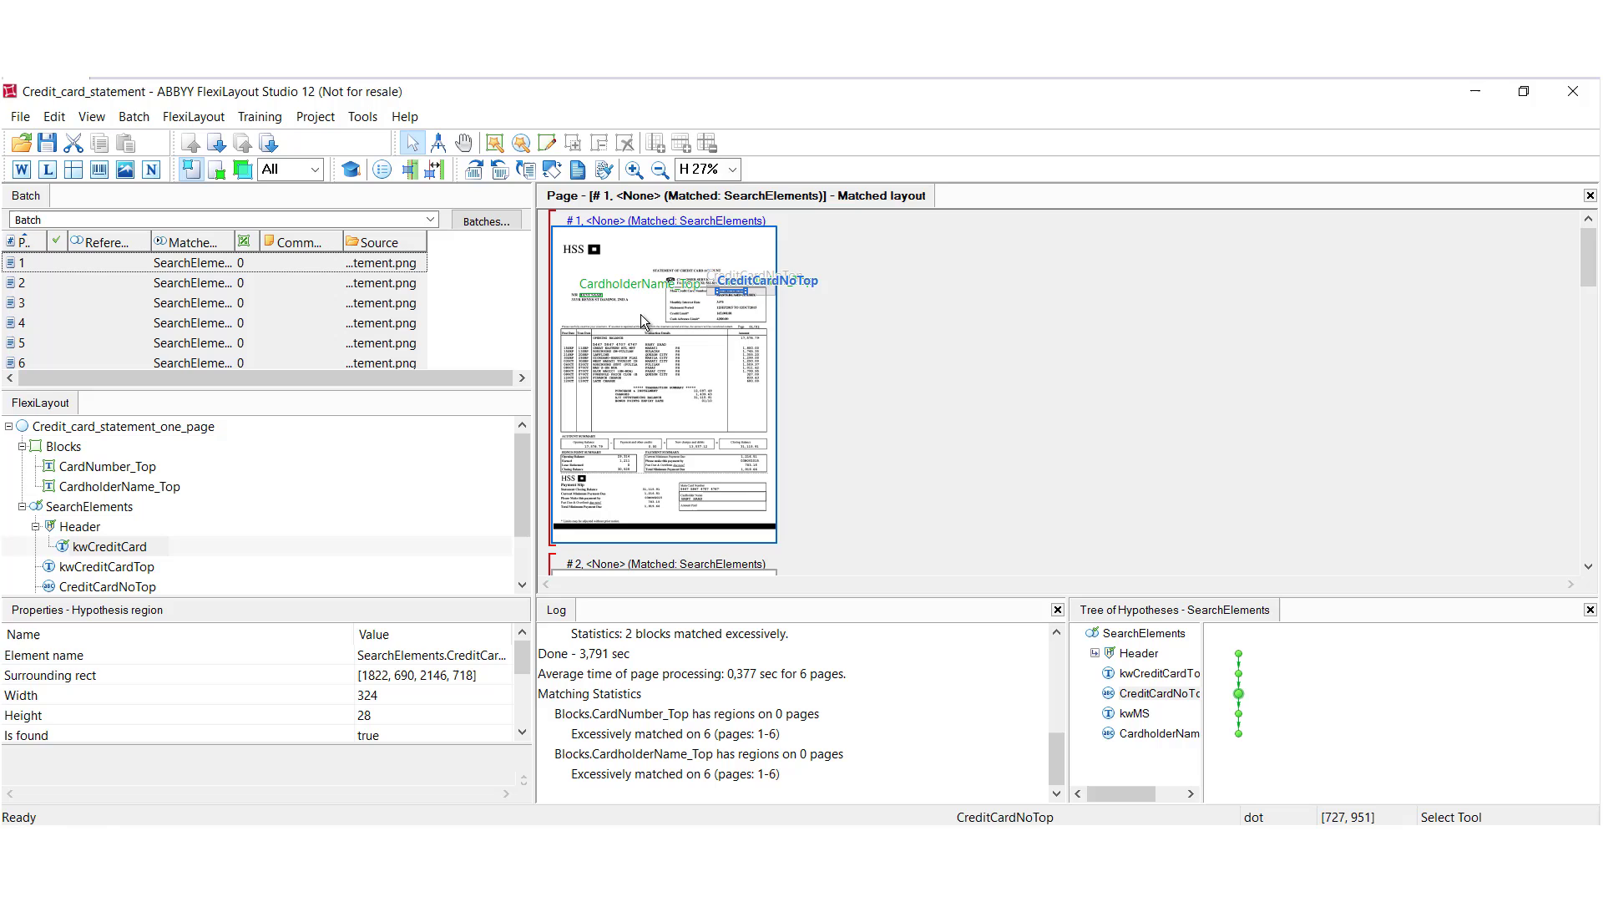
pyautogui.click(634, 170)
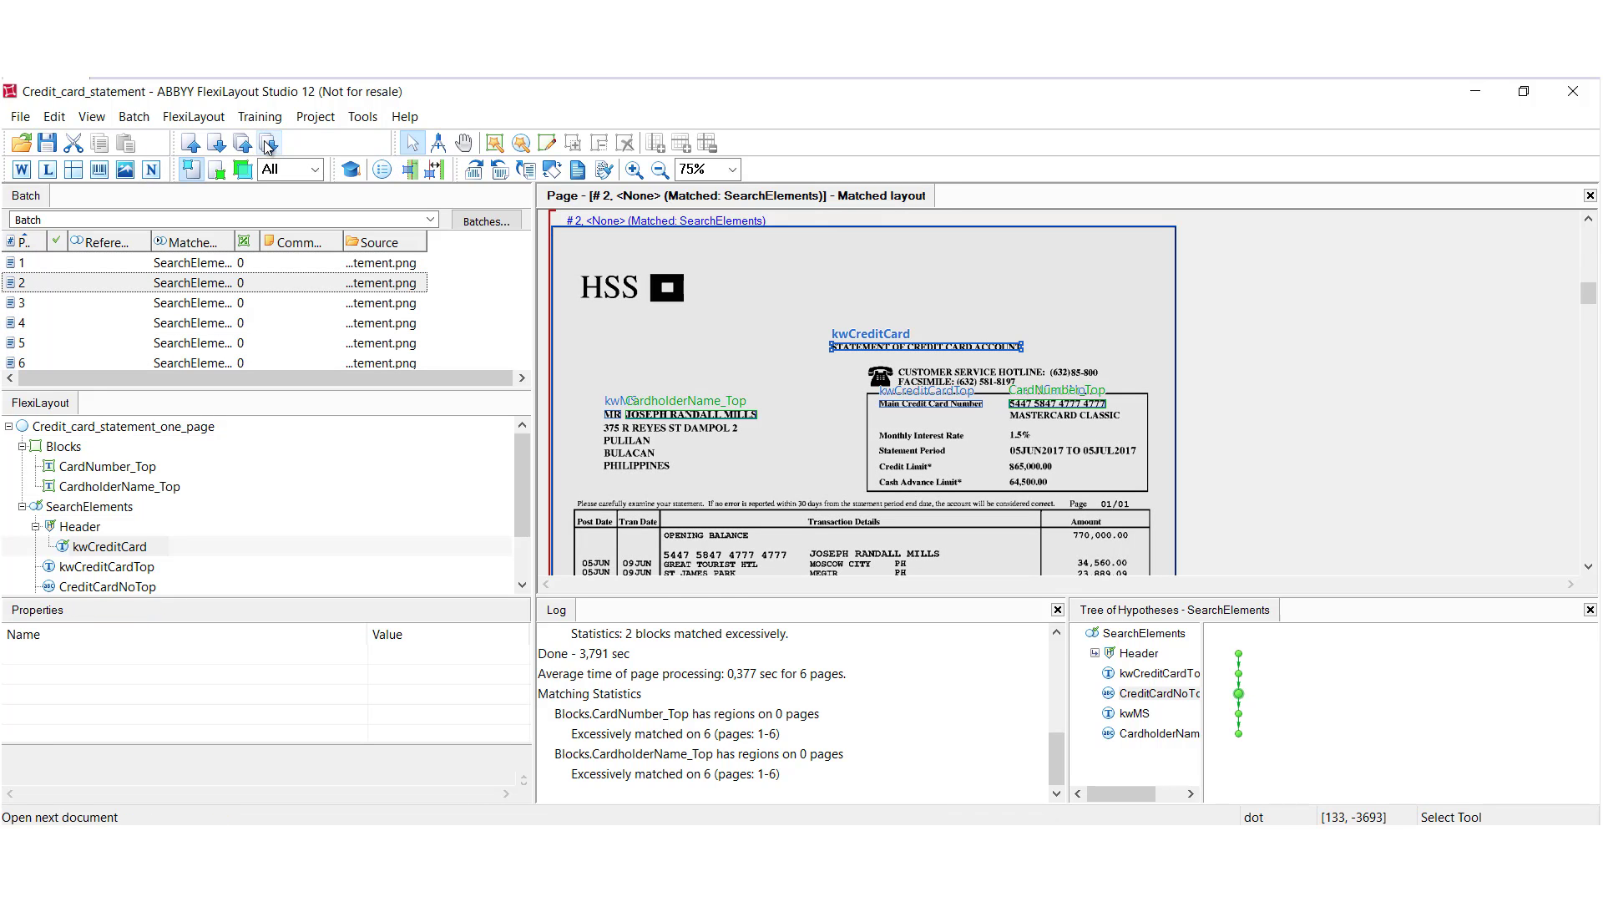
# Step: Step through the remaining matched pages, then show kwCreditCardTop's properties
pyautogui.click(25, 302)
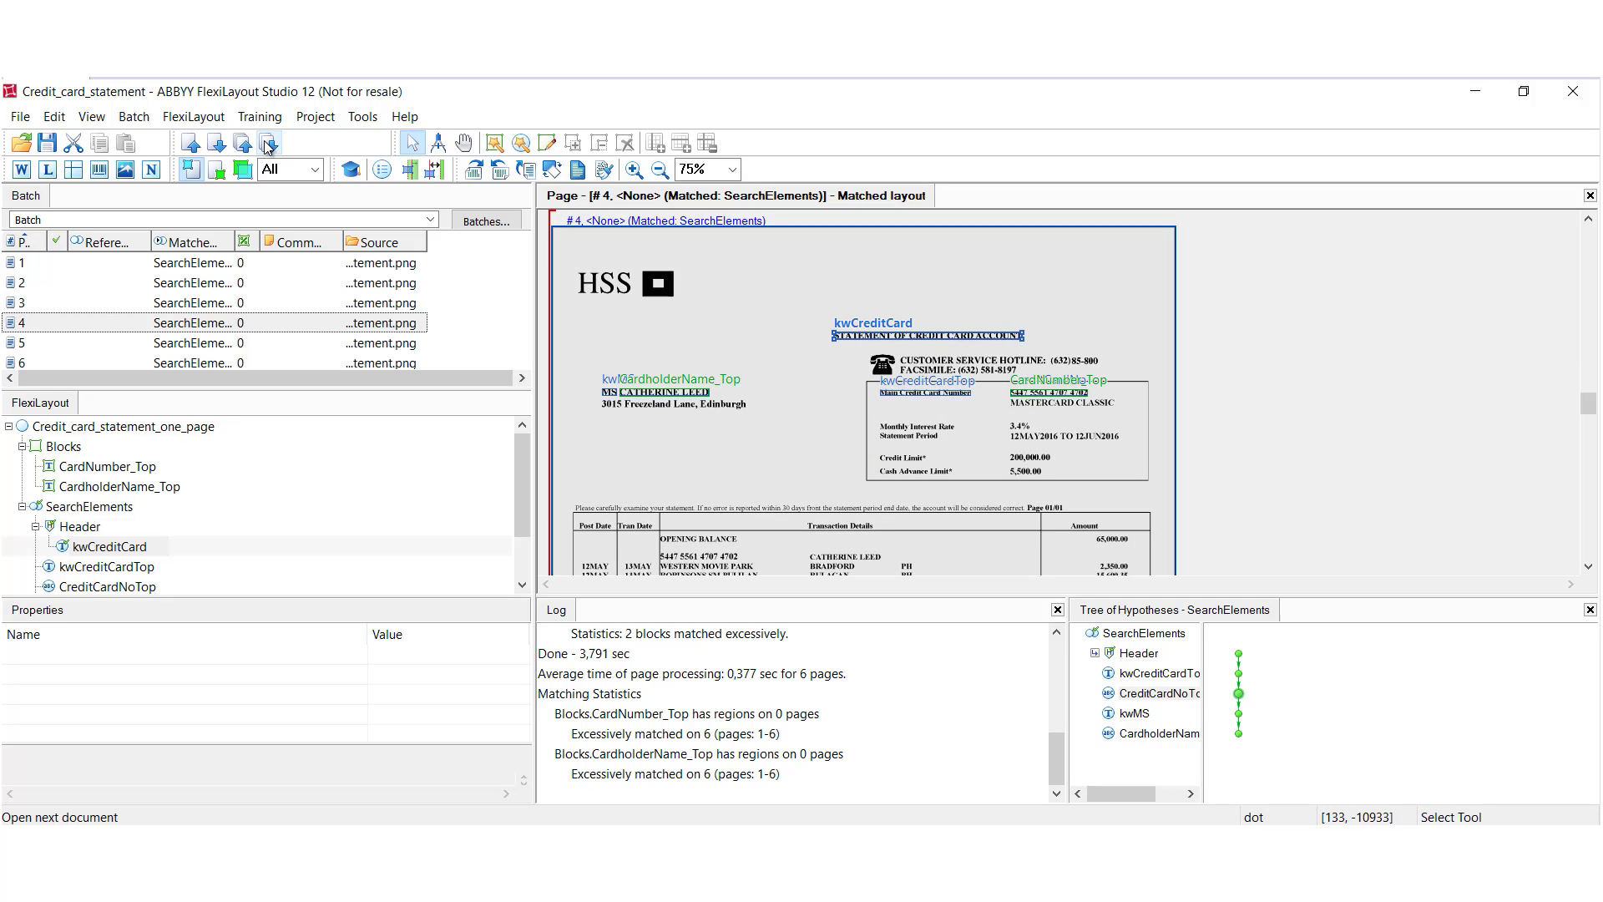
pyautogui.click(25, 344)
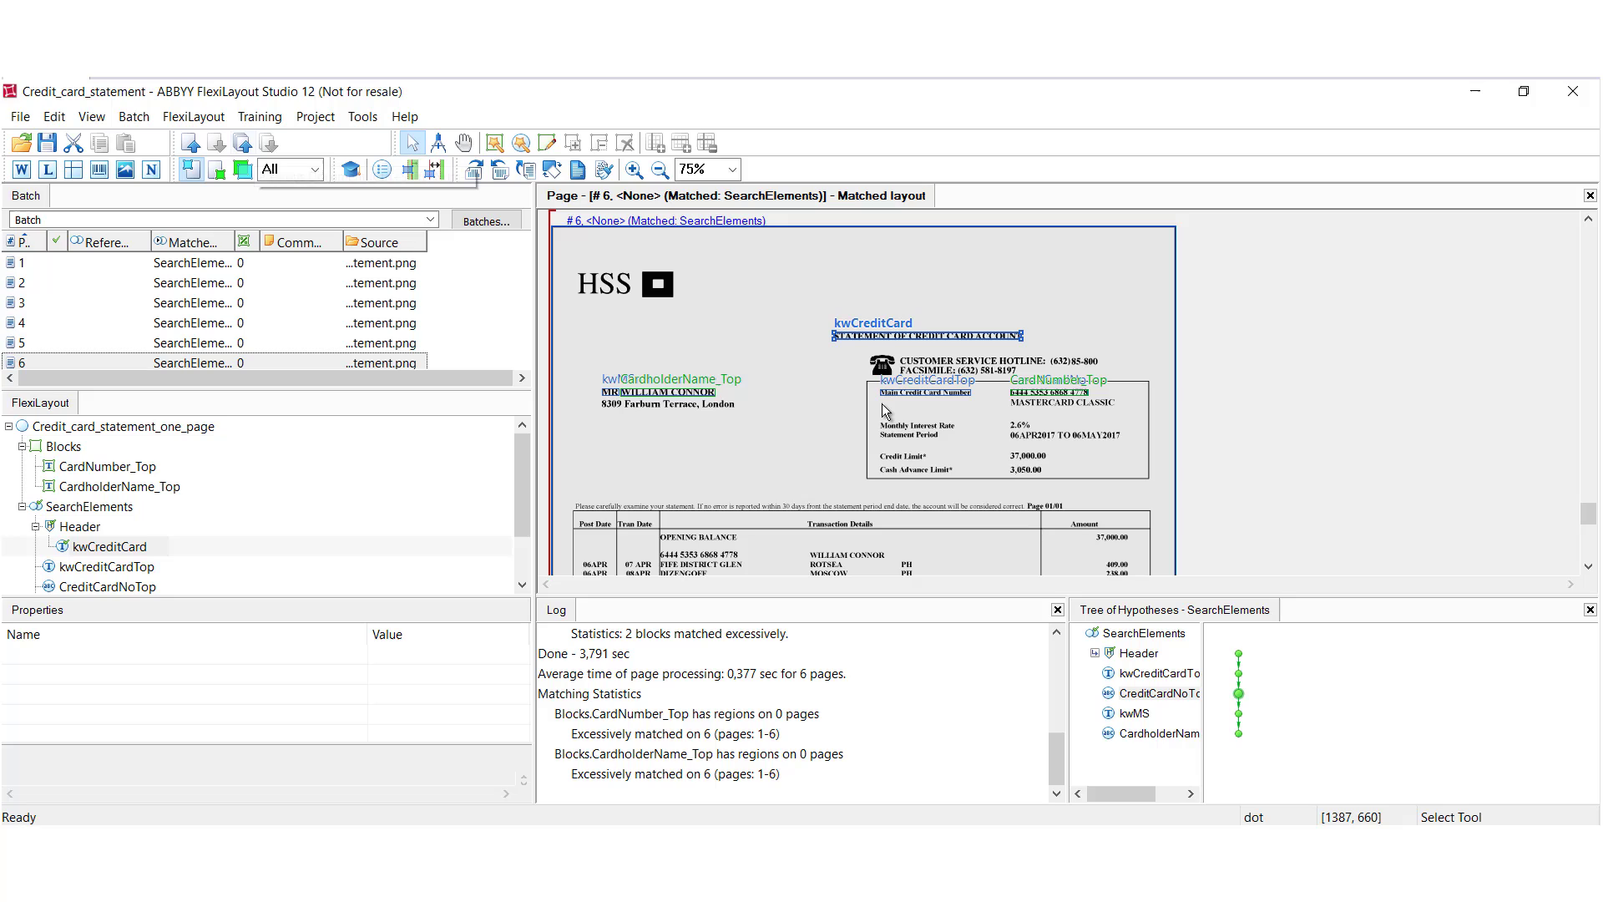
pyautogui.moveTo(853, 379)
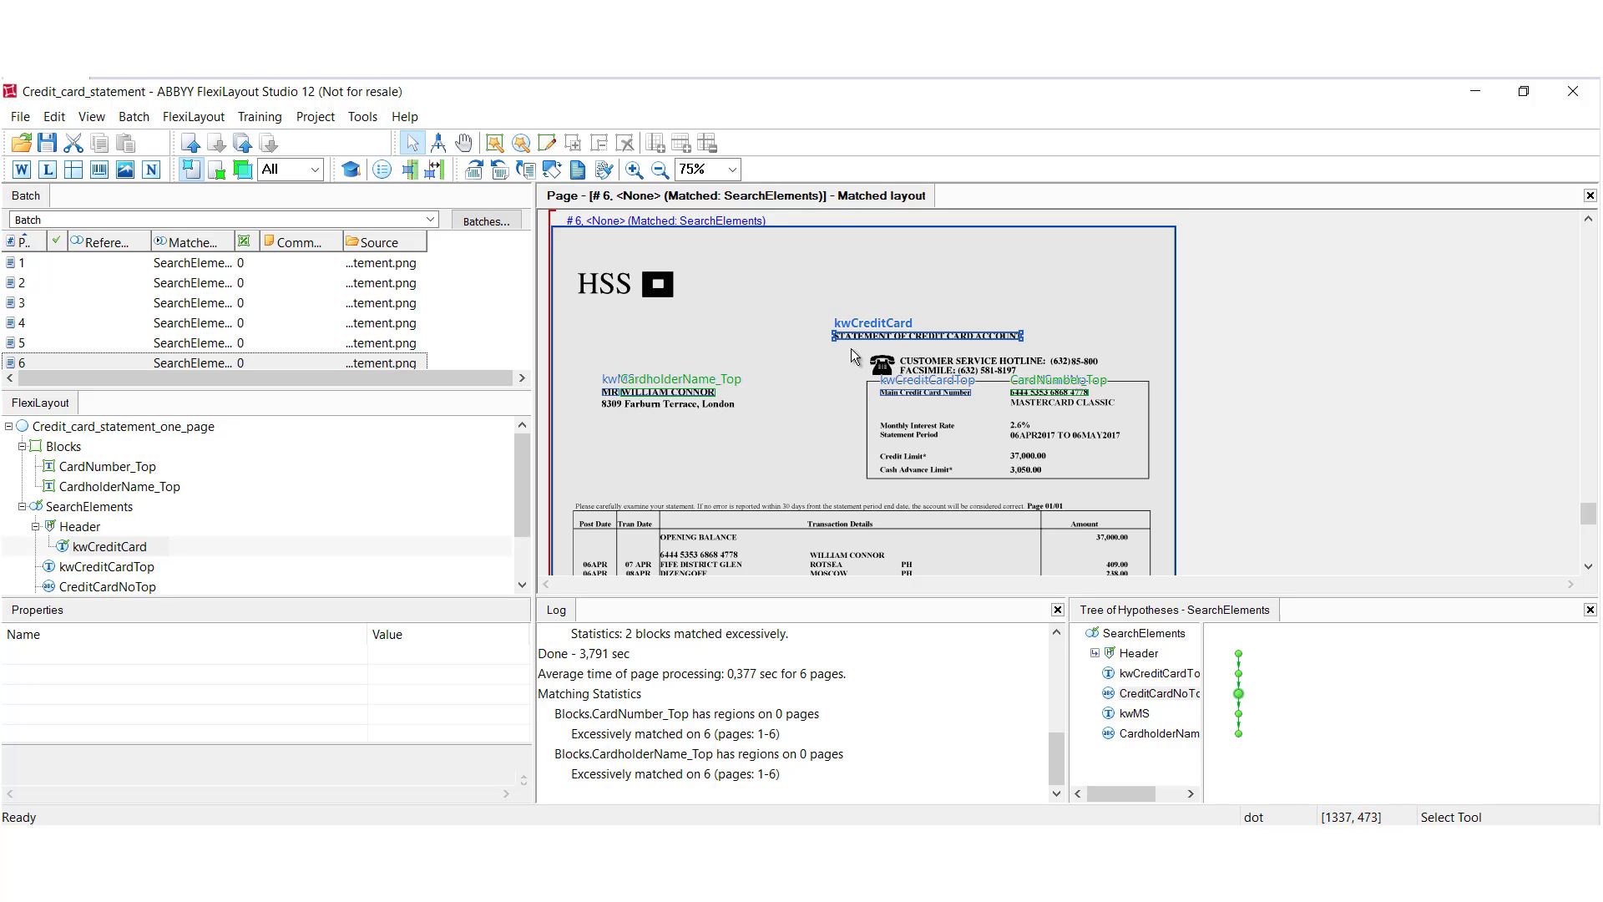
pyautogui.moveTo(626, 541)
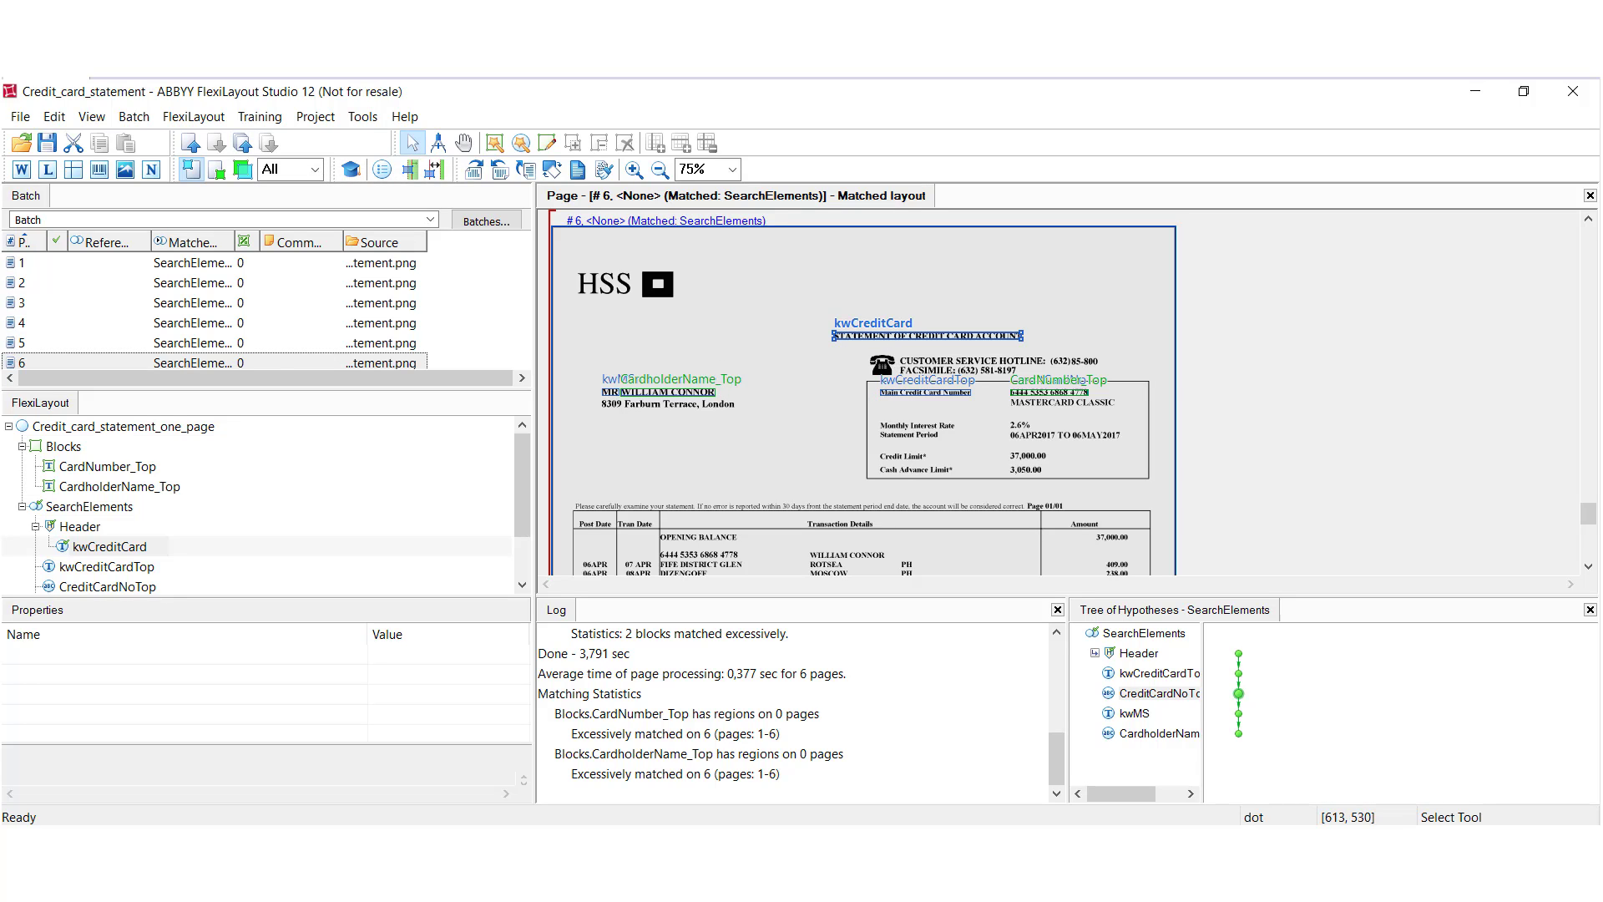
pyautogui.doubleClick(102, 566)
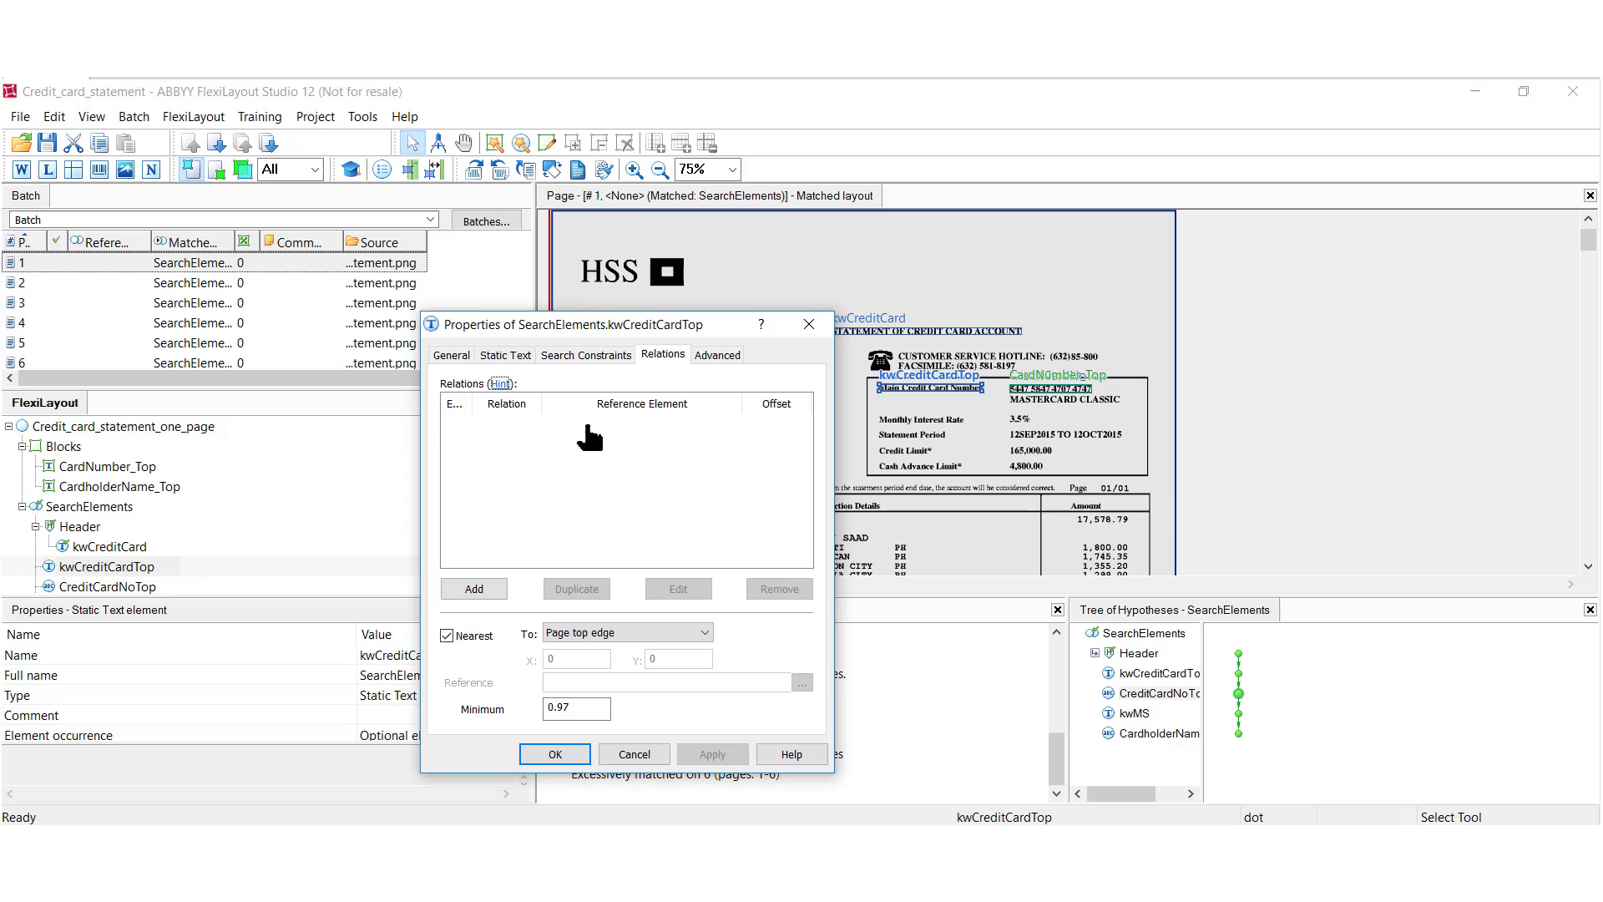
pyautogui.moveTo(578, 466)
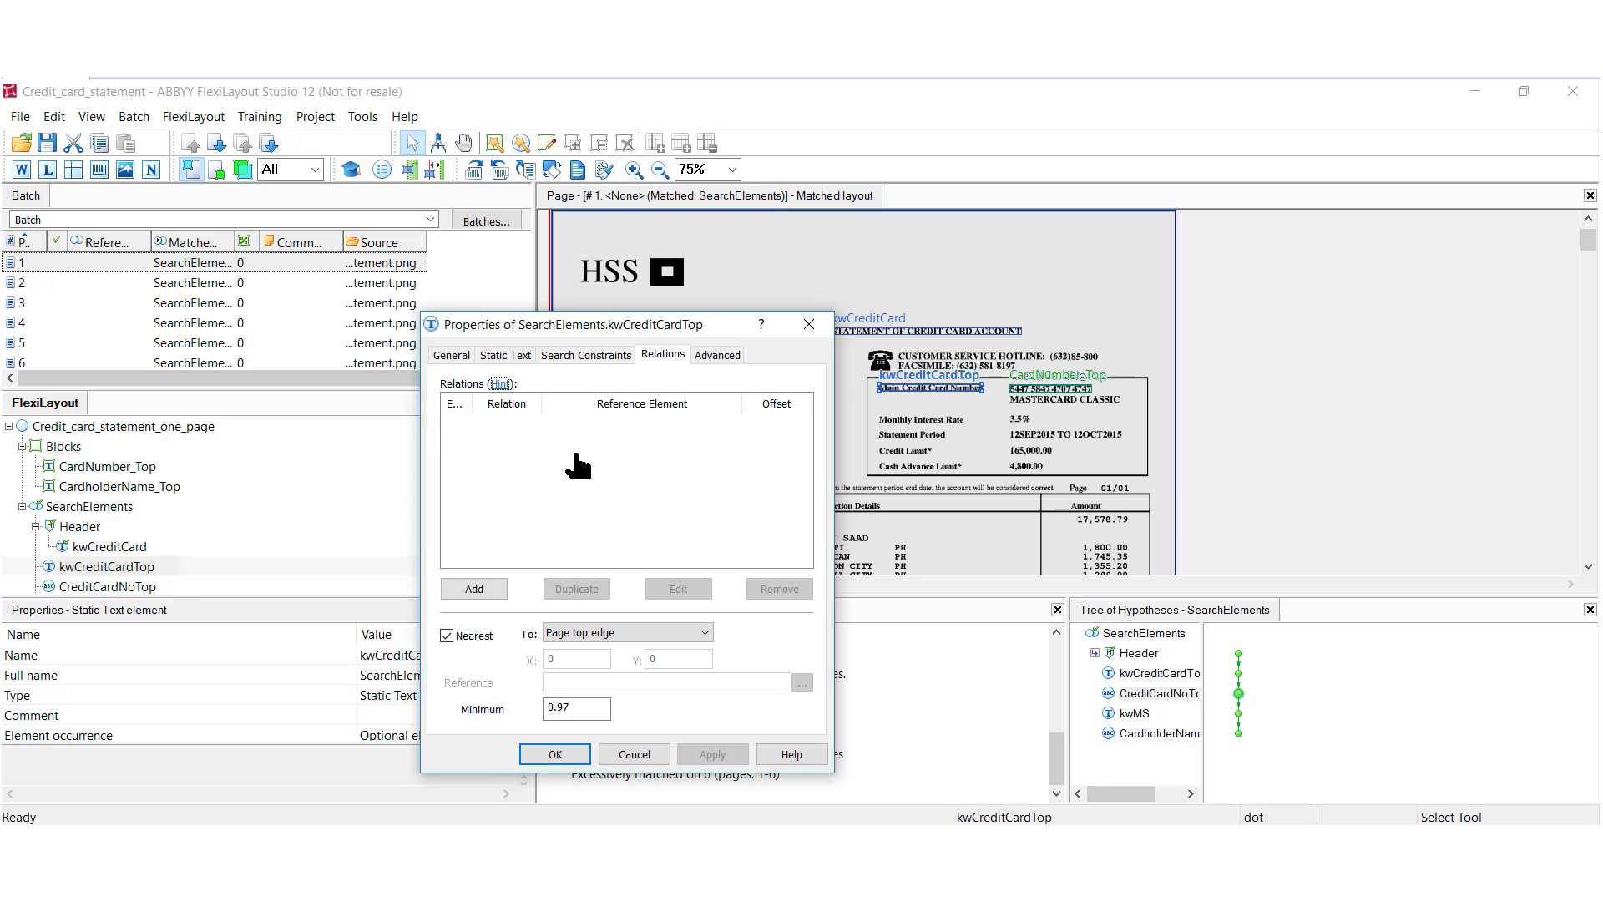
# Step: Close the kwCreditCardTop Properties dialog after reviewing its Relations
pyautogui.click(554, 753)
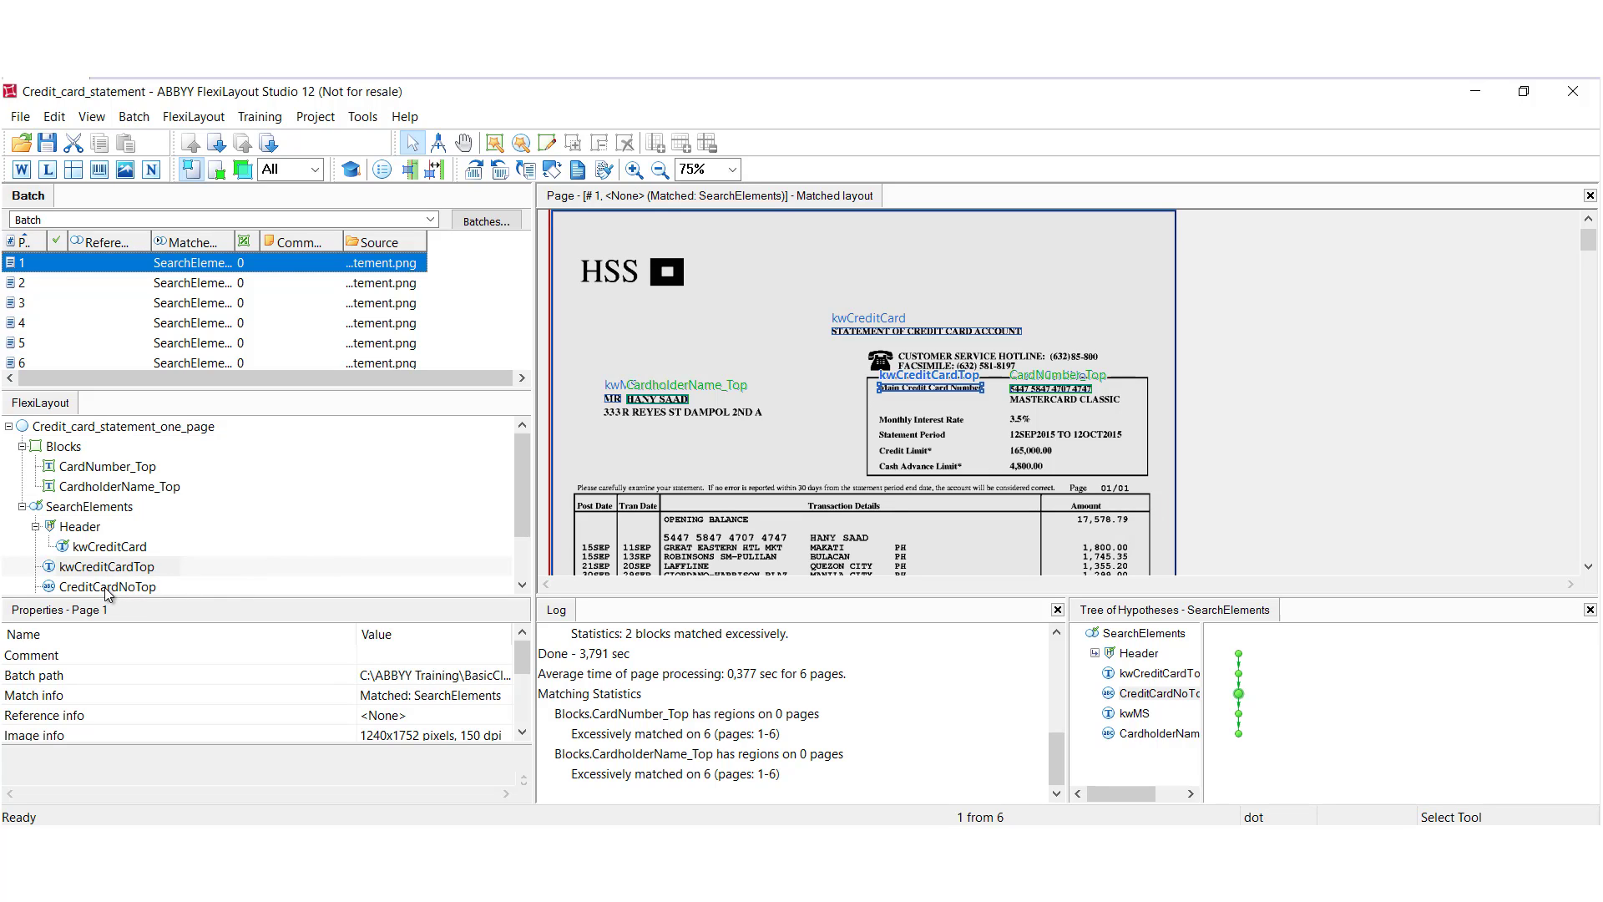
pyautogui.click(109, 586)
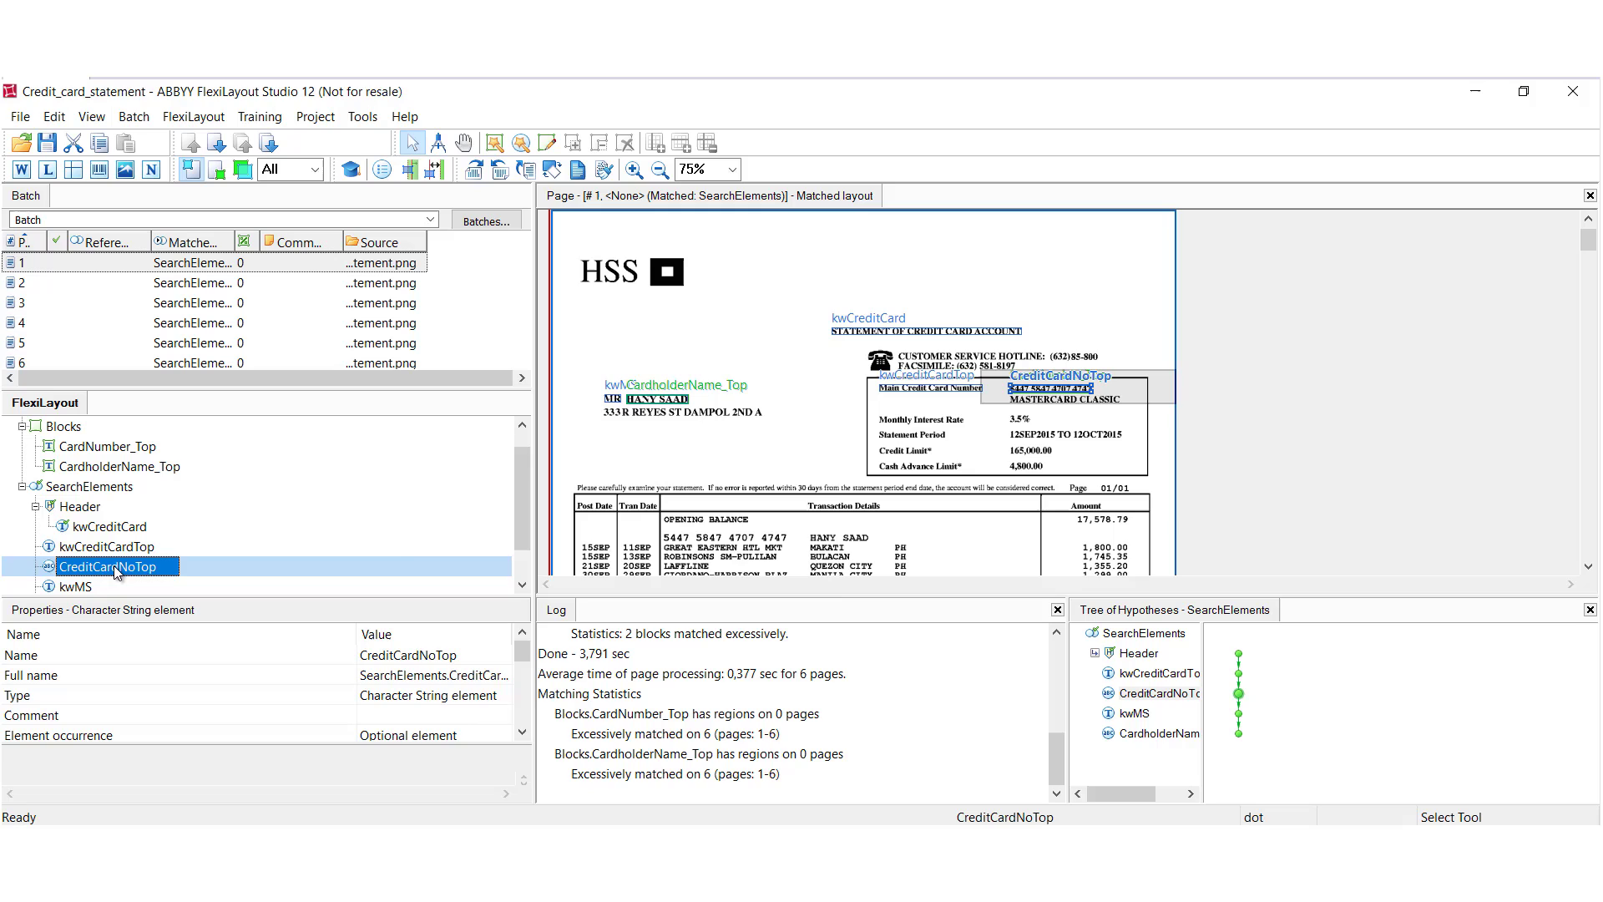
pyautogui.doubleClick(98, 566)
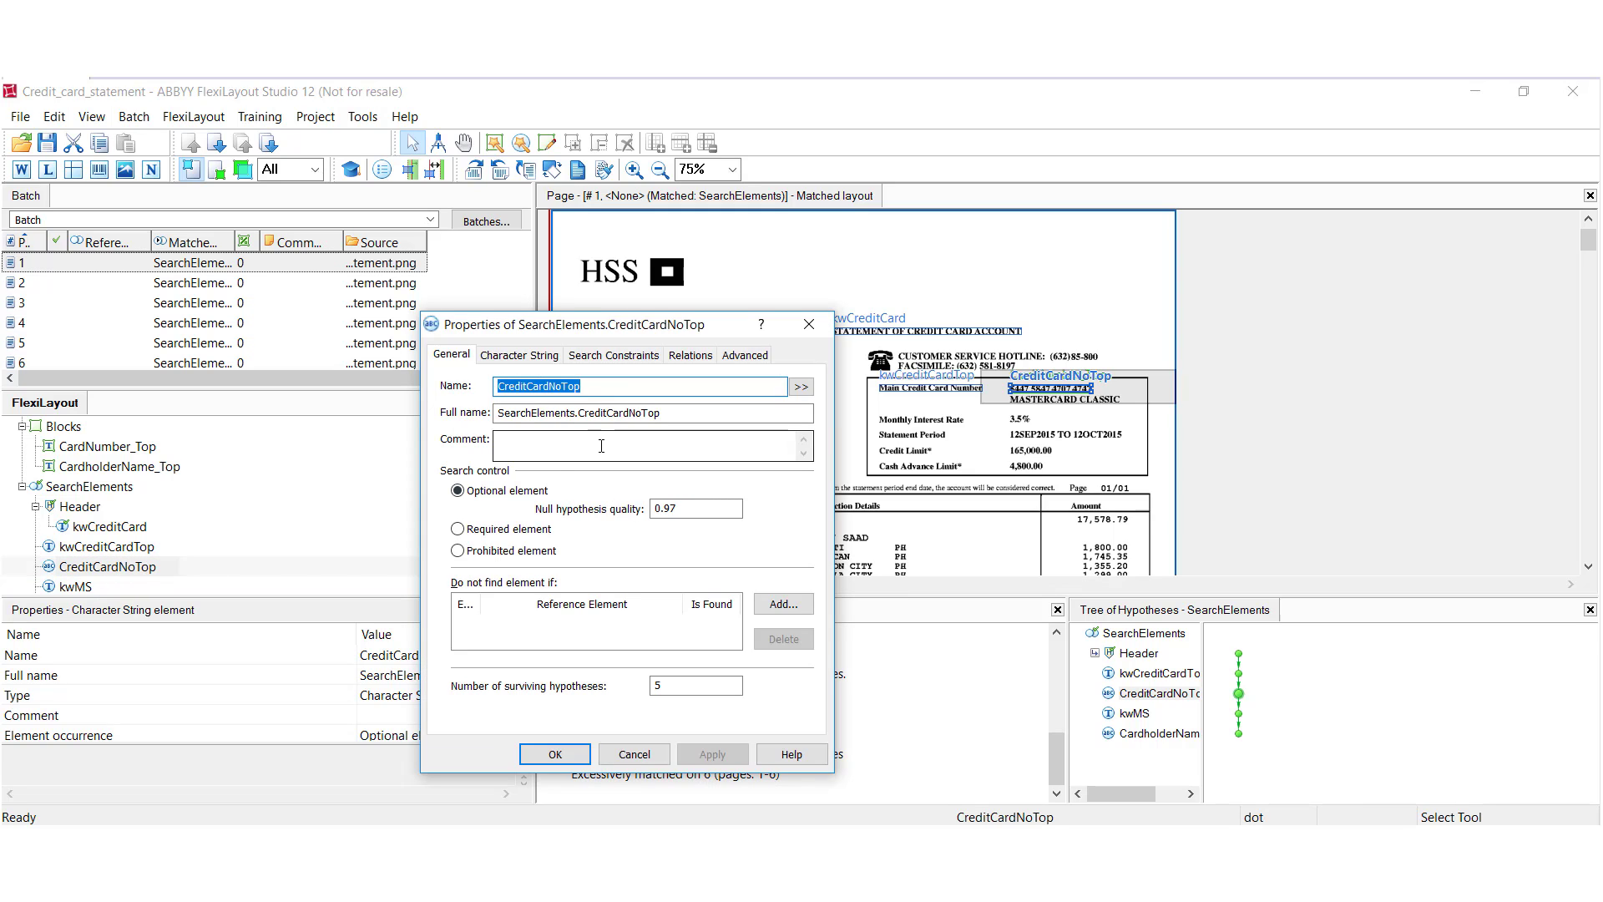
pyautogui.click(691, 354)
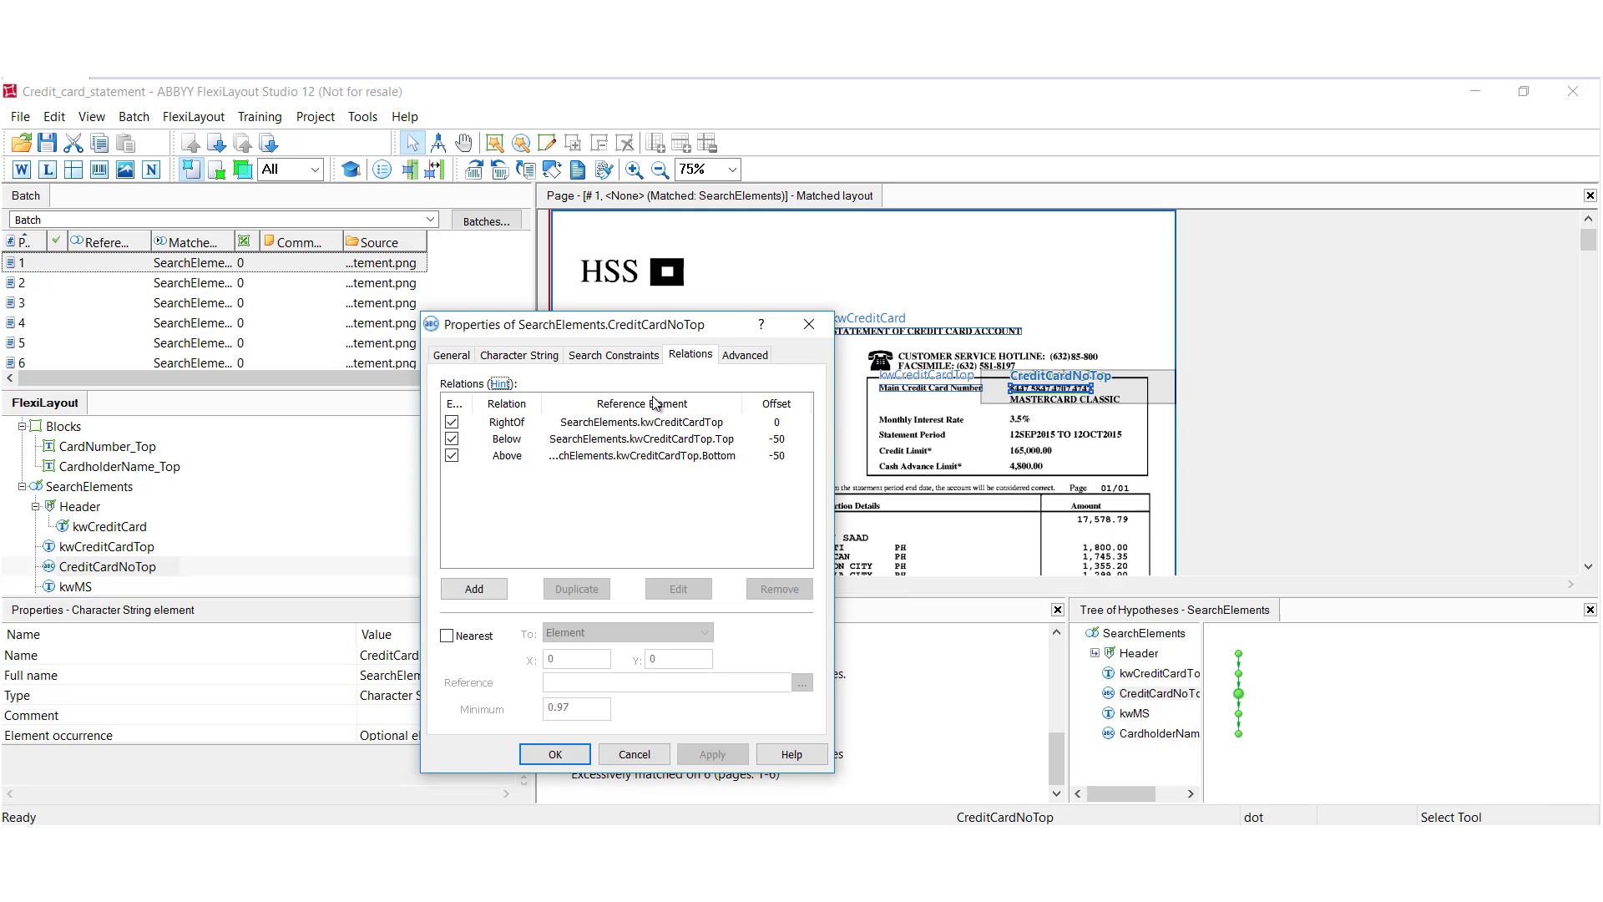
pyautogui.click(506, 421)
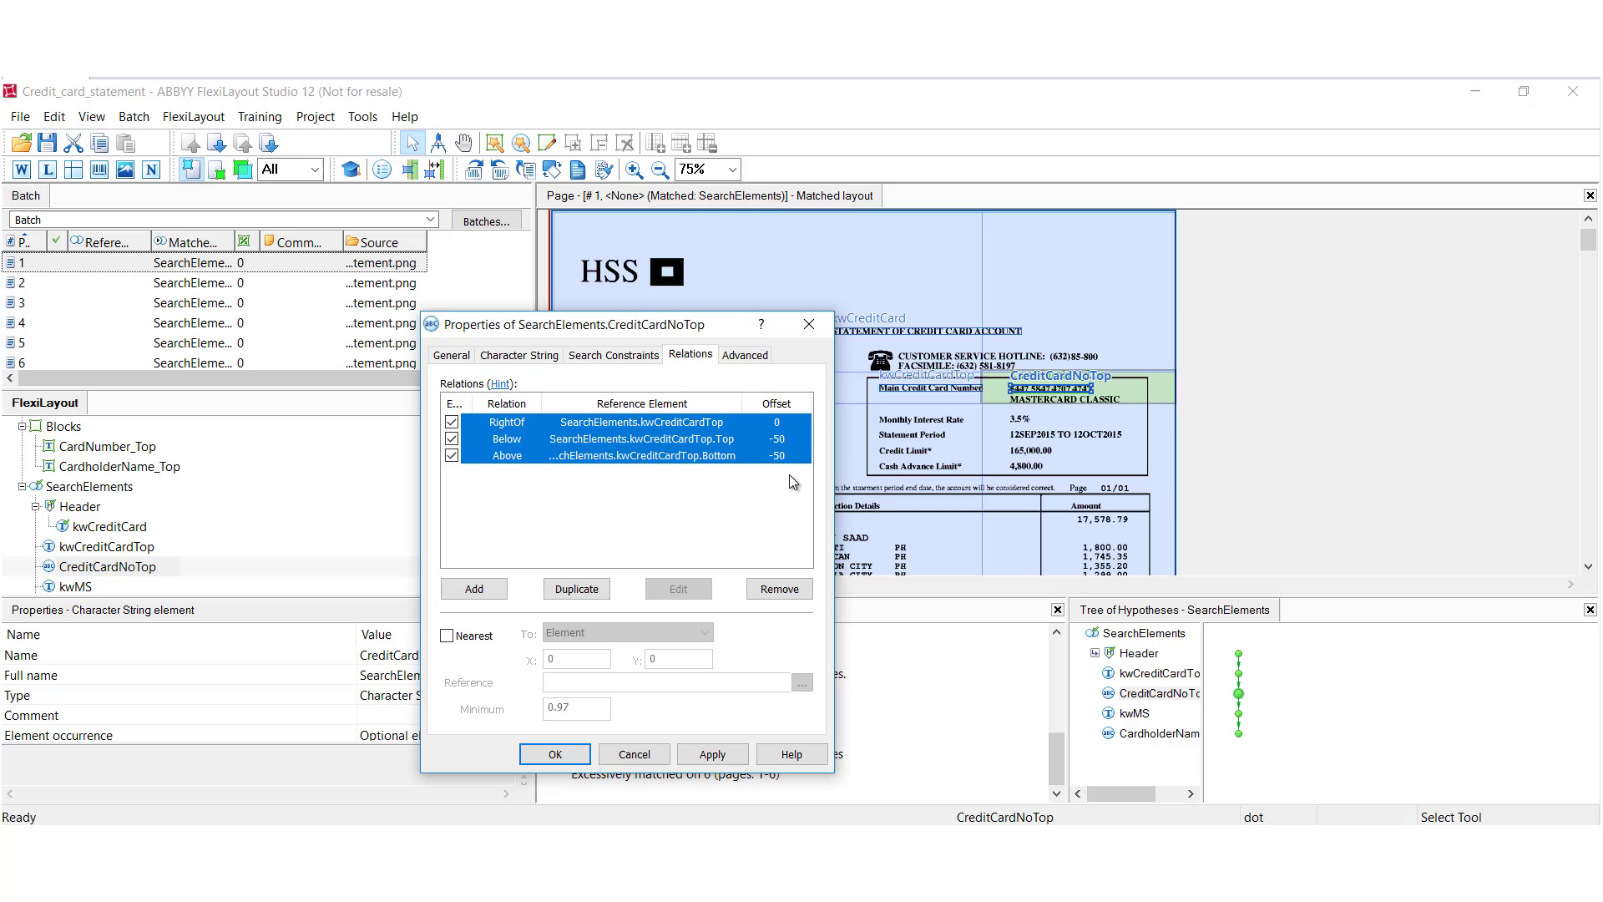
pyautogui.moveTo(748, 735)
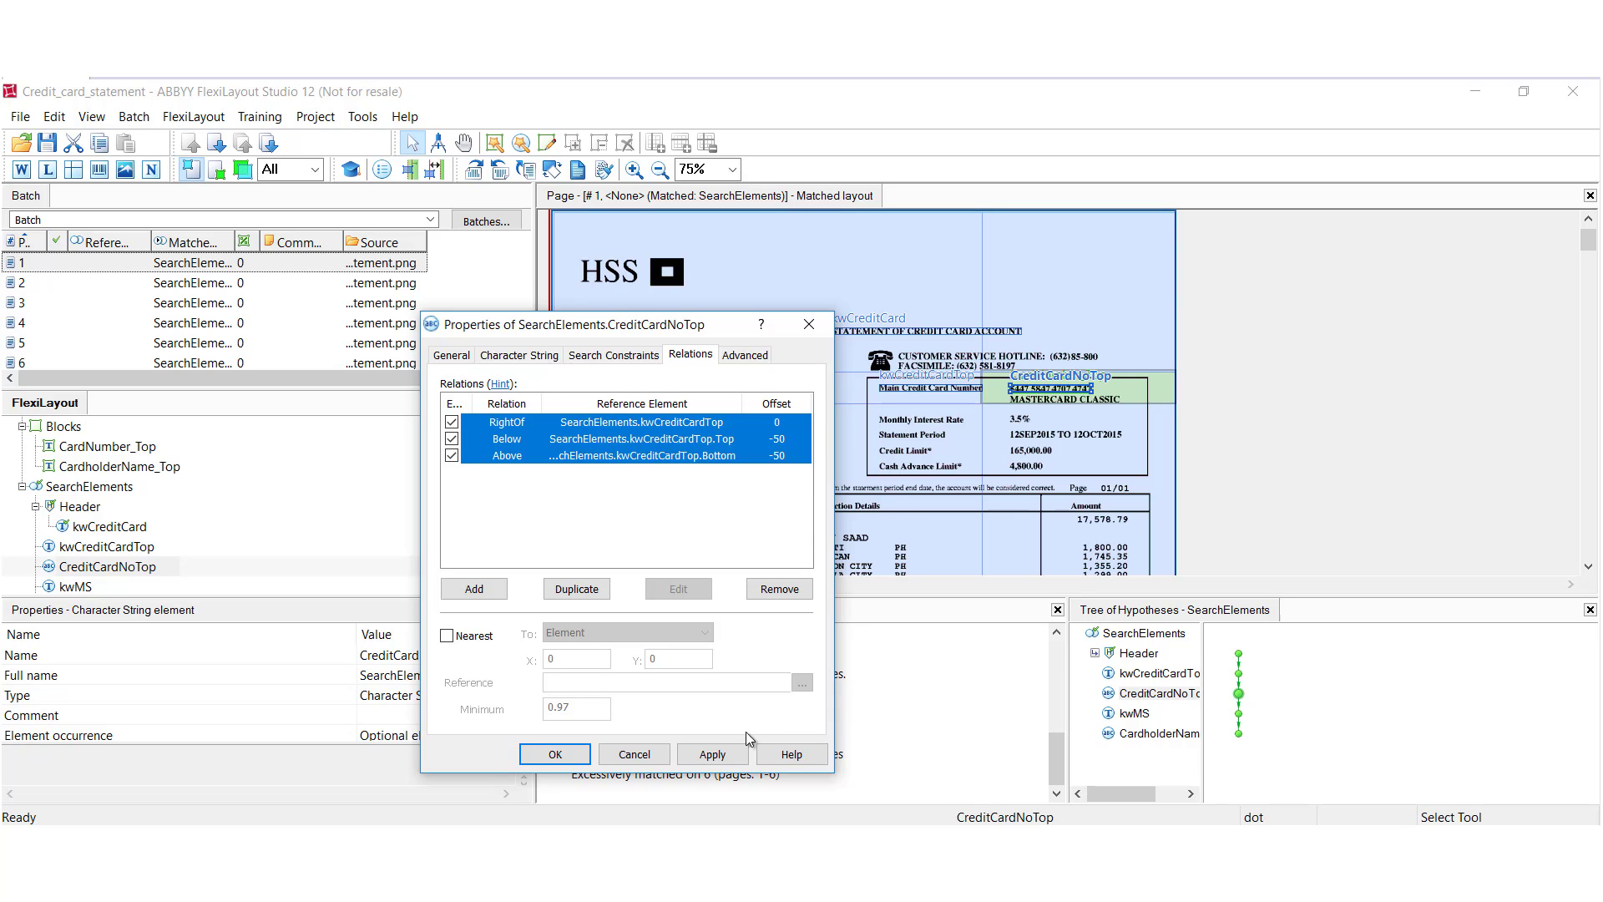
pyautogui.moveTo(634, 753)
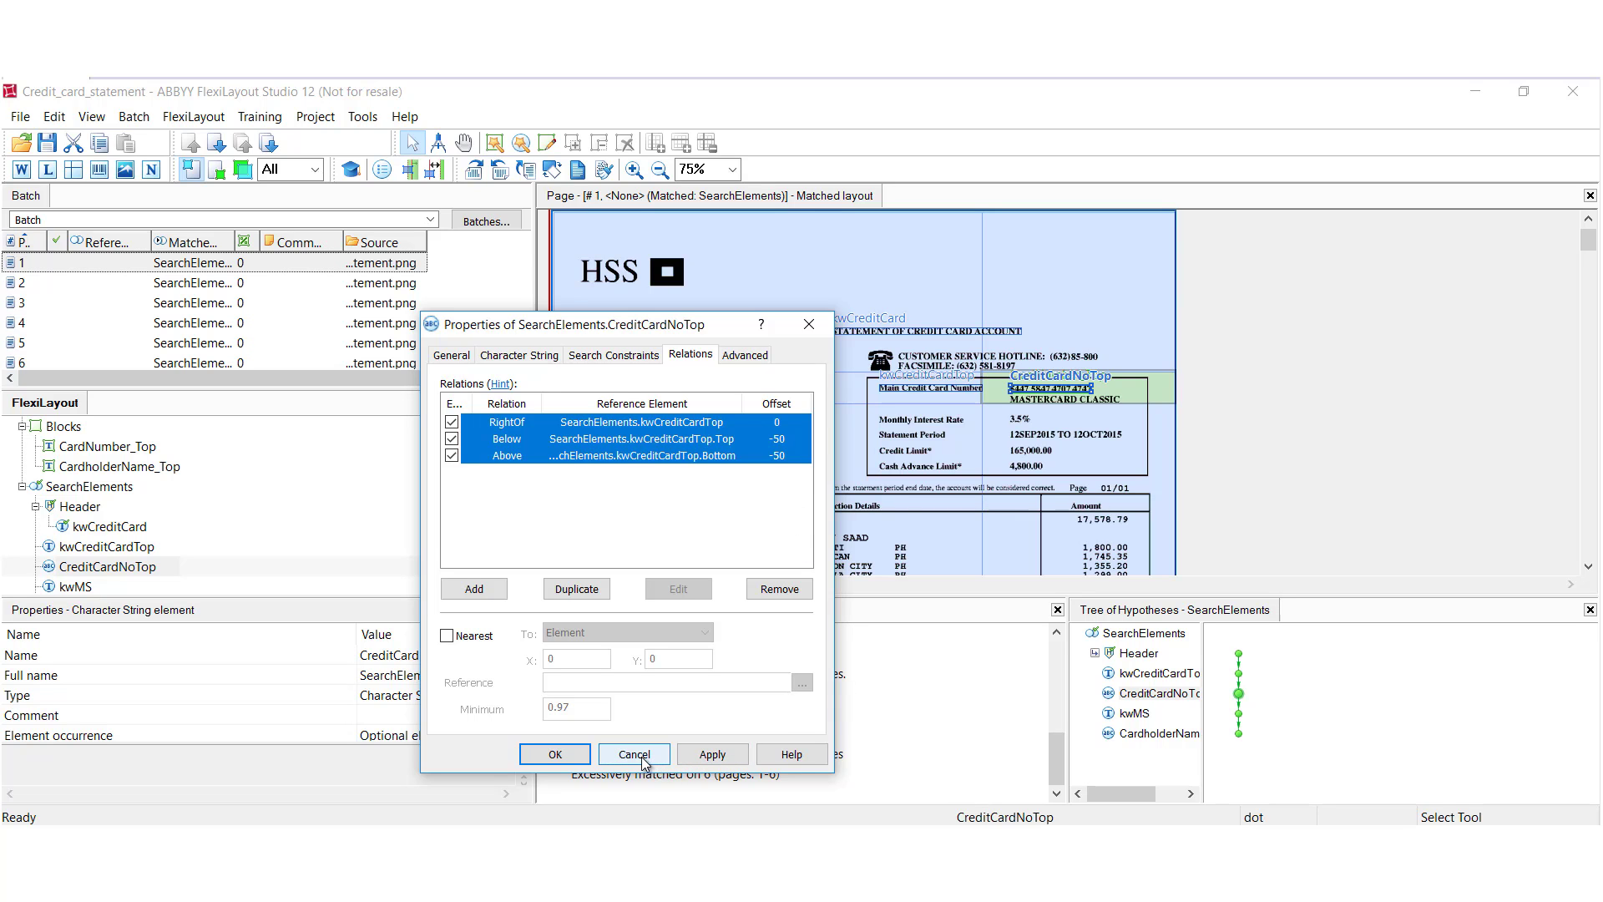
pyautogui.click(634, 753)
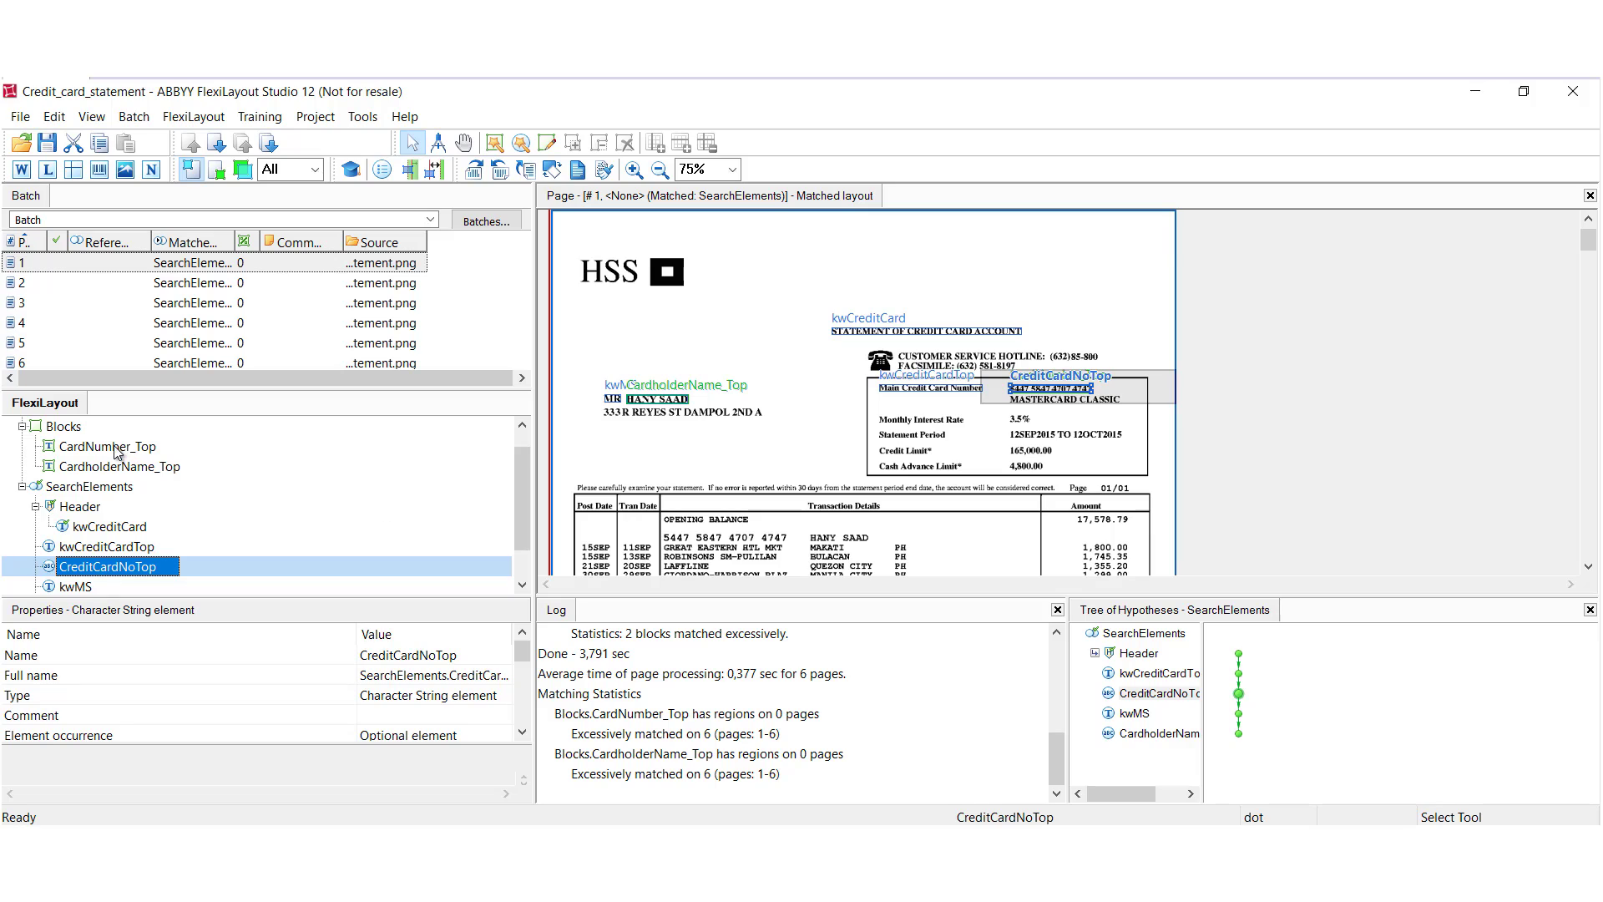
# Step: Show the CardNumber_Top block's properties, its region taken from CreditCardNoTop
pyautogui.click(107, 446)
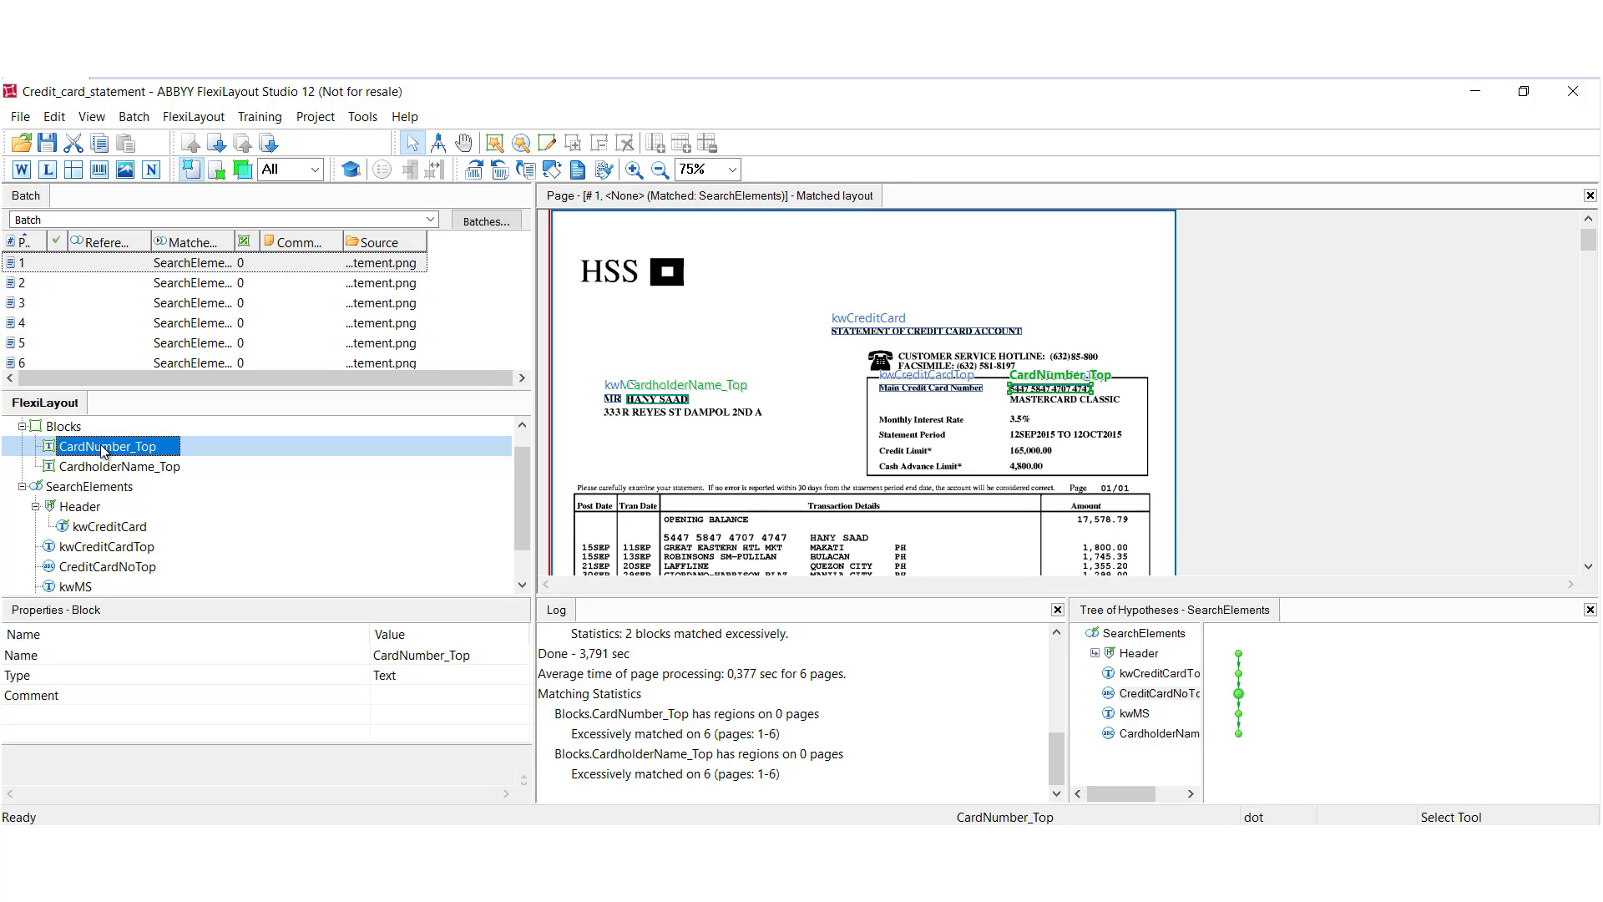
pyautogui.doubleClick(107, 445)
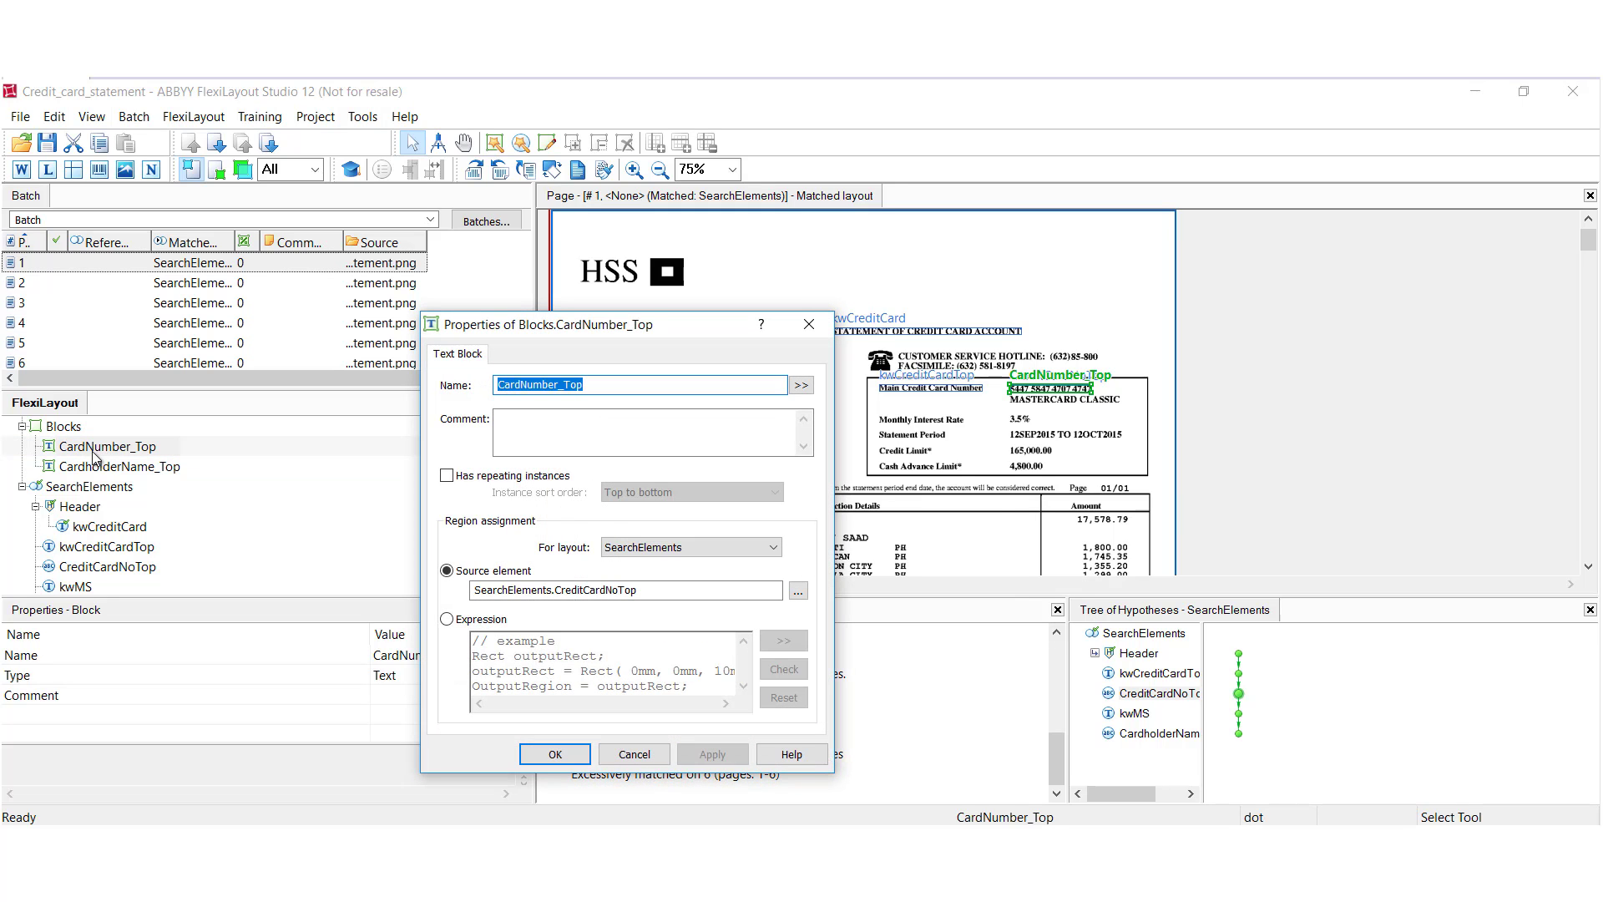